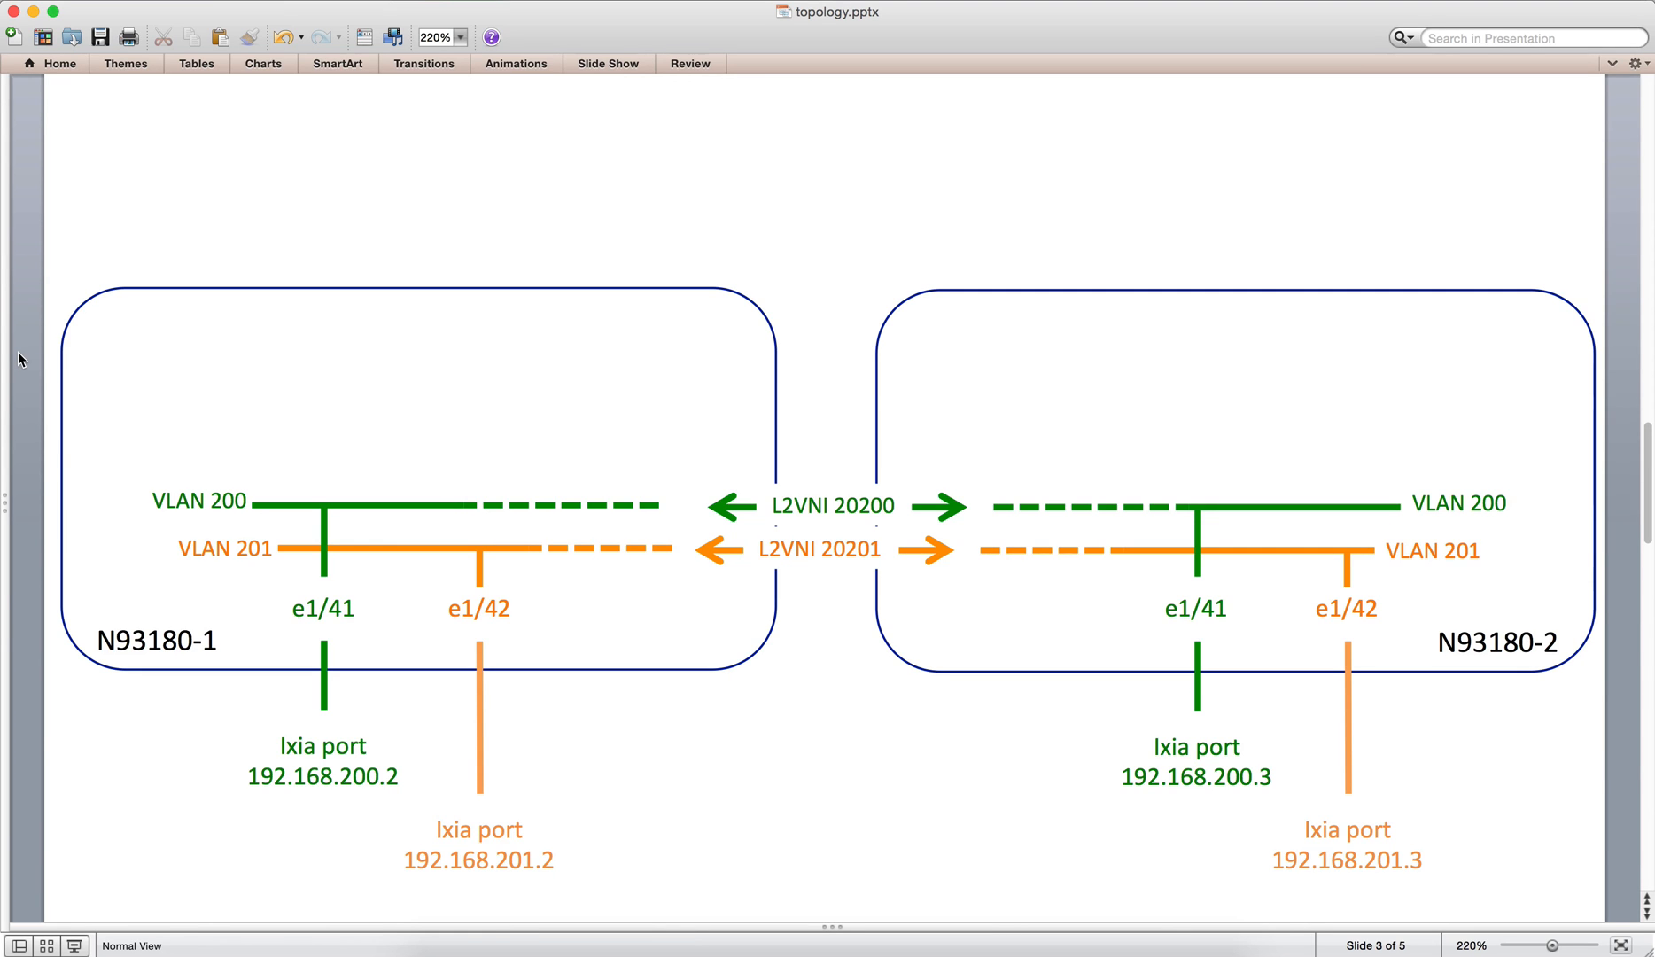
mouse_move(490, 408)
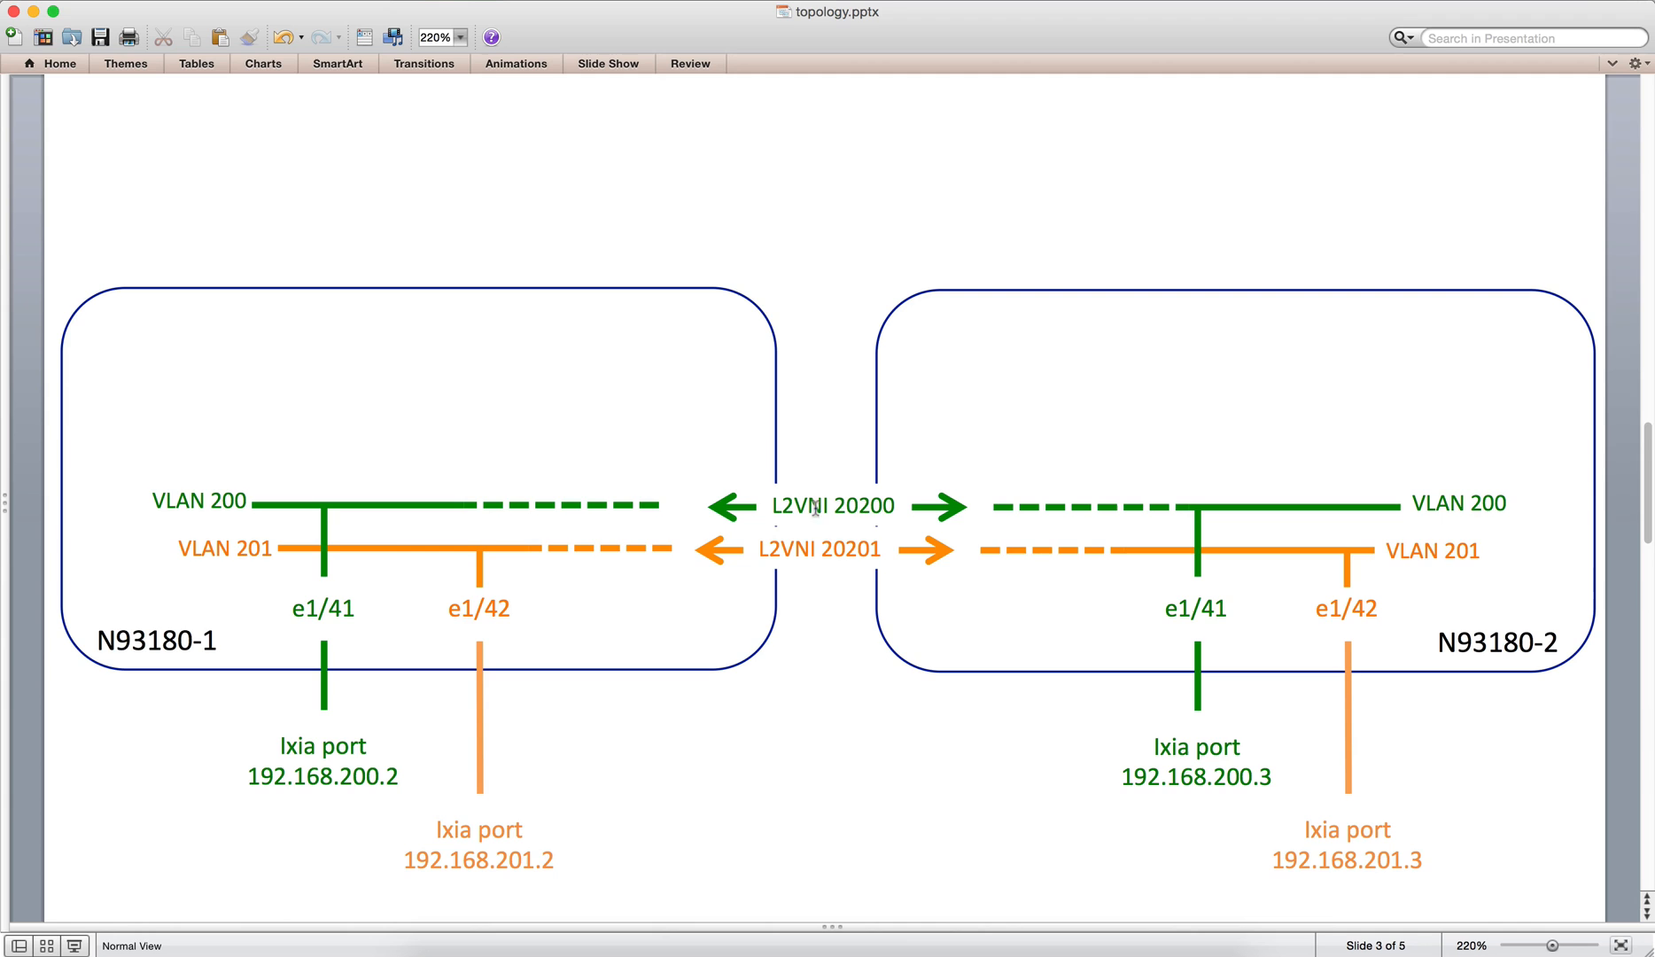
mouse_move(829, 401)
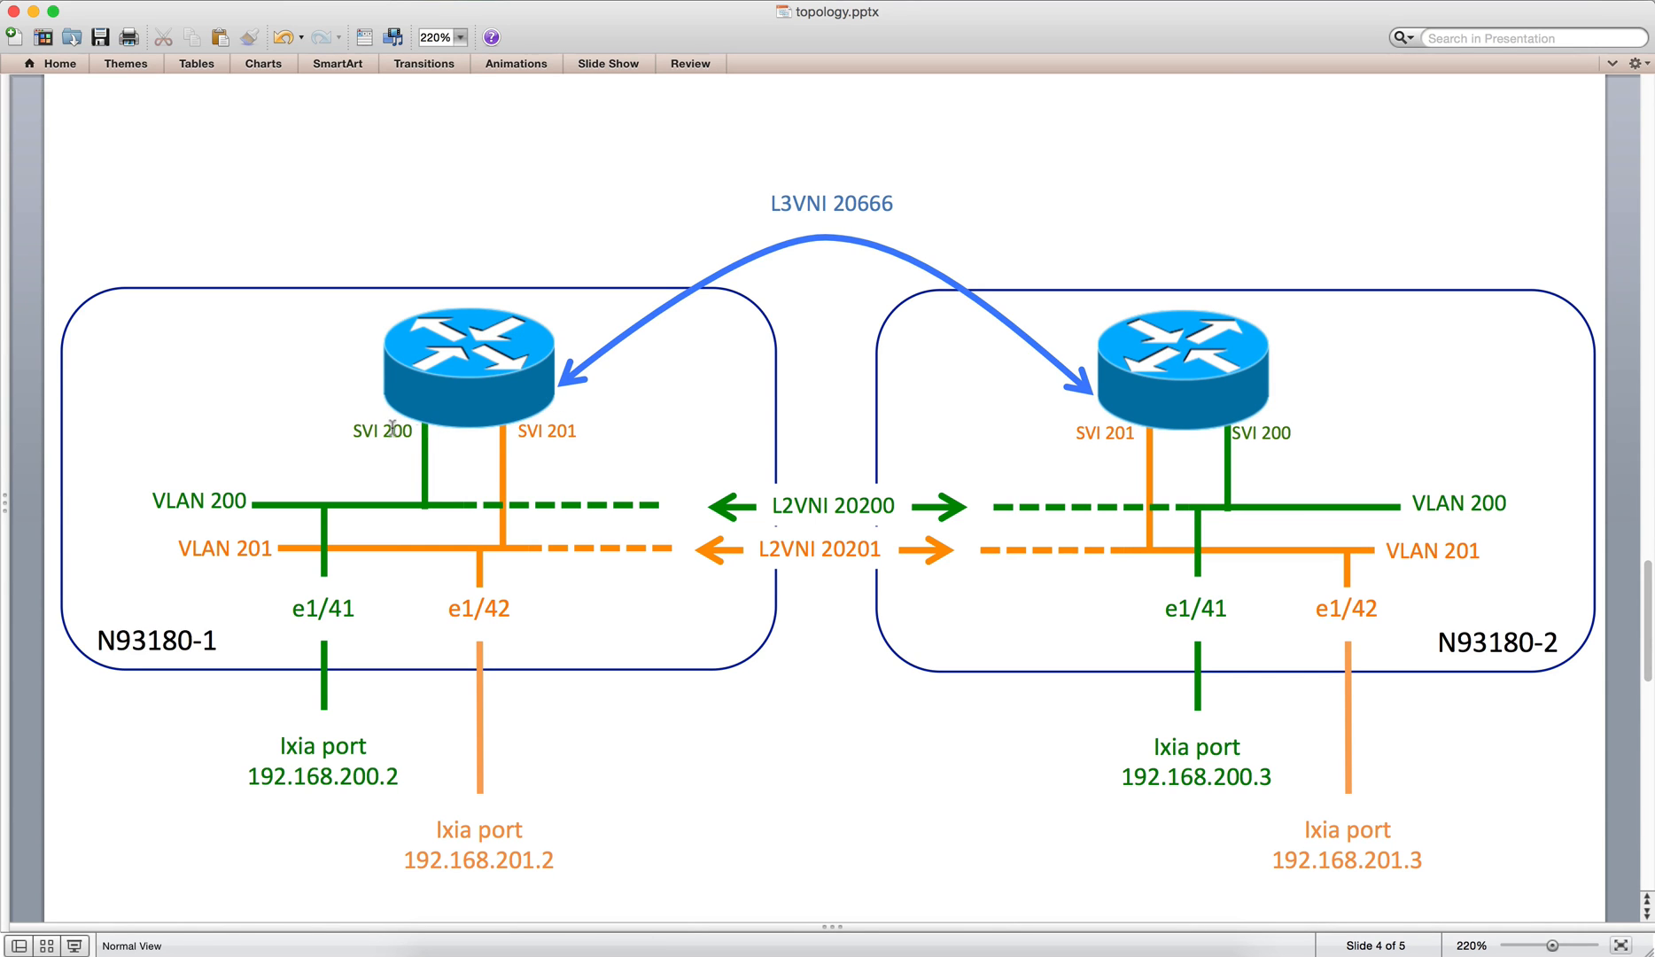
mouse_move(482, 430)
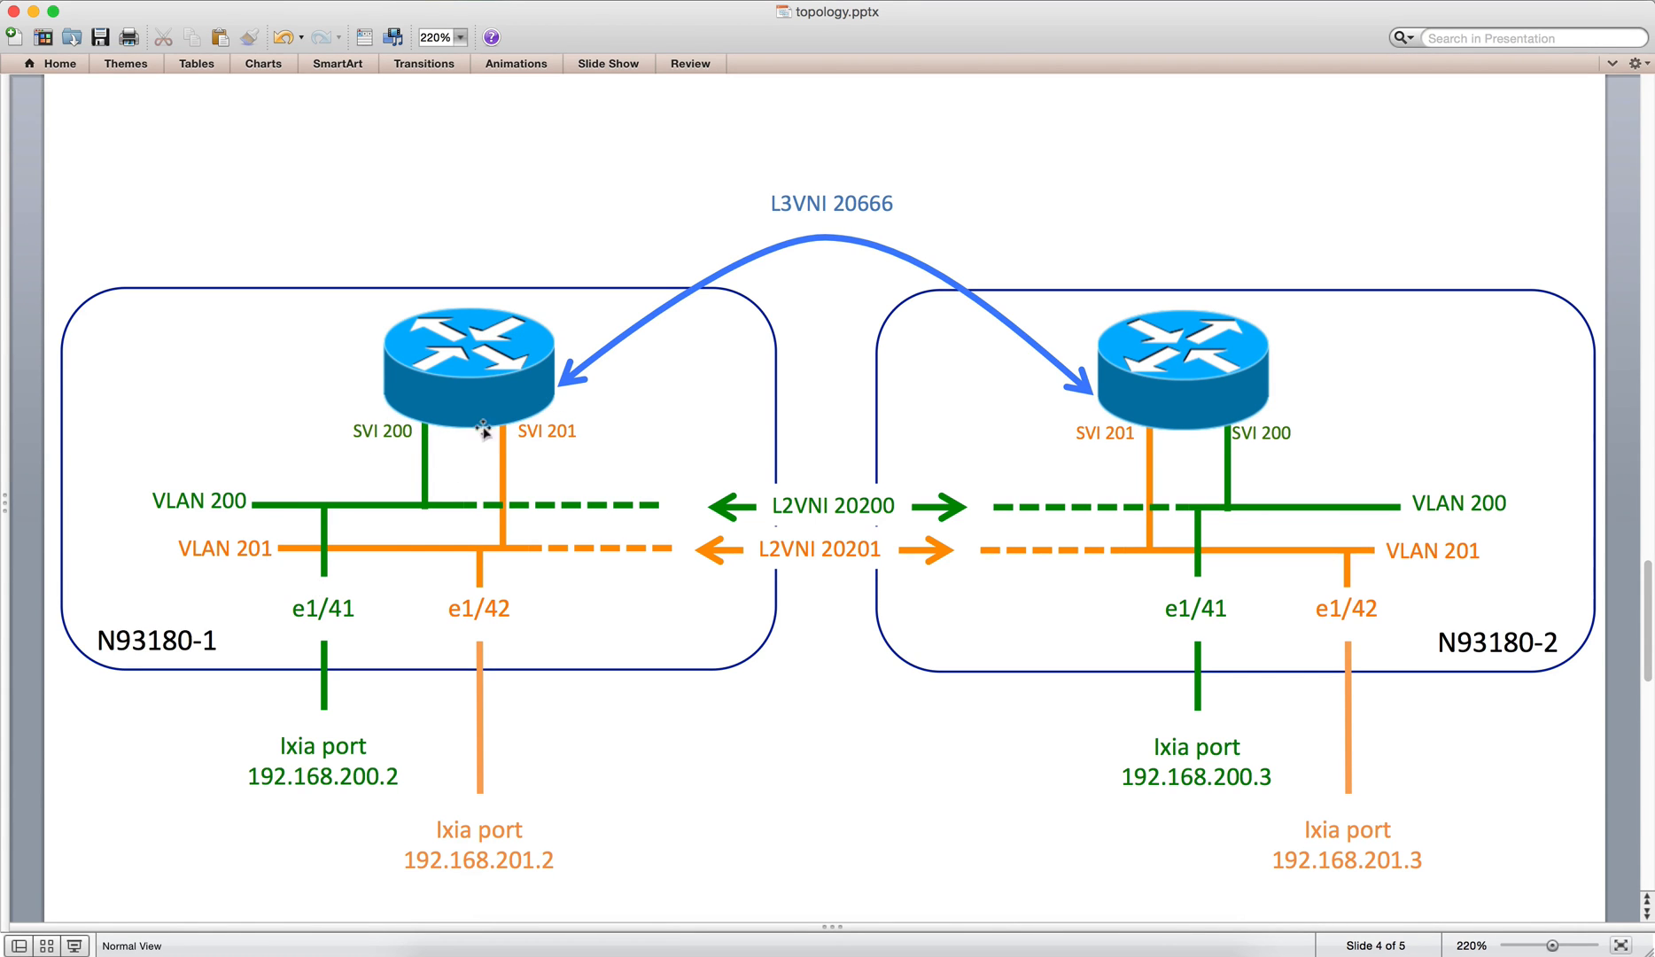
mouse_move(834, 209)
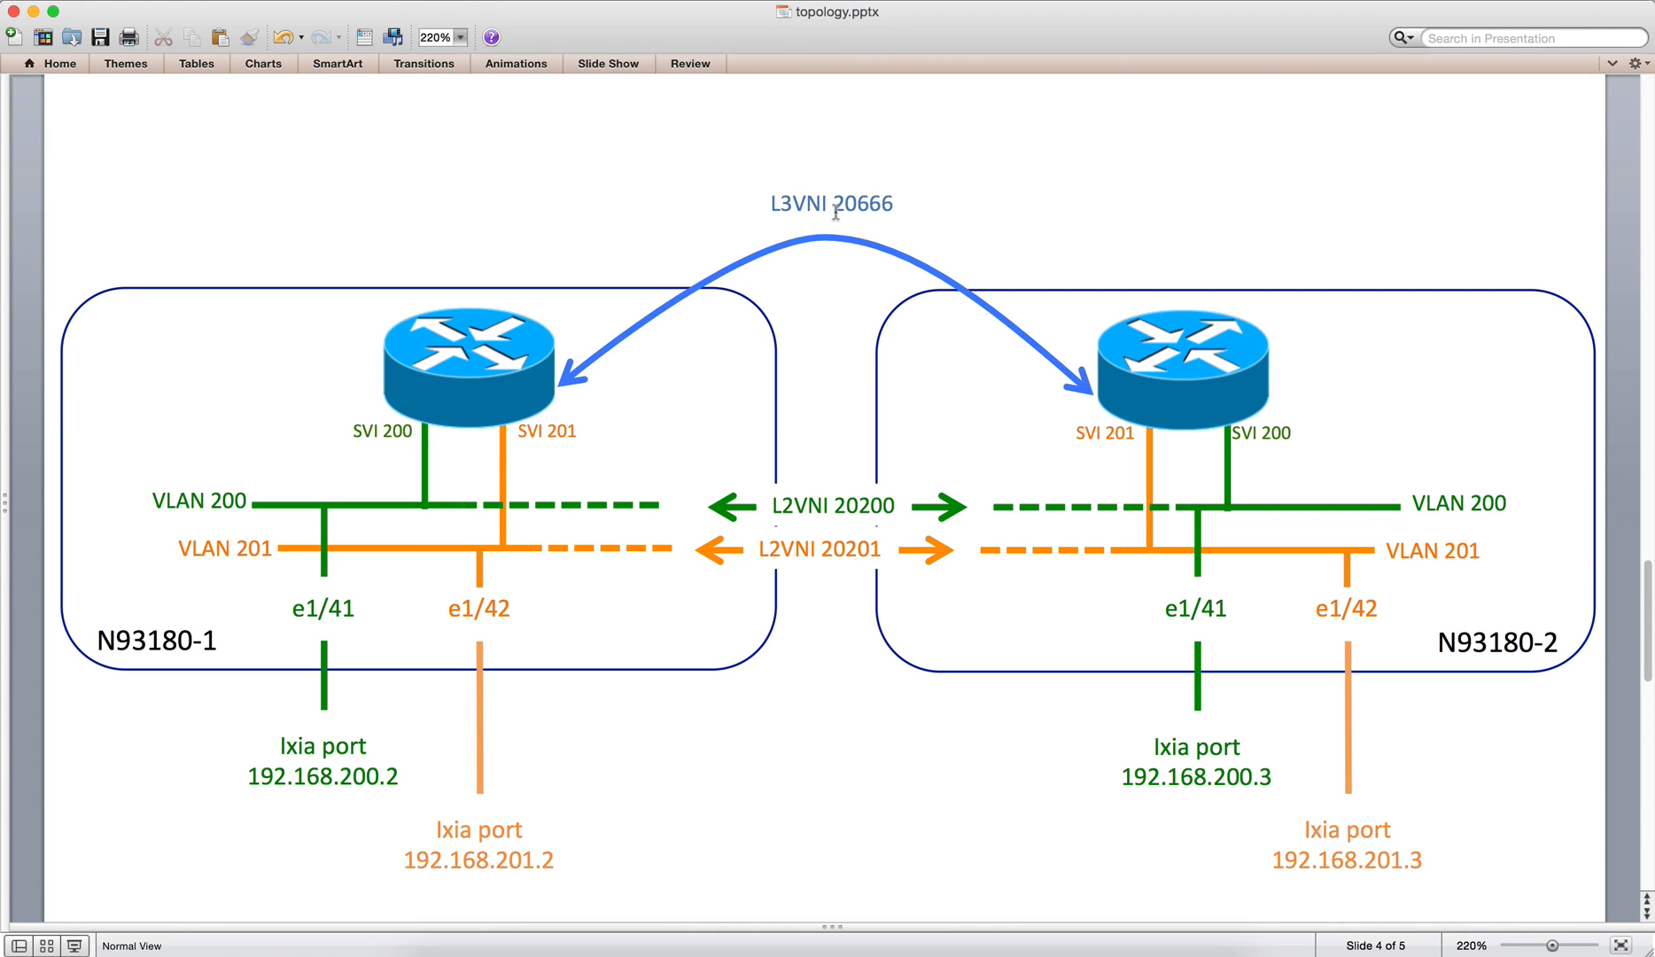
mouse_move(829, 354)
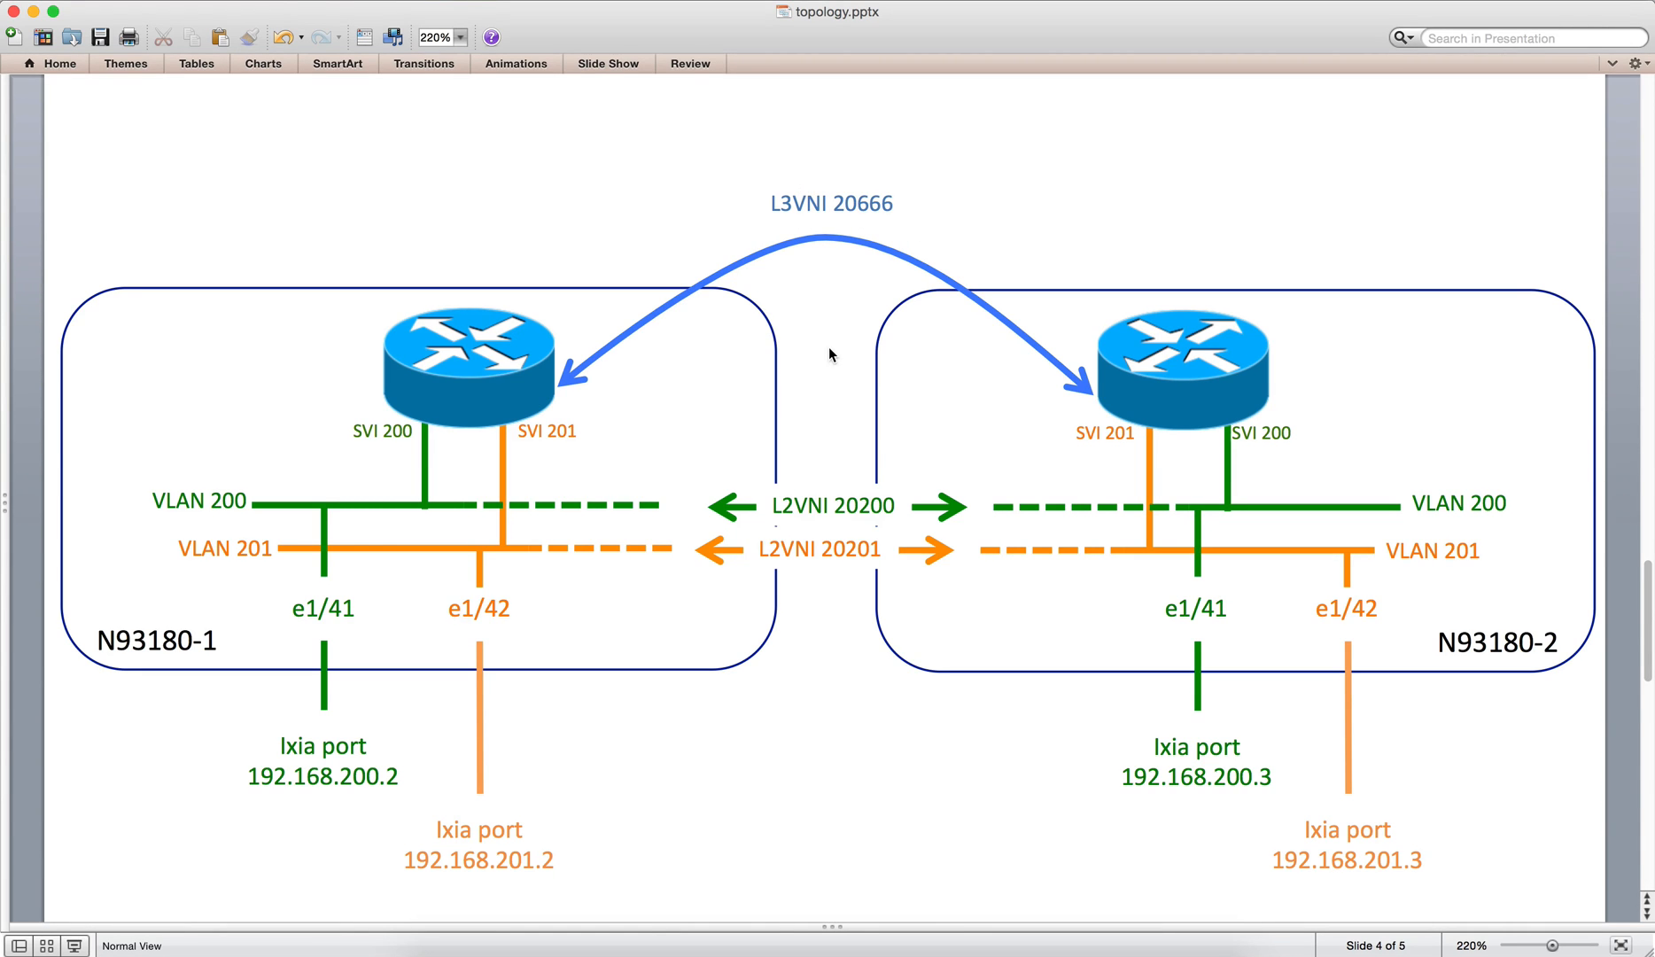
mouse_move(851, 425)
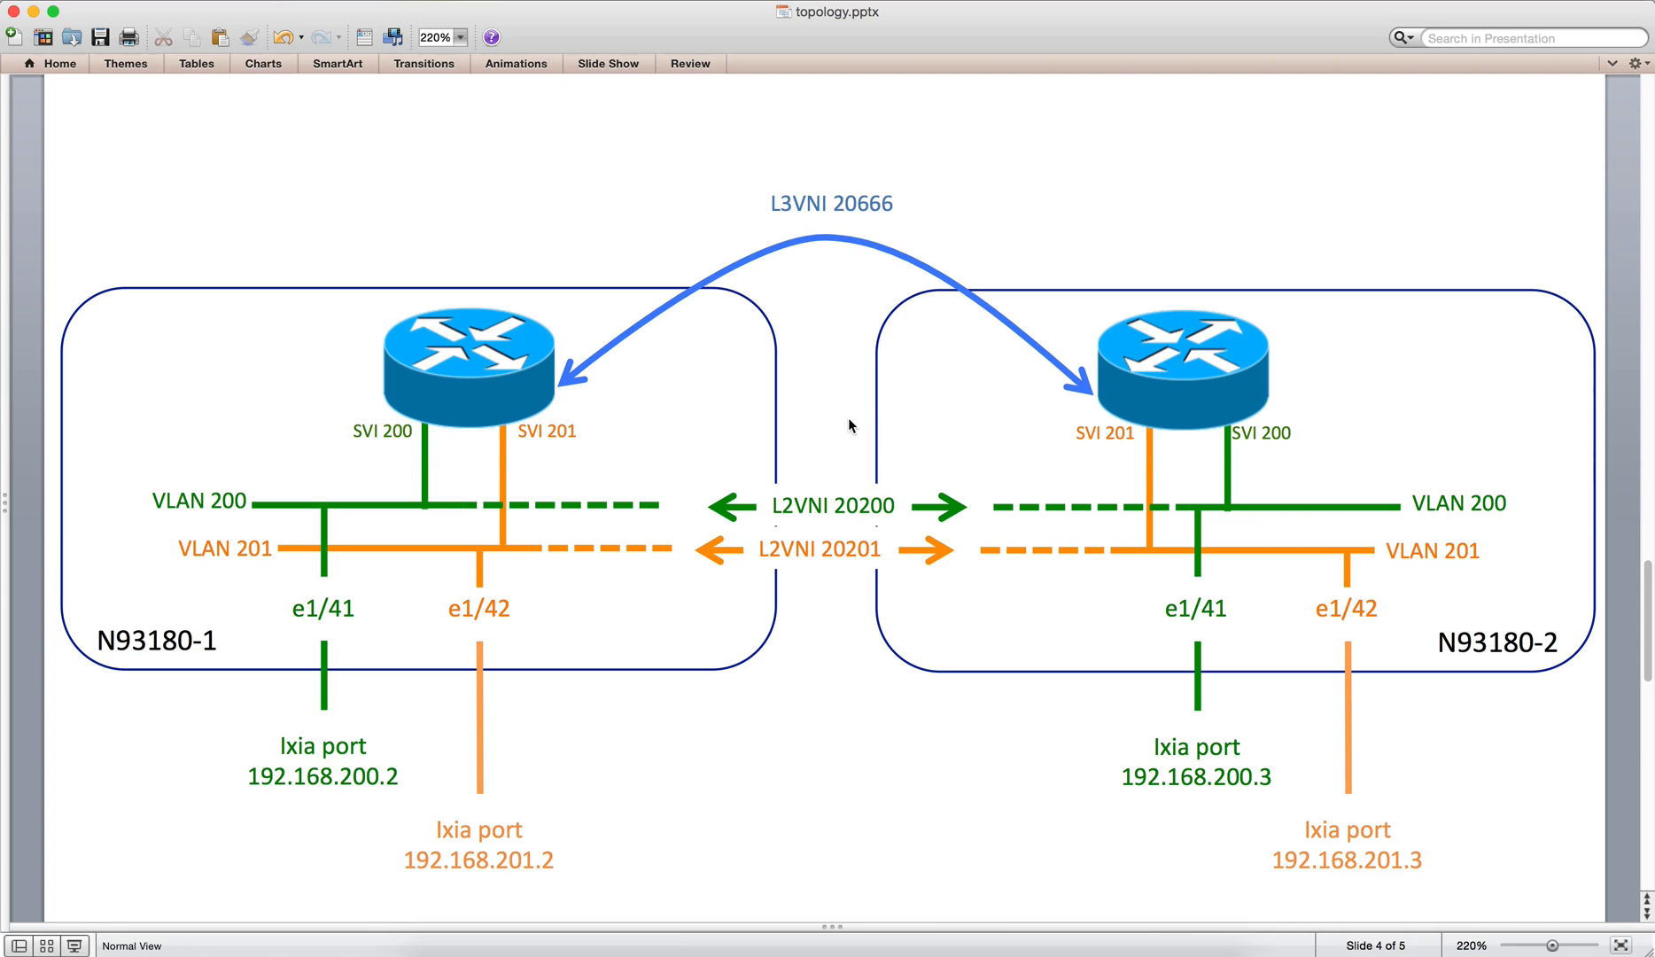
mouse_move(874, 953)
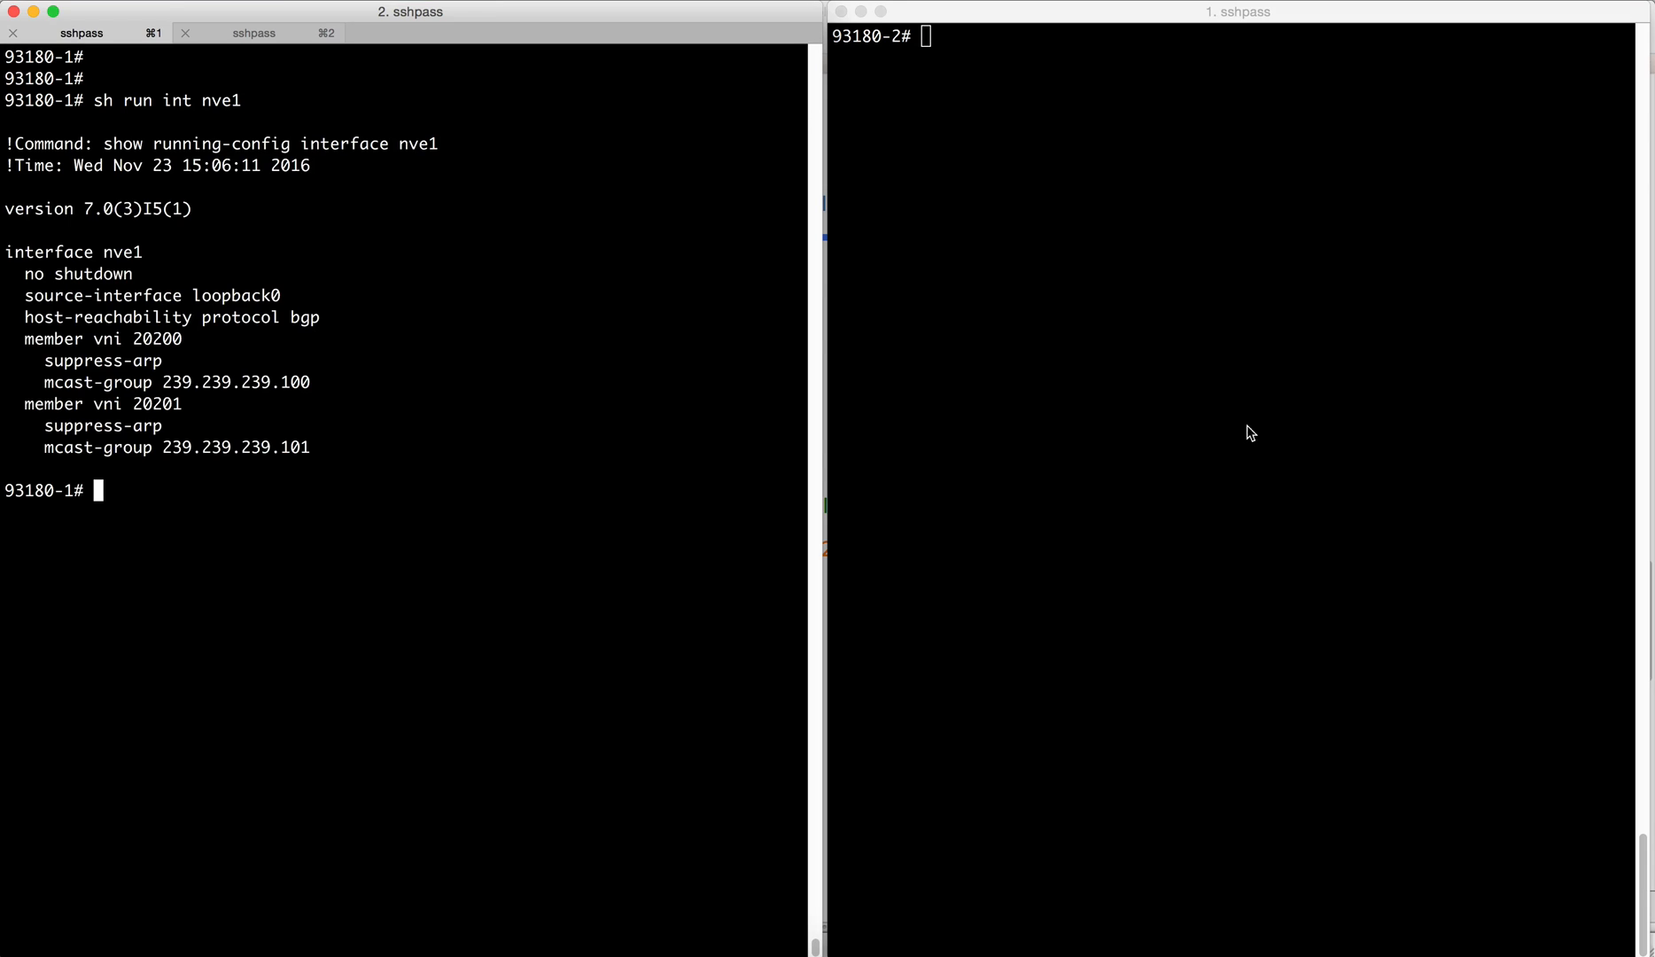
Step: Run 'sh run int nve' on 93180-2 to list member VNIs 20200 and 20201
text(sh run int nve)
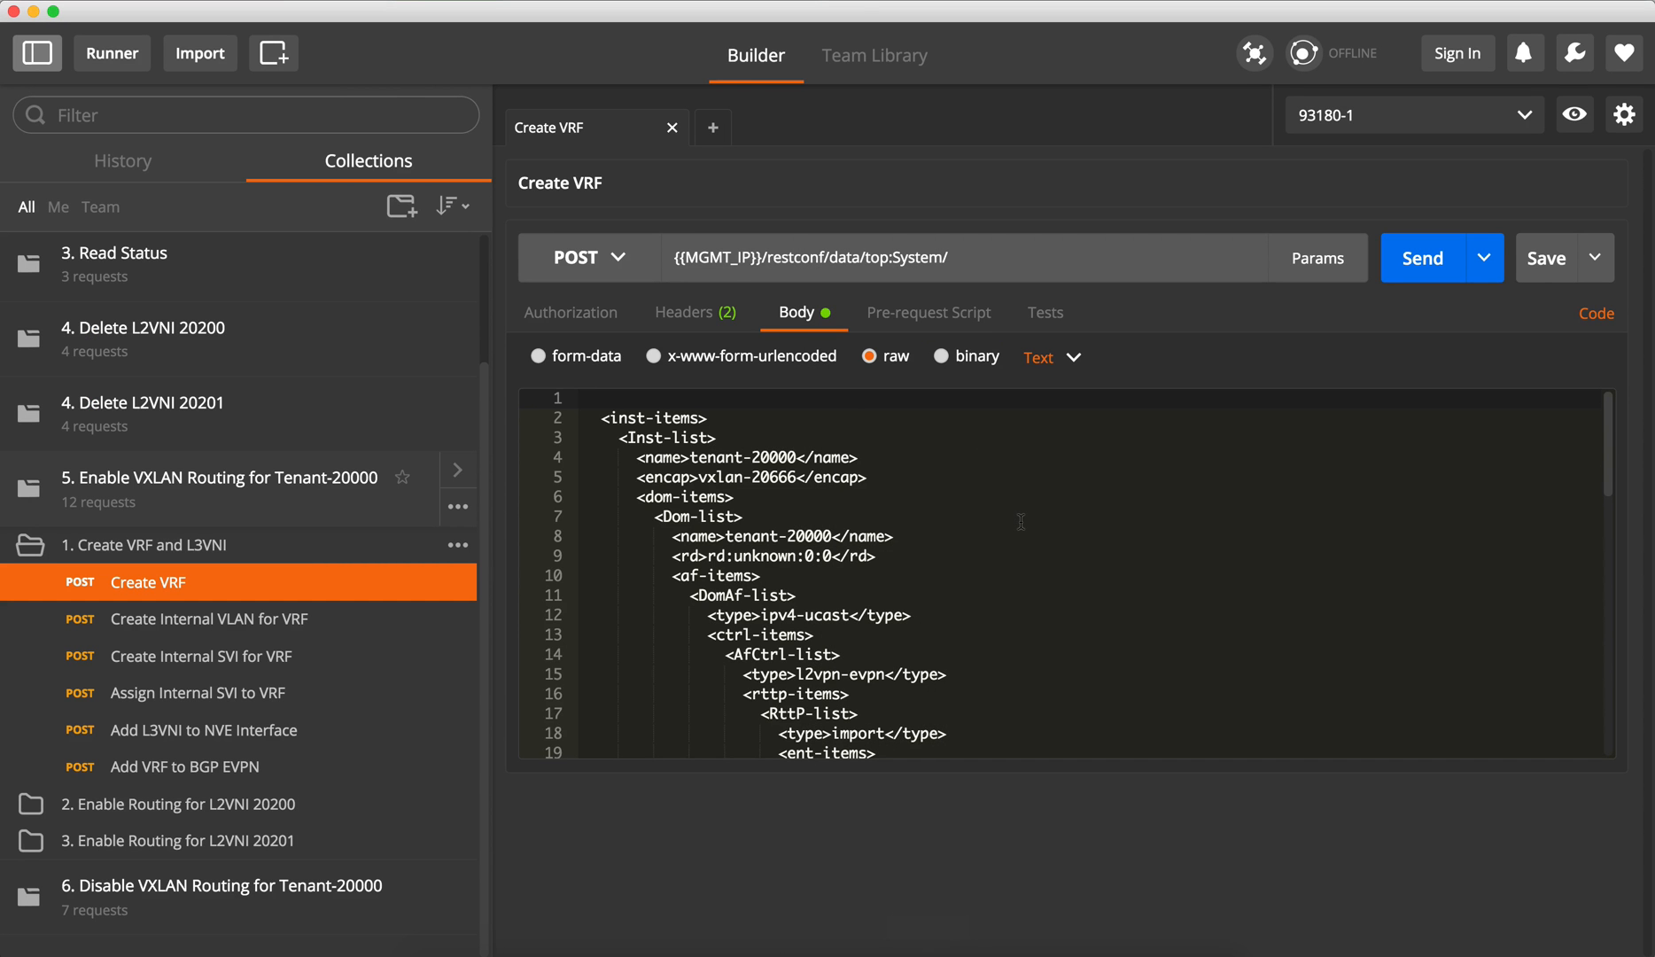
mouse_move(184, 507)
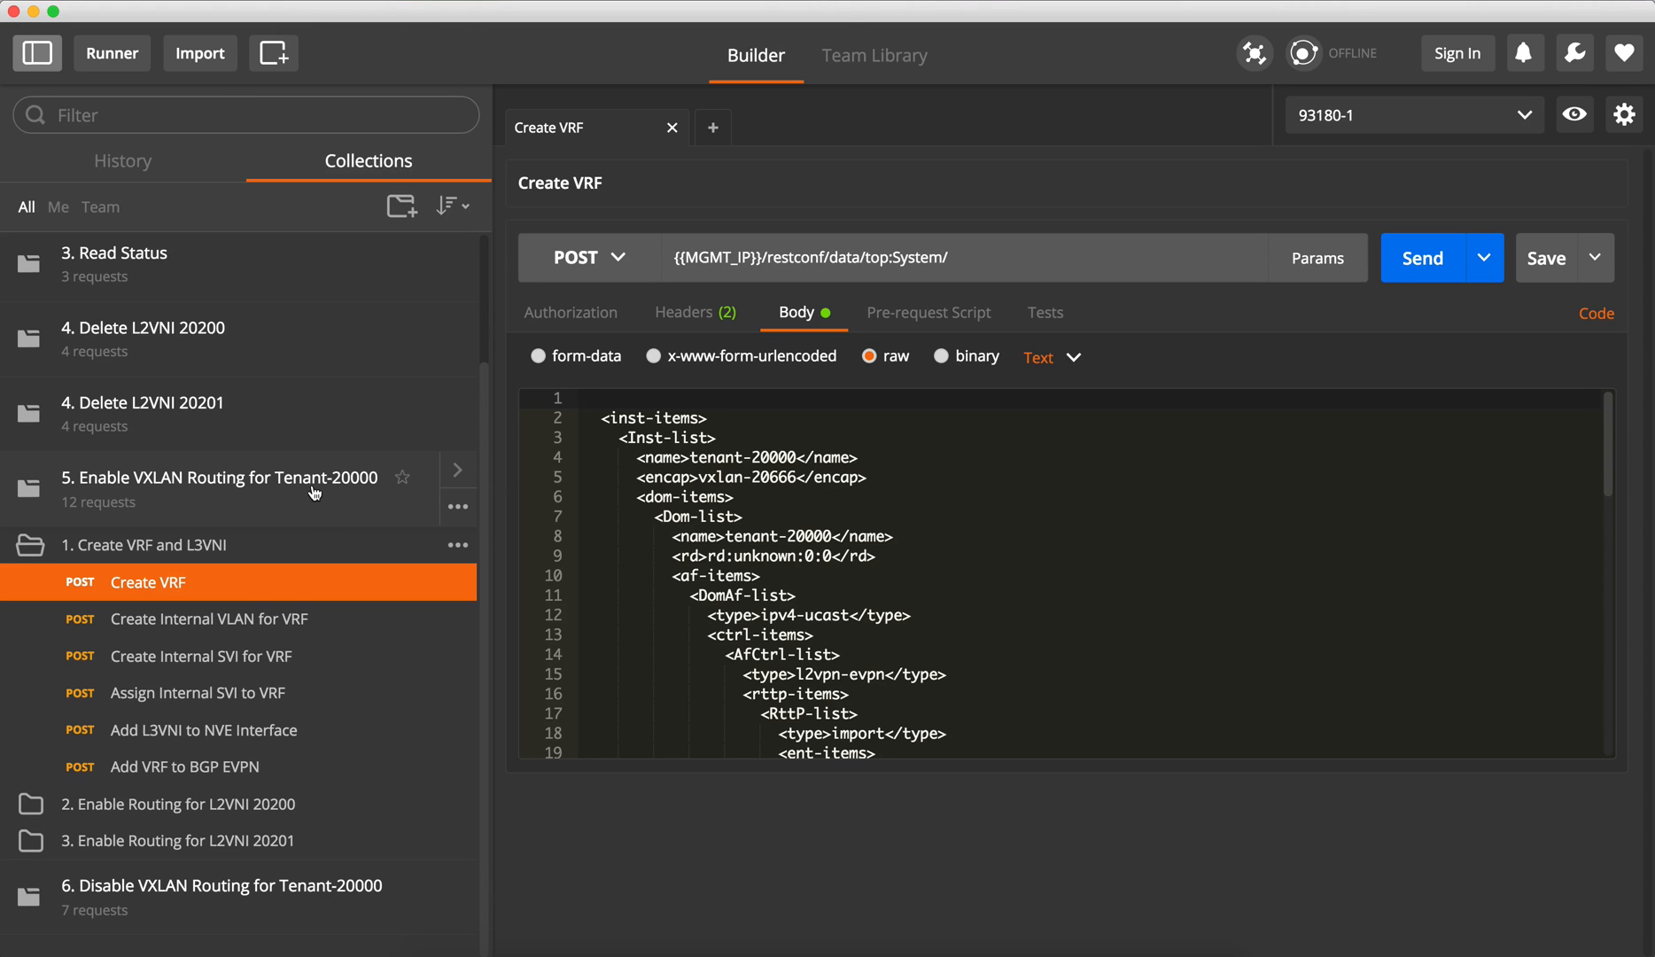
mouse_move(304, 491)
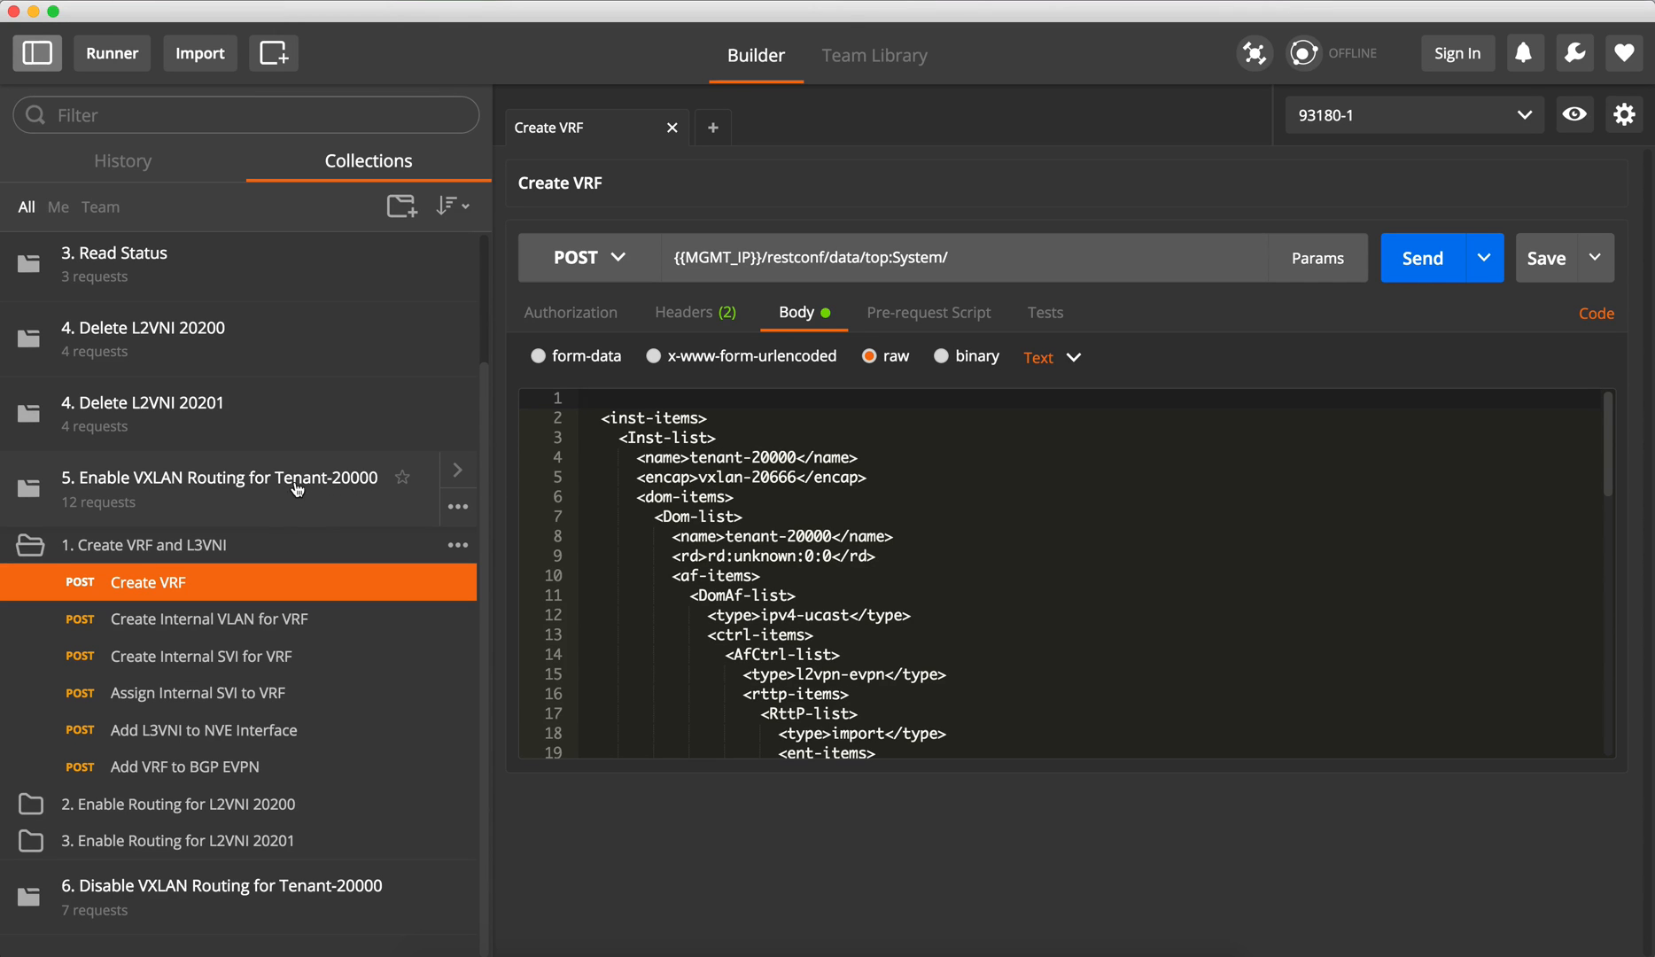
mouse_move(369, 494)
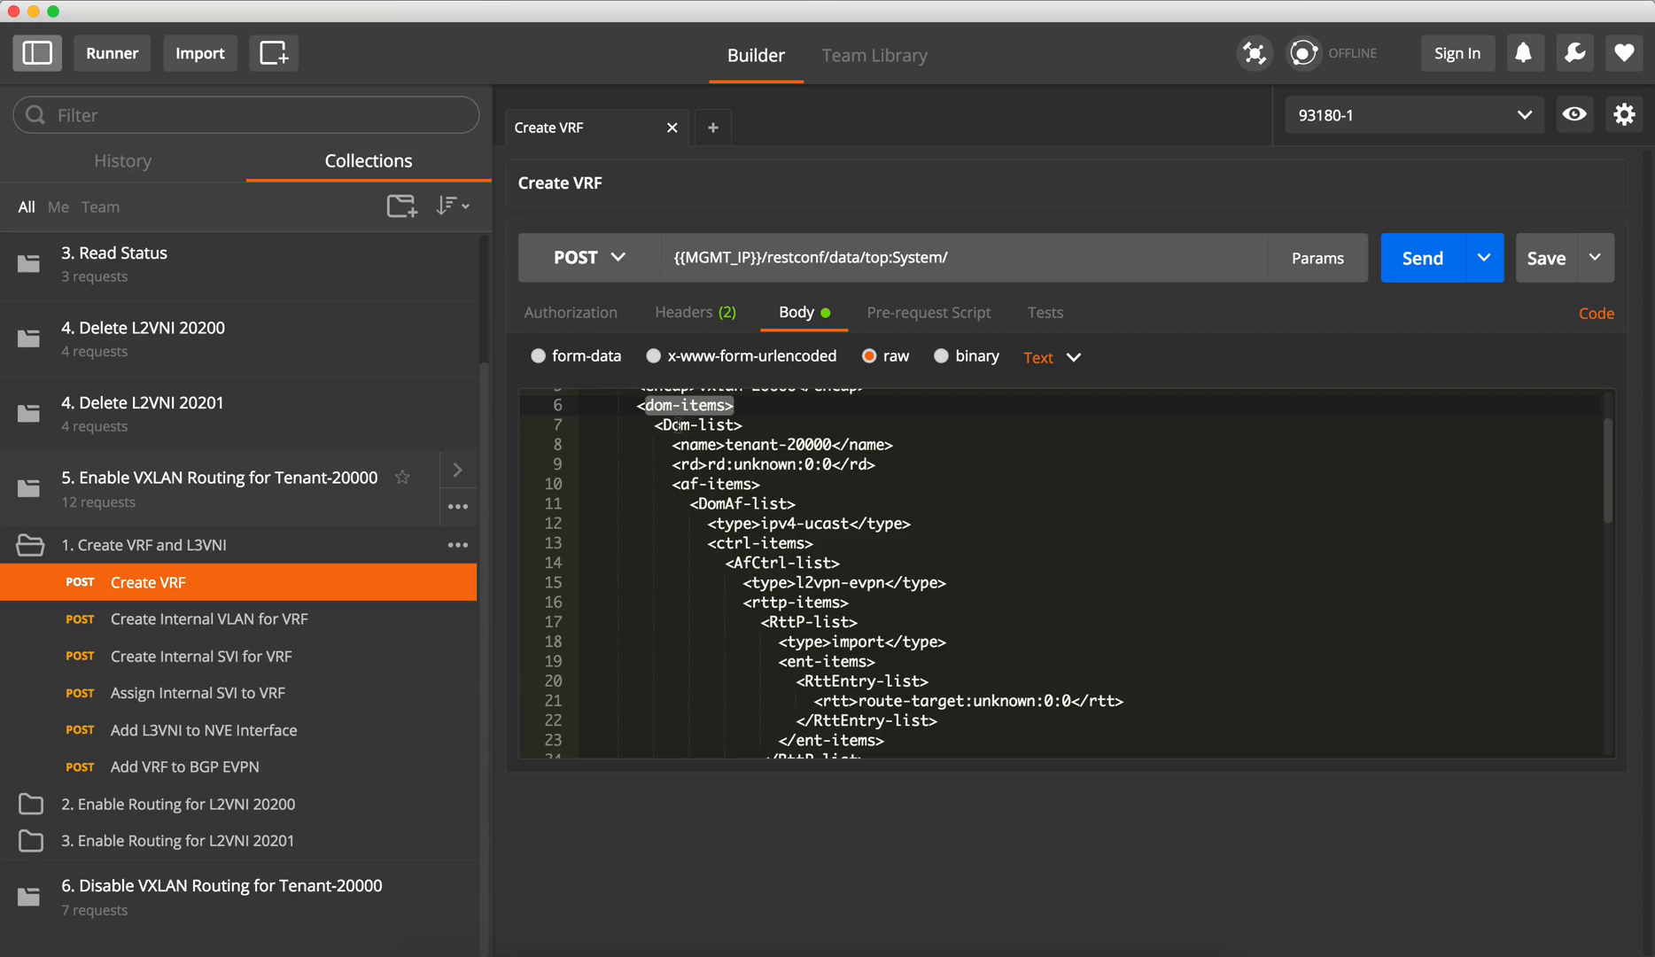
click(787, 444)
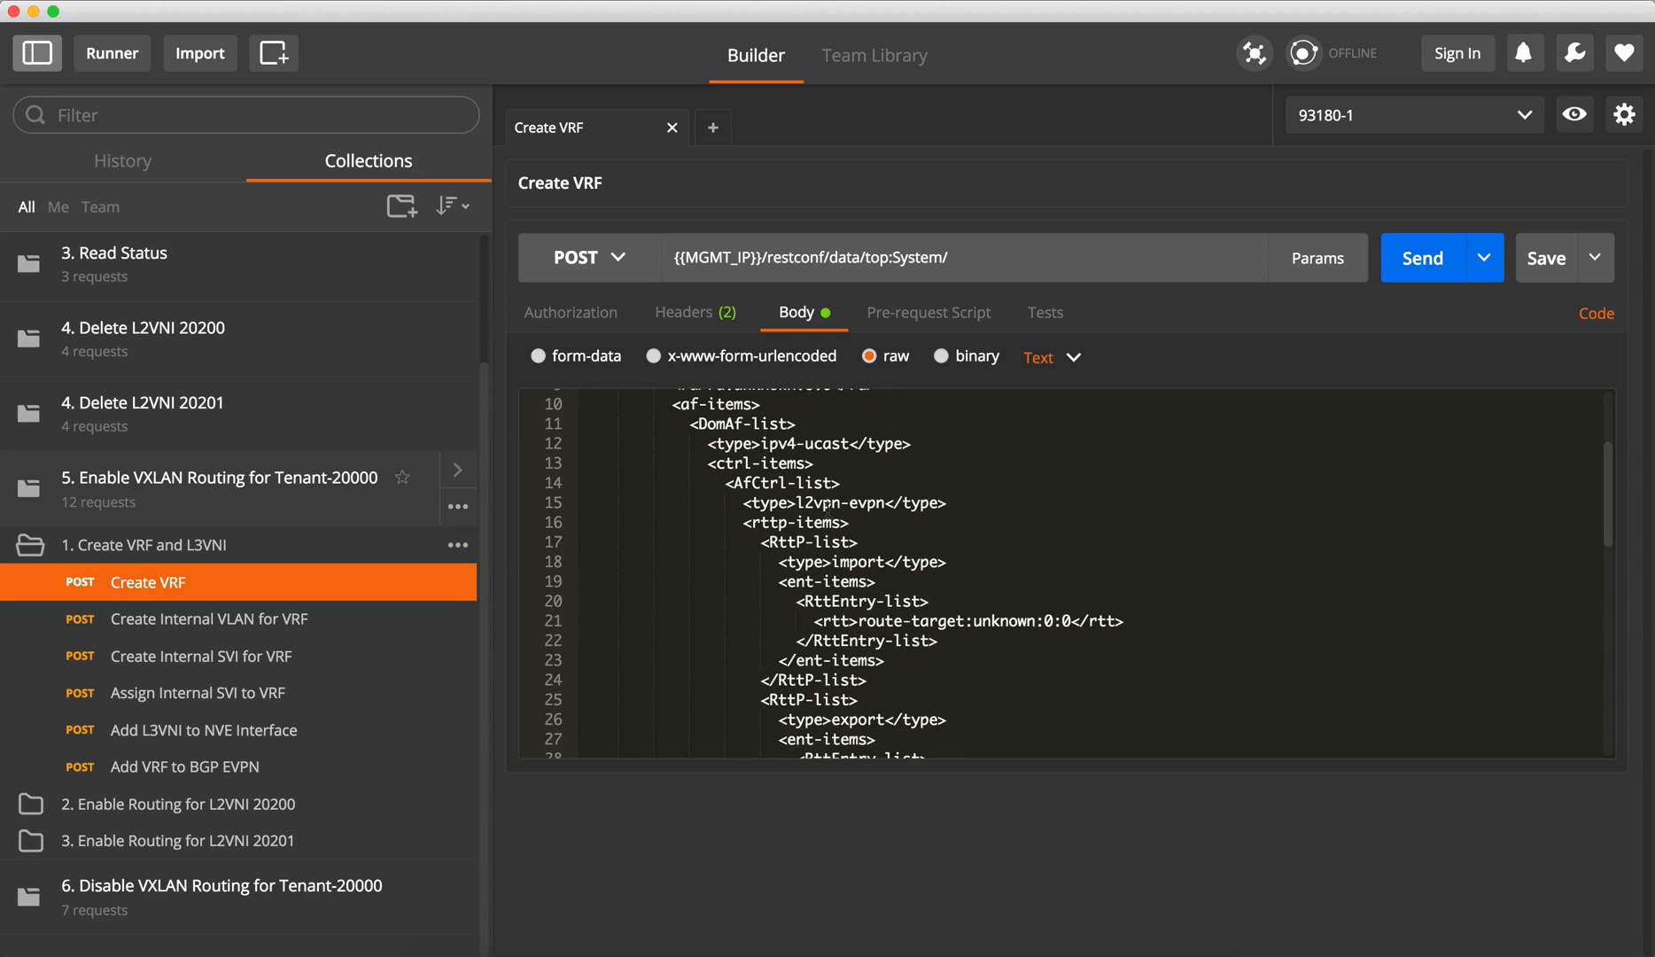
double_click(690, 404)
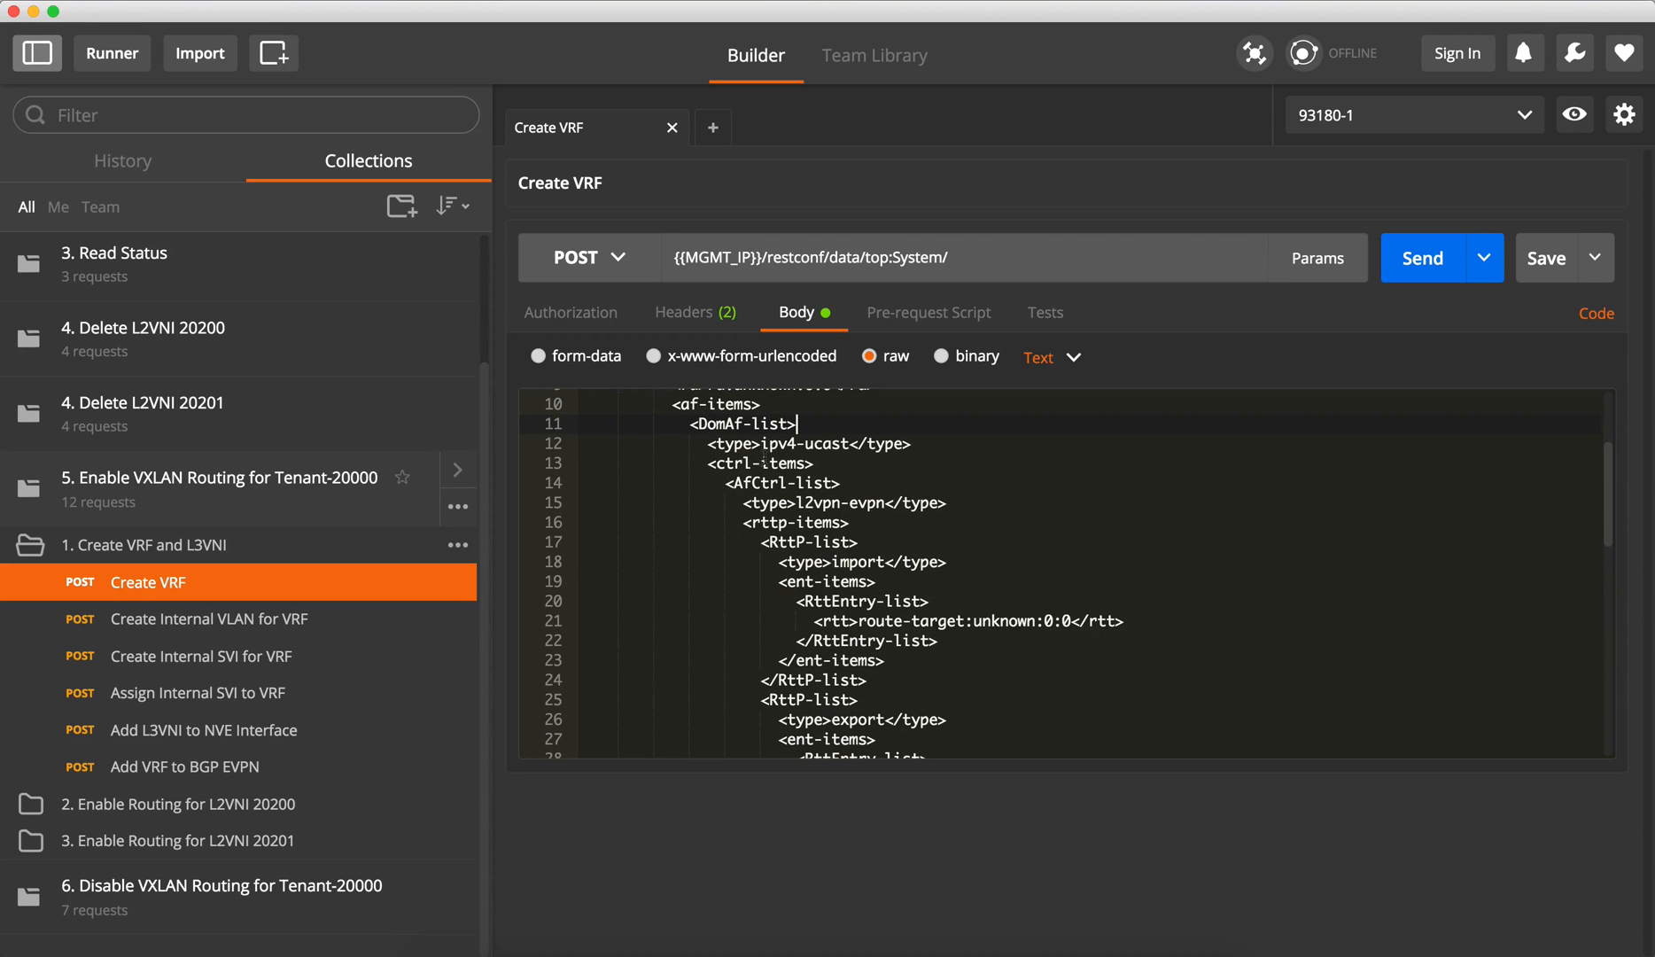
double_click(805, 443)
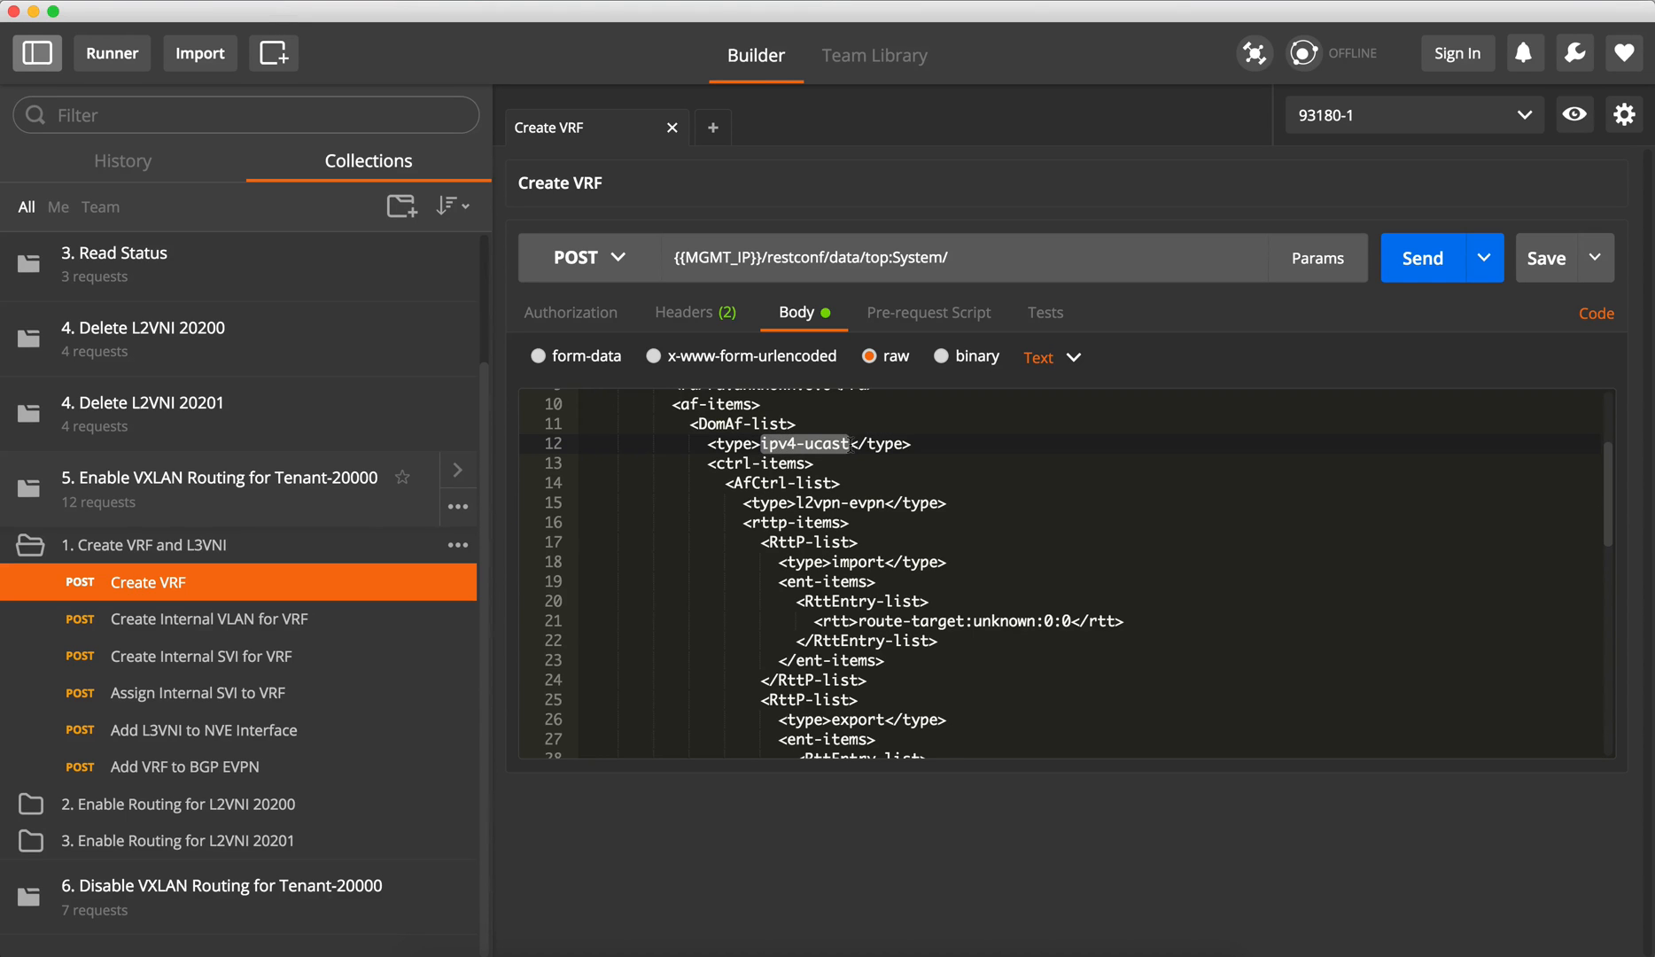
click(948, 503)
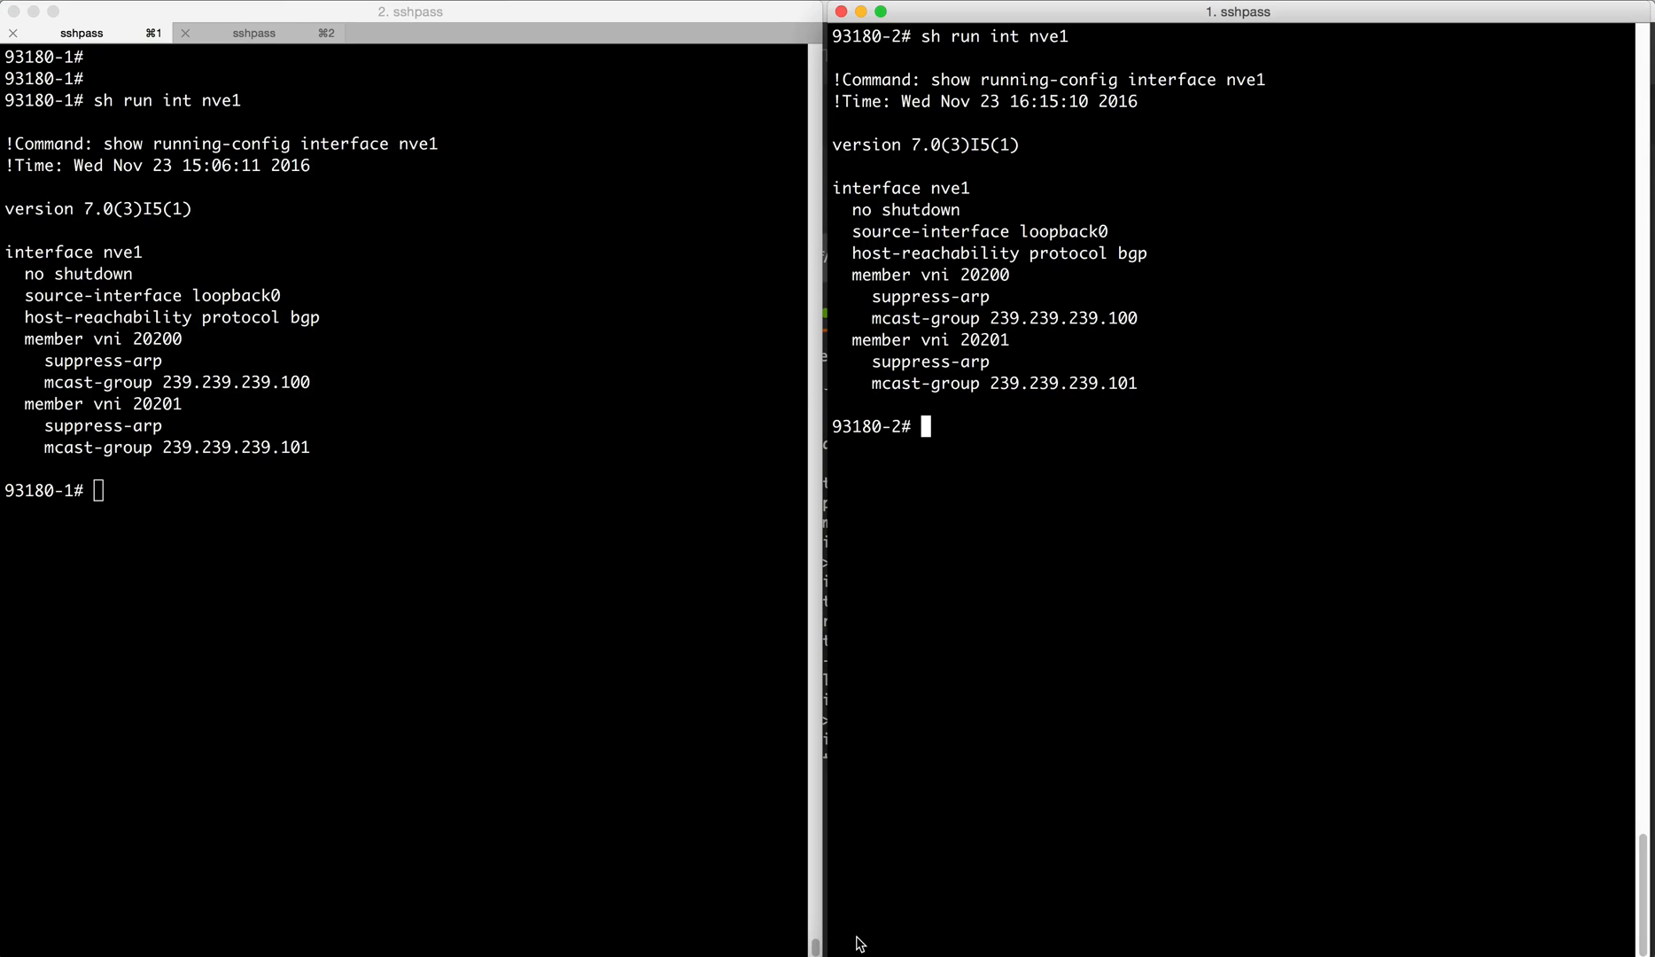
Step: Send the Create VRF request for tenant-20000 and check VNI 20666 on 93180-1
text(sh run)
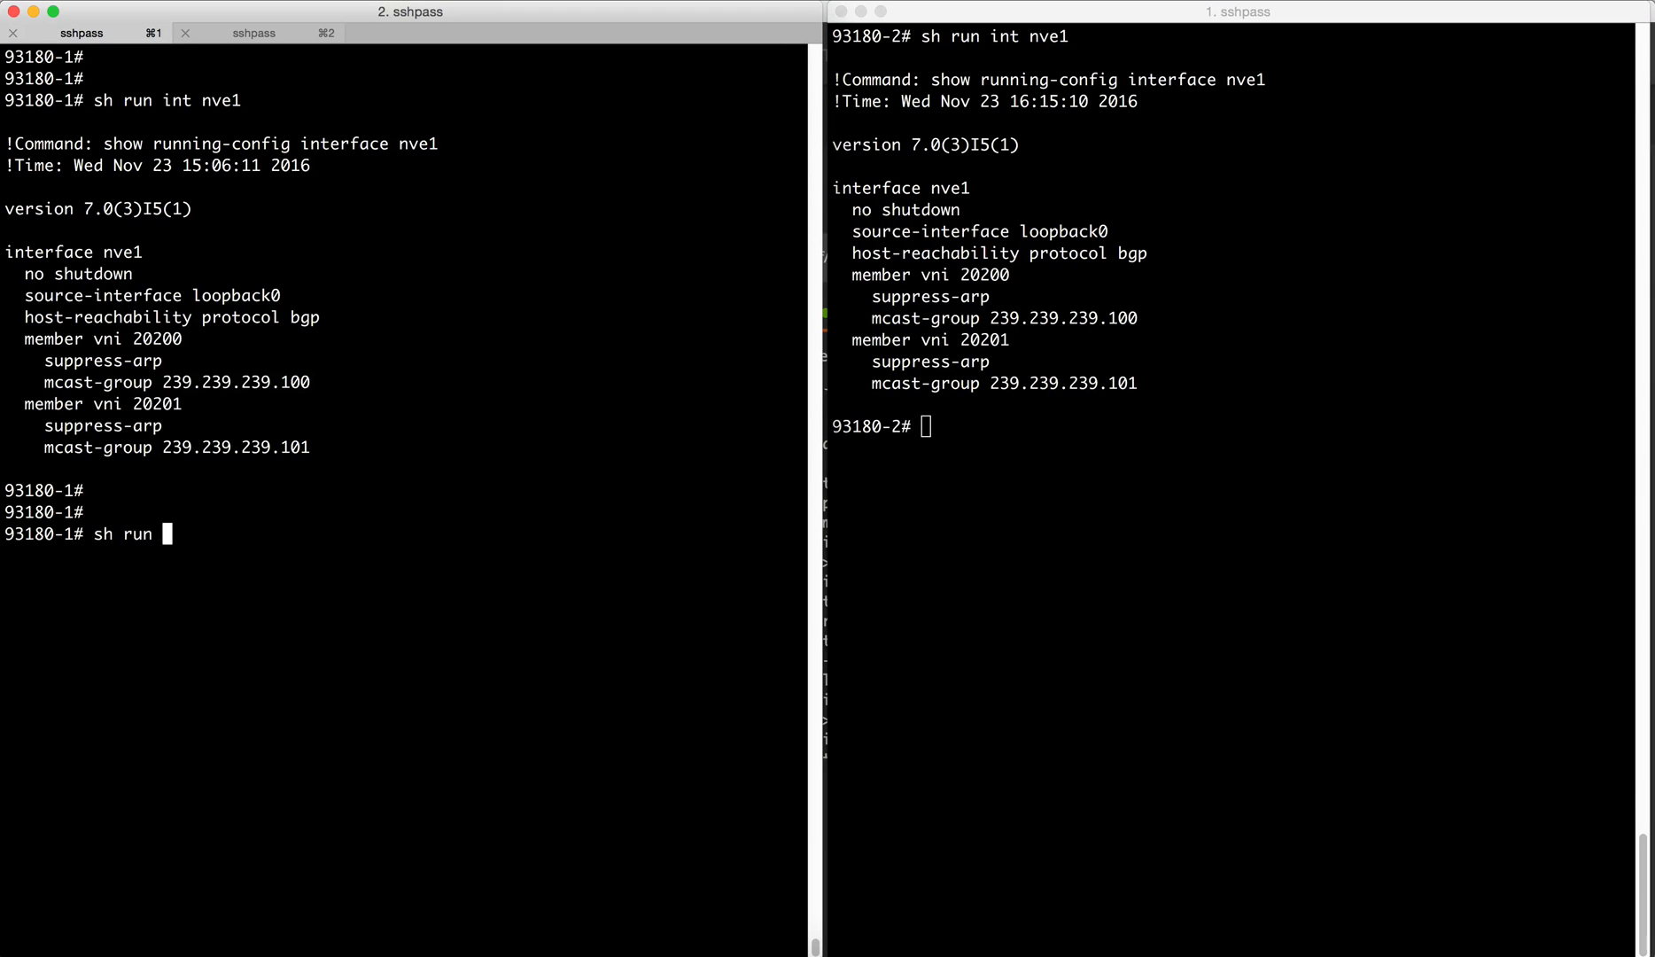
text(vrf ?)
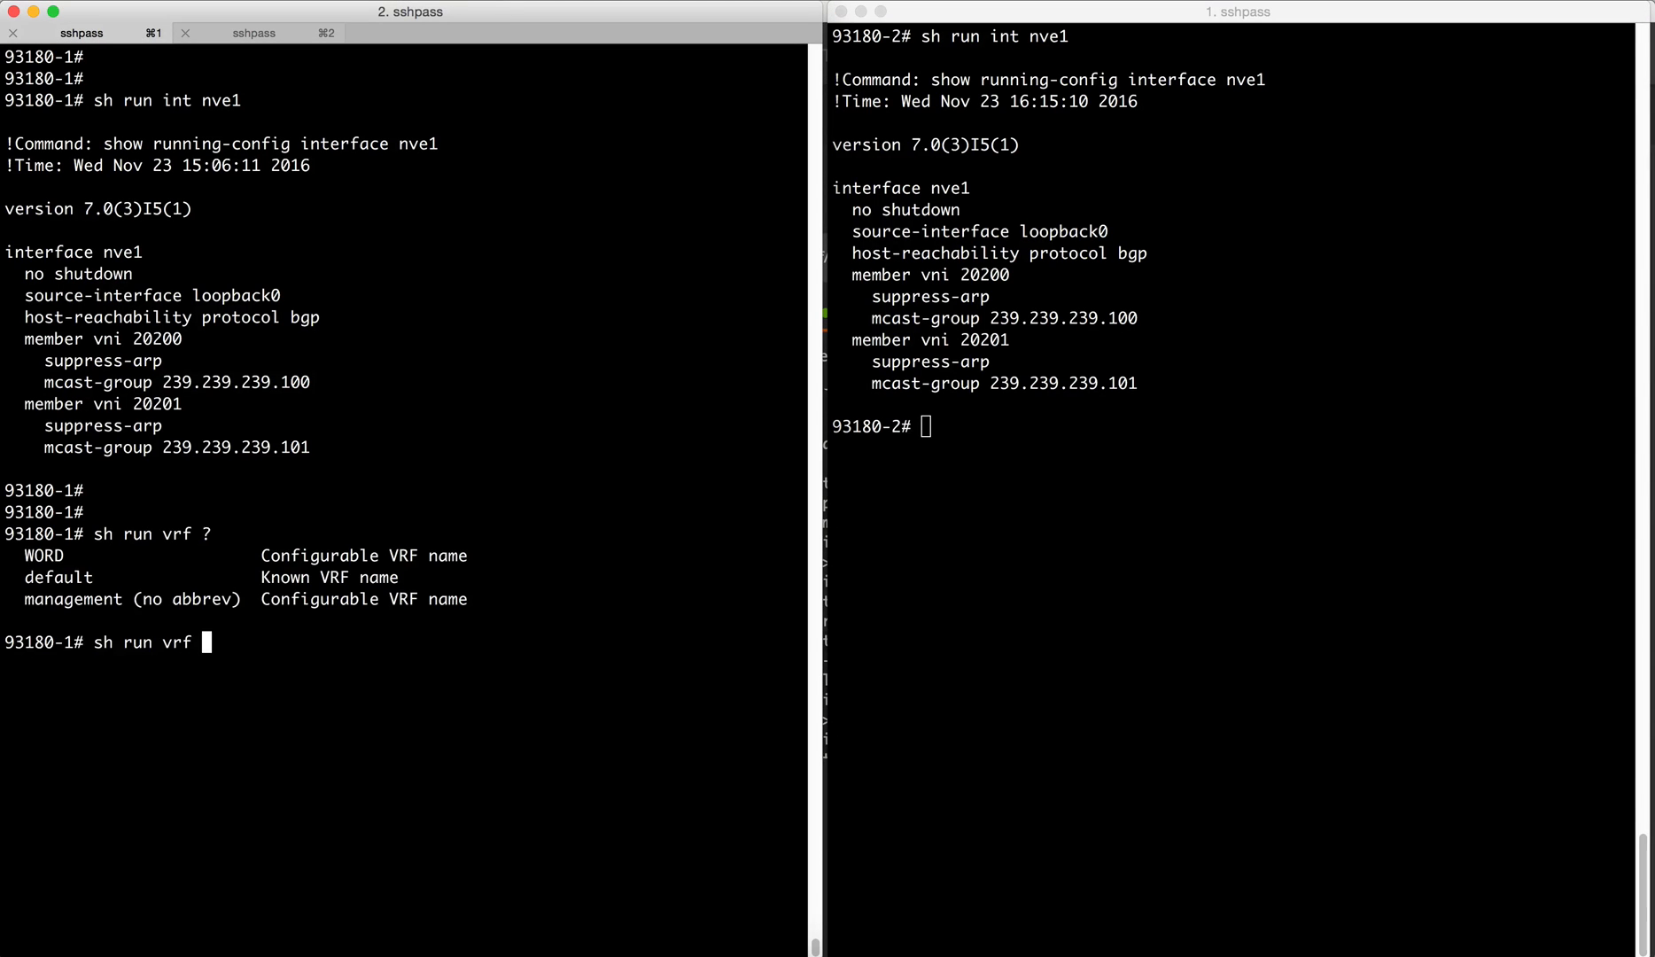
key(ctrl+c)
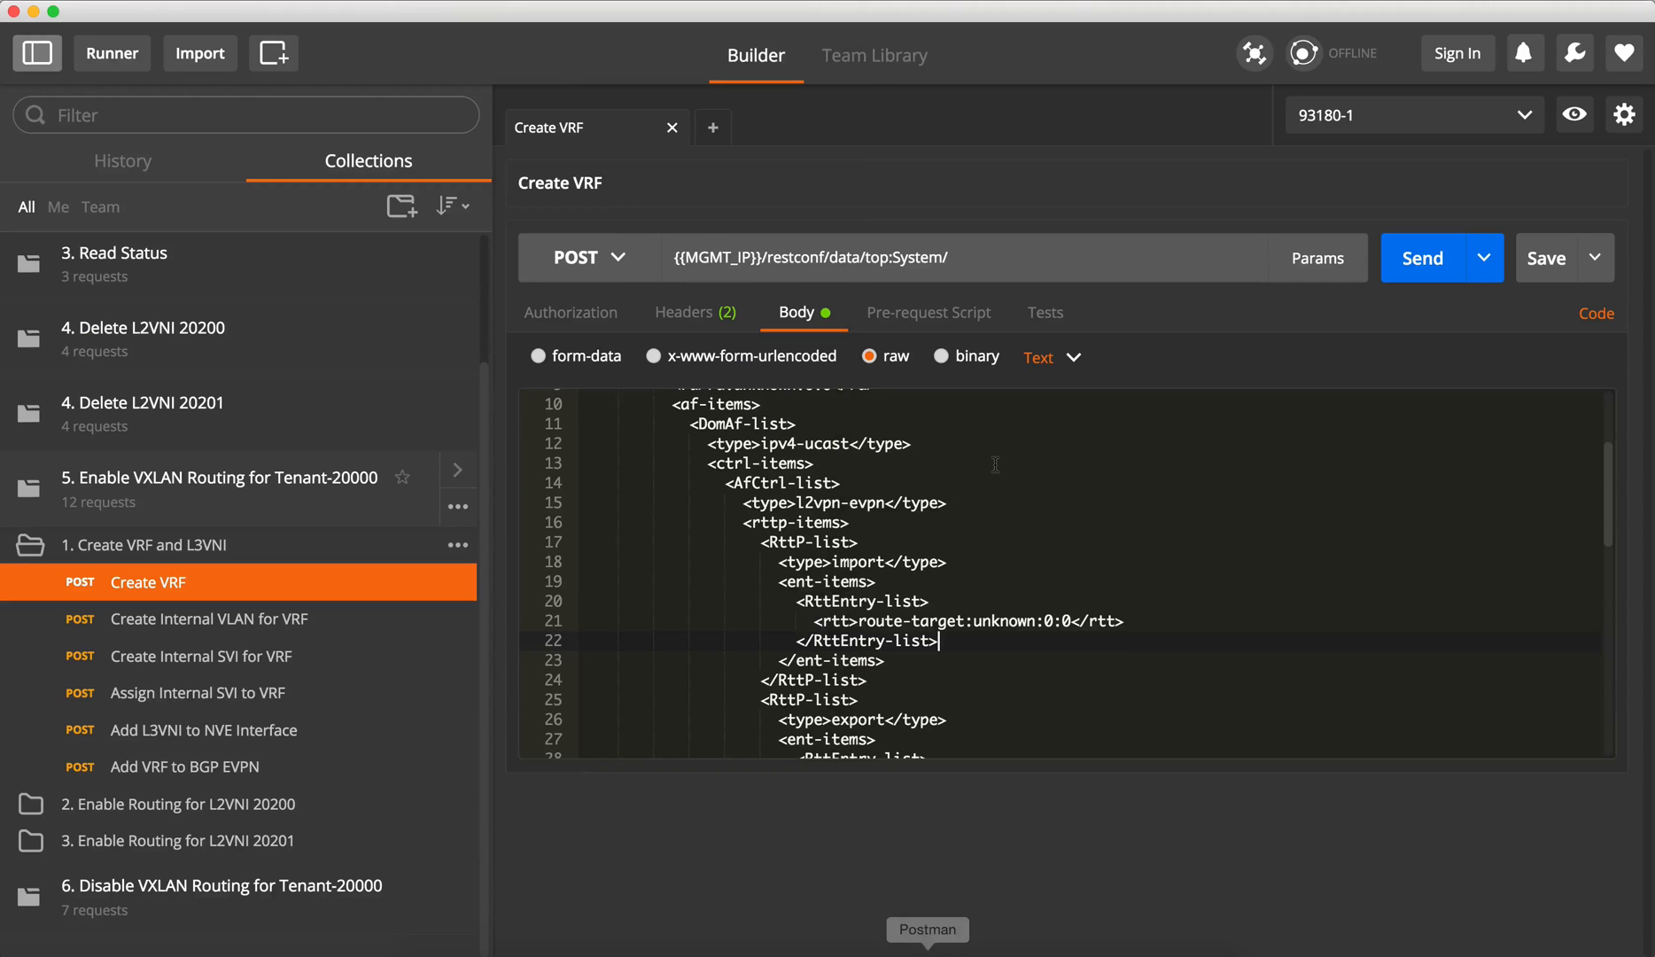
click(1423, 257)
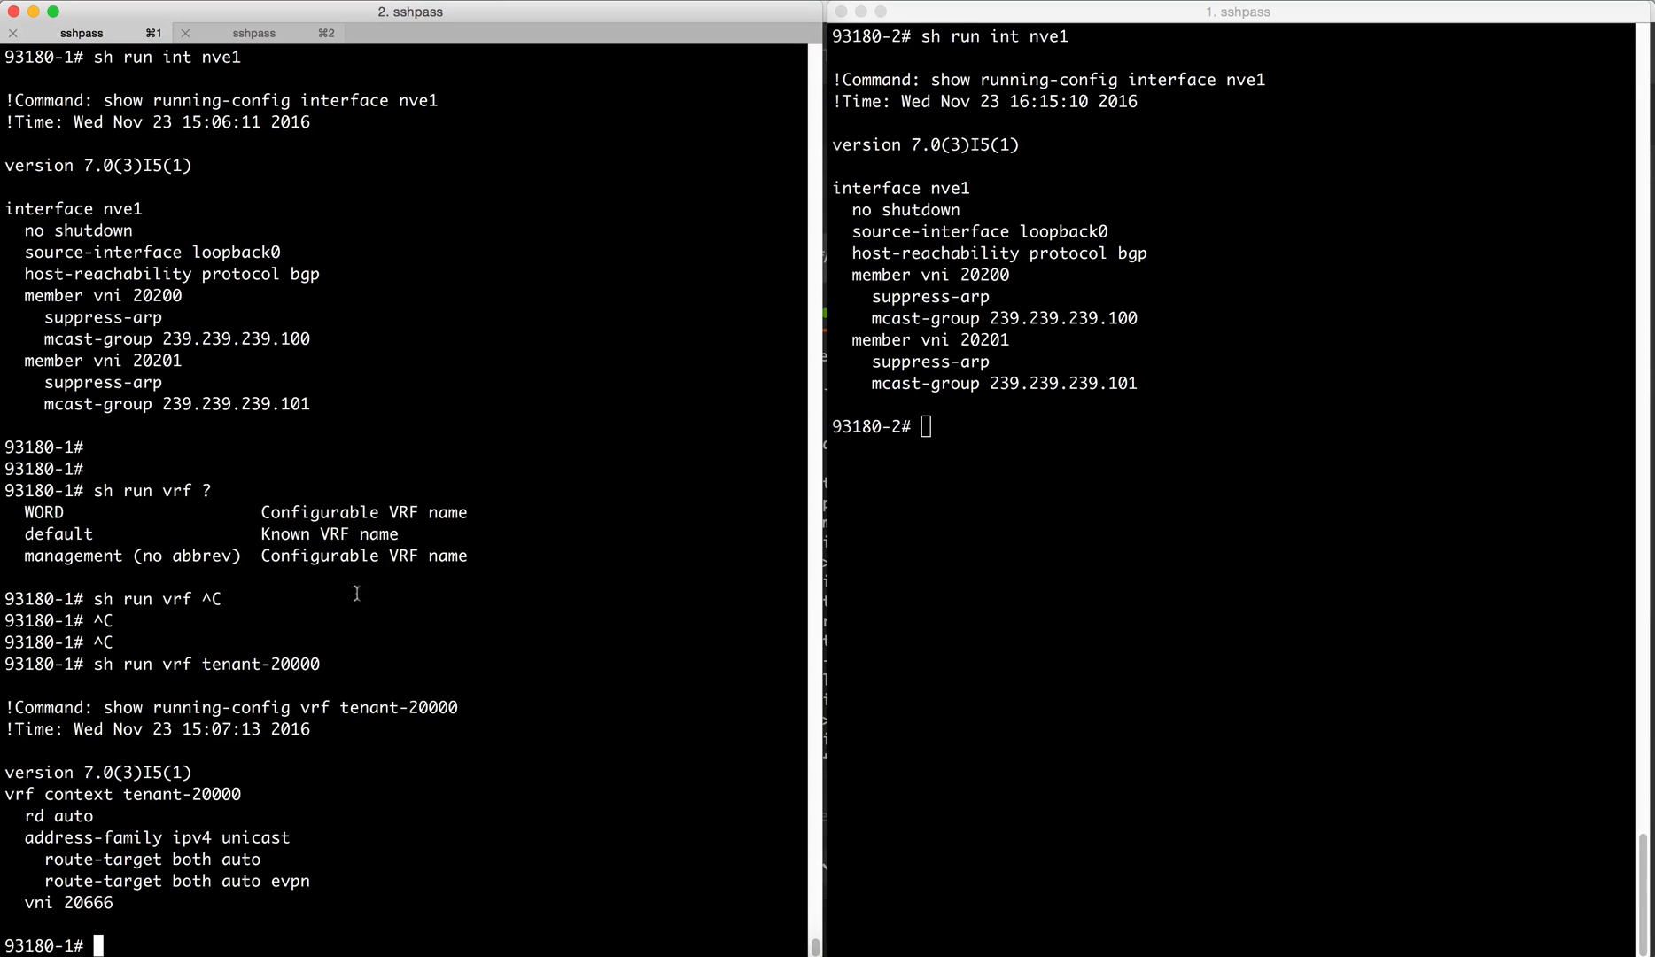
double_click(63, 902)
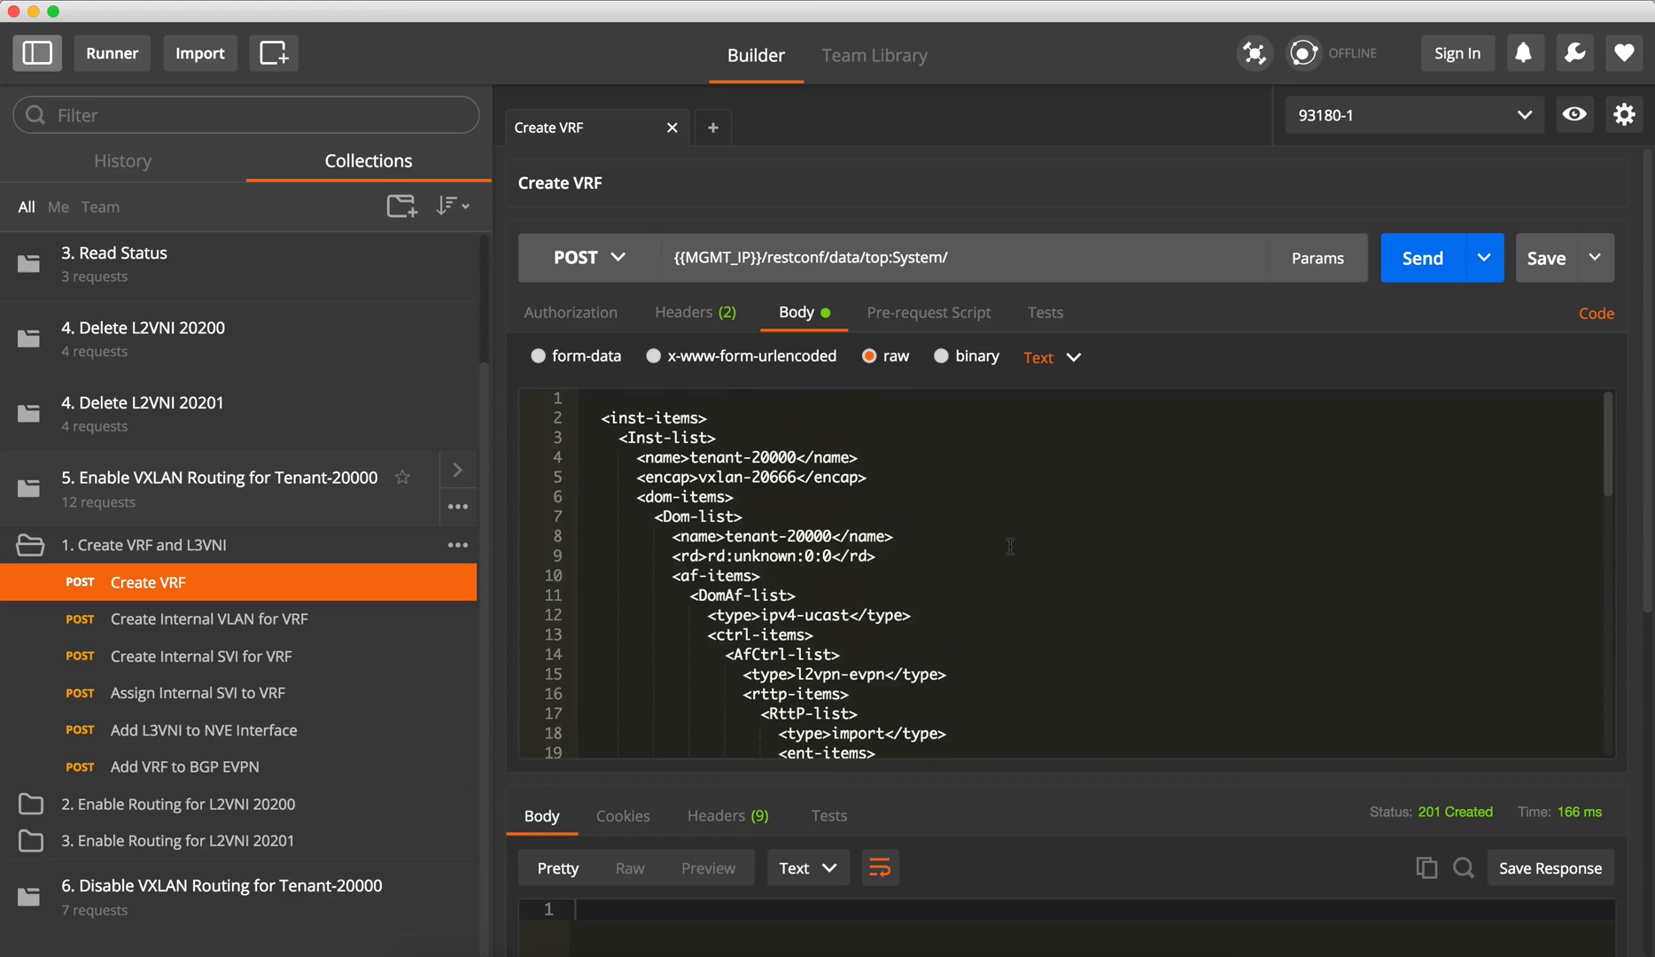
Step: Review the VLAN 666 to VXLAN 20666 body, including its BD-list, and send it
double_click(748, 477)
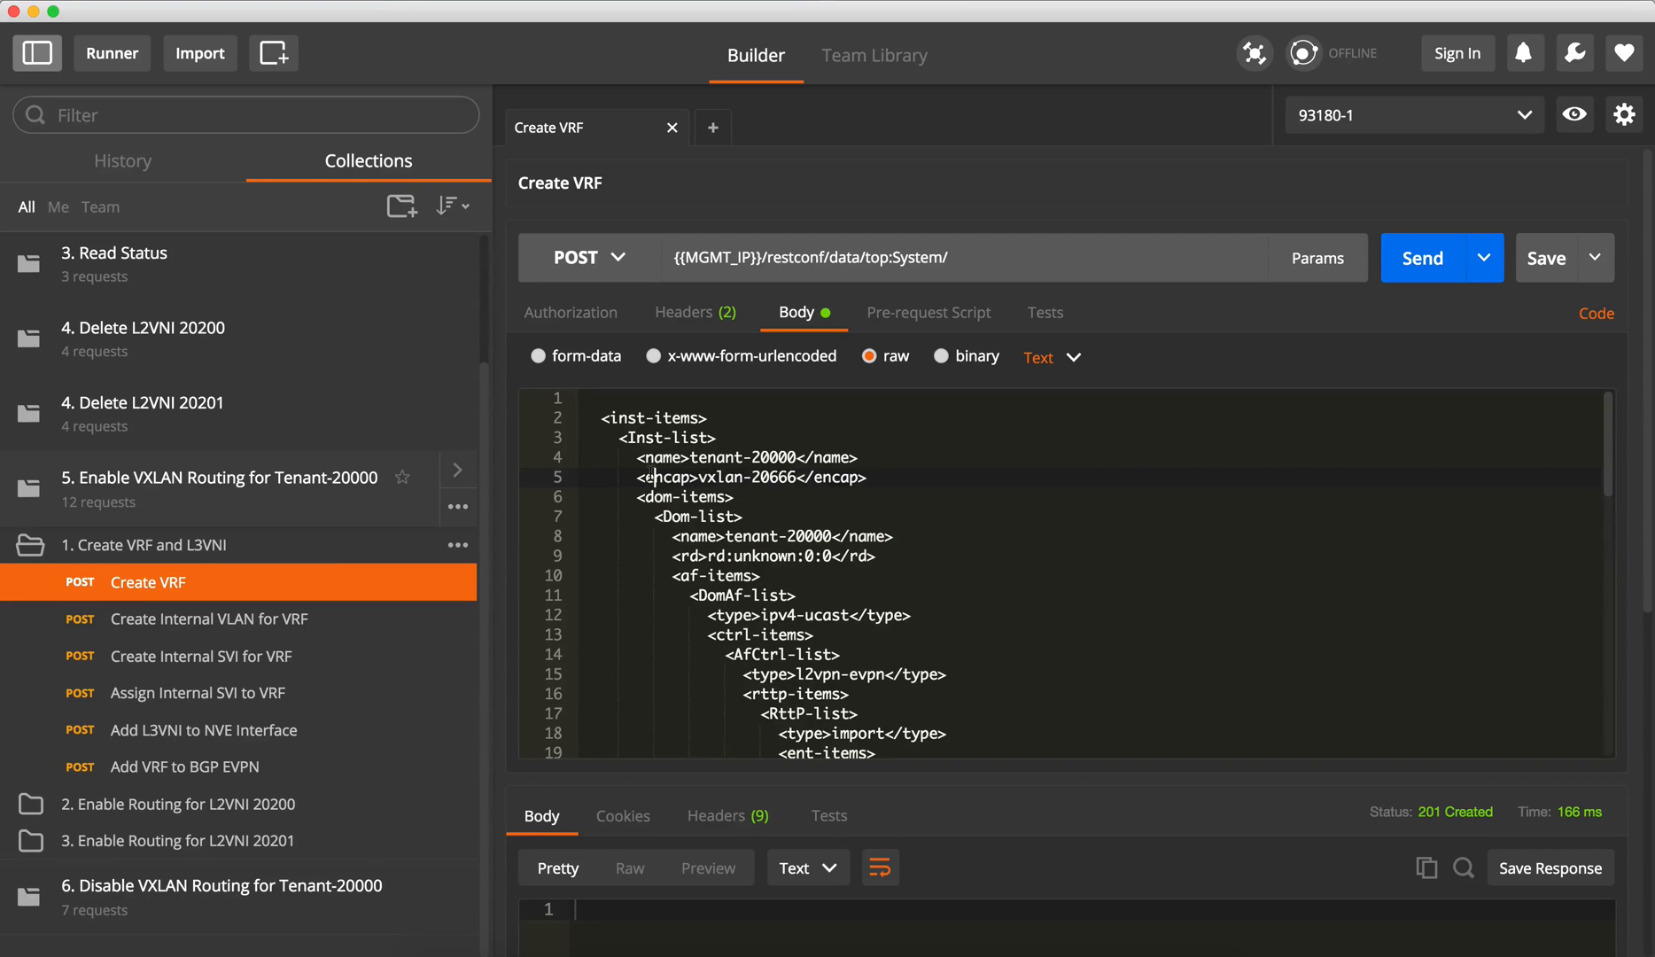
click(208, 618)
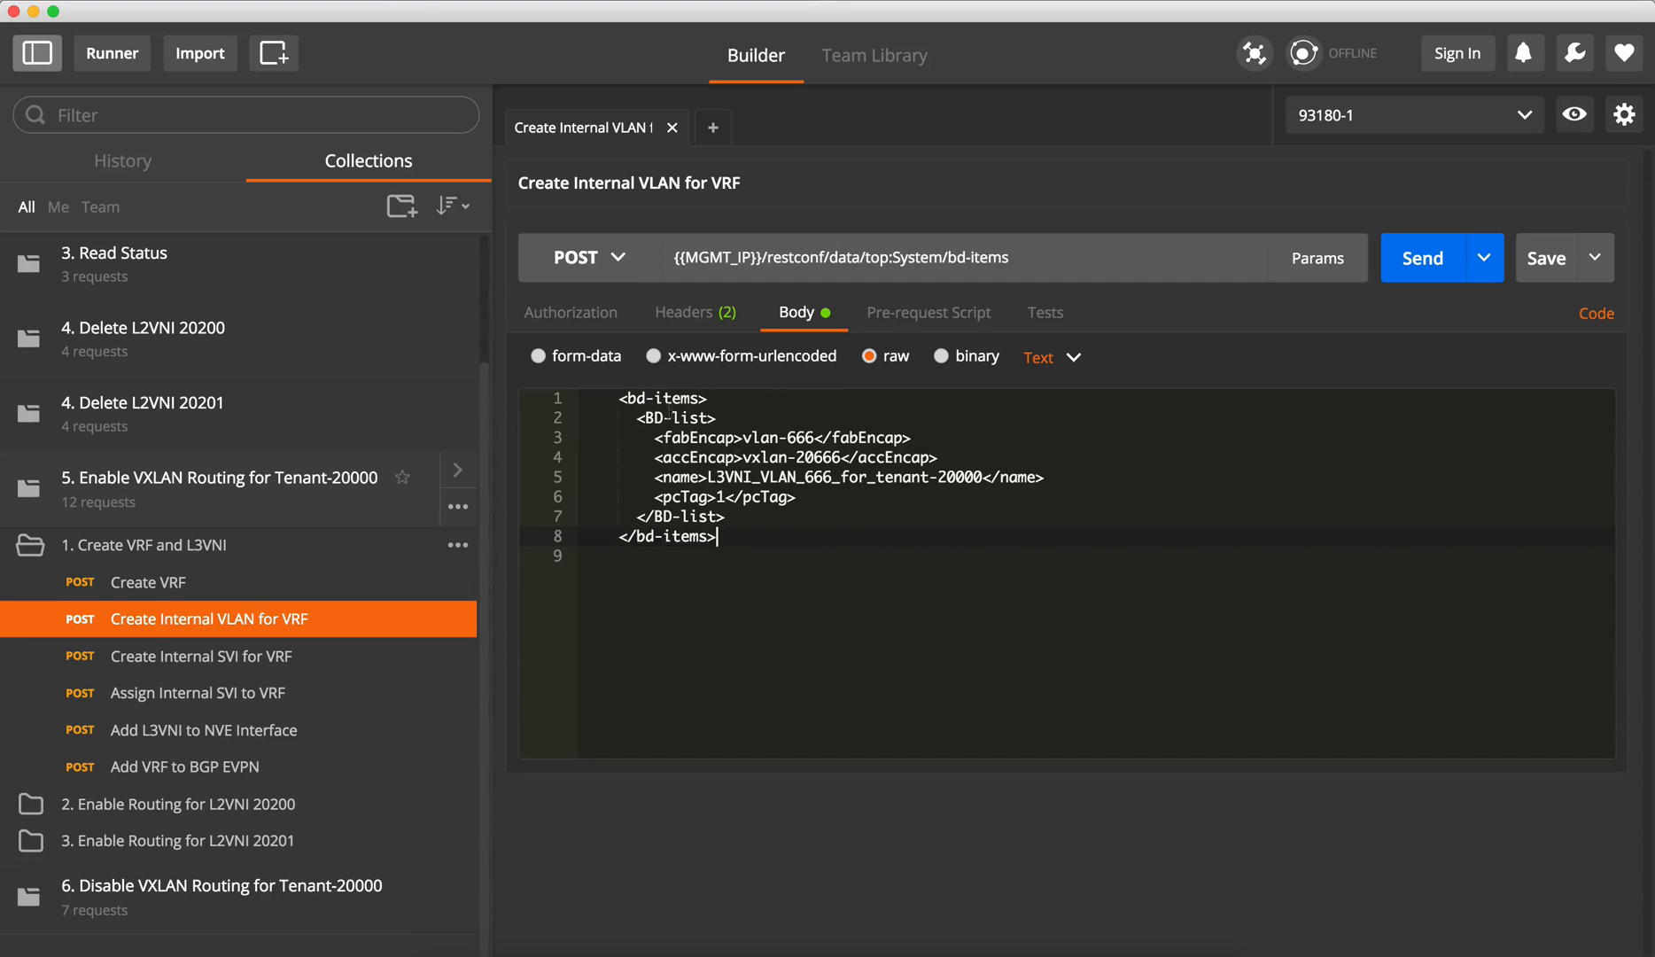
double_click(675, 418)
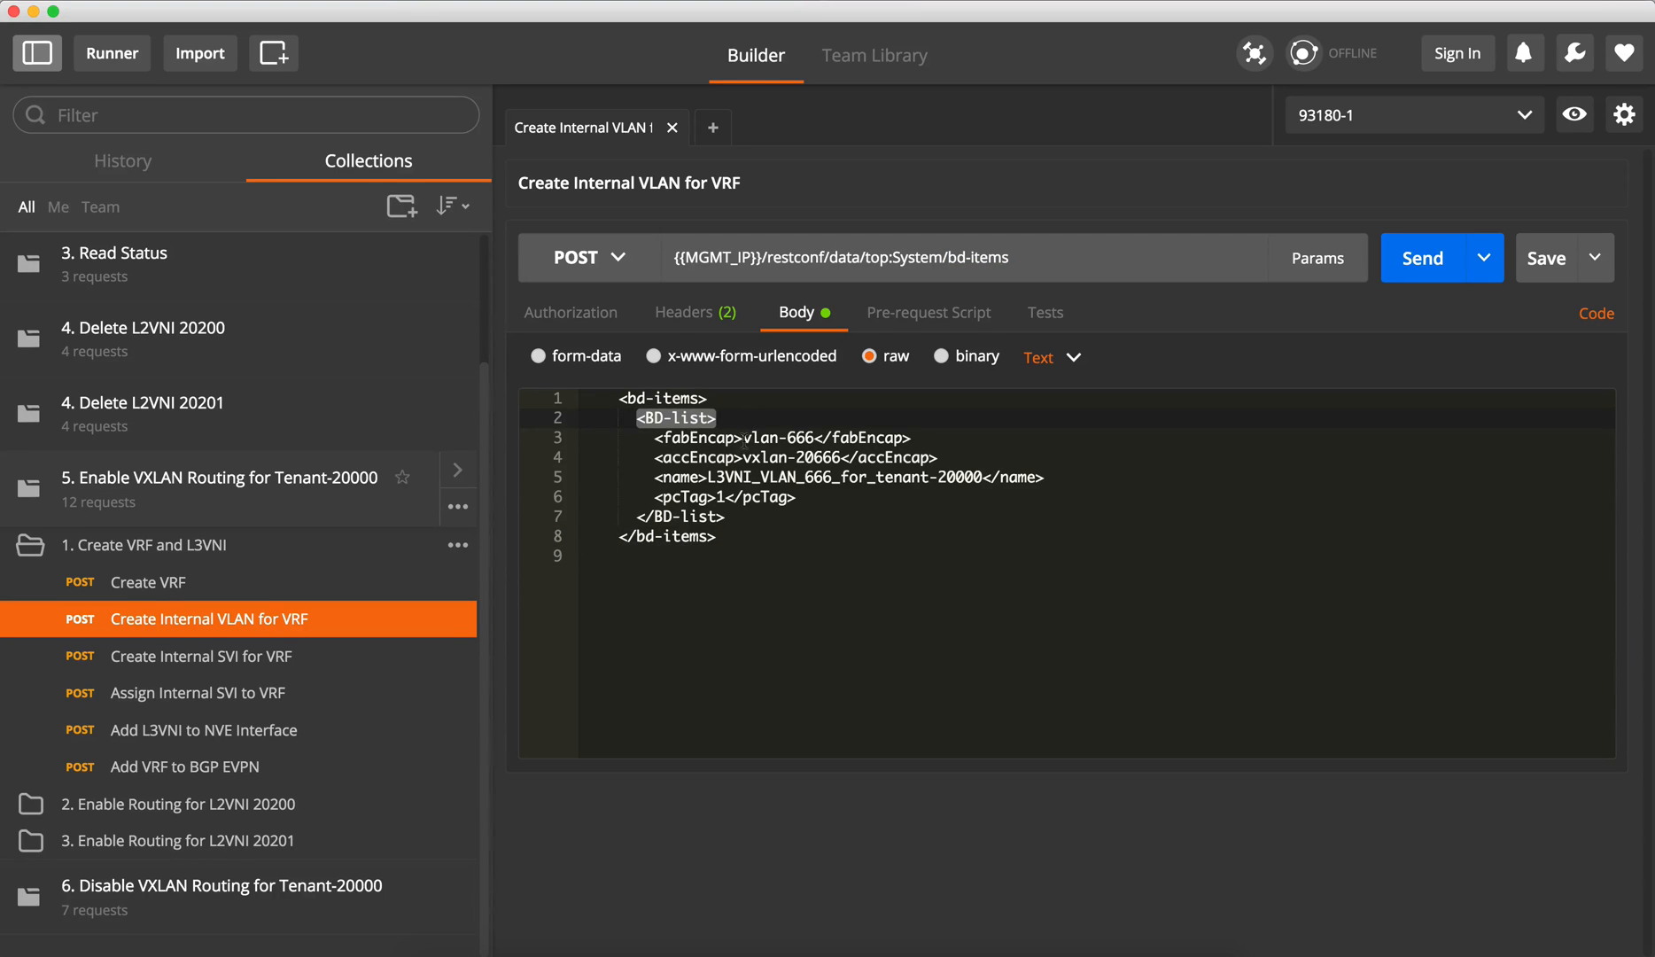
double_click(771, 436)
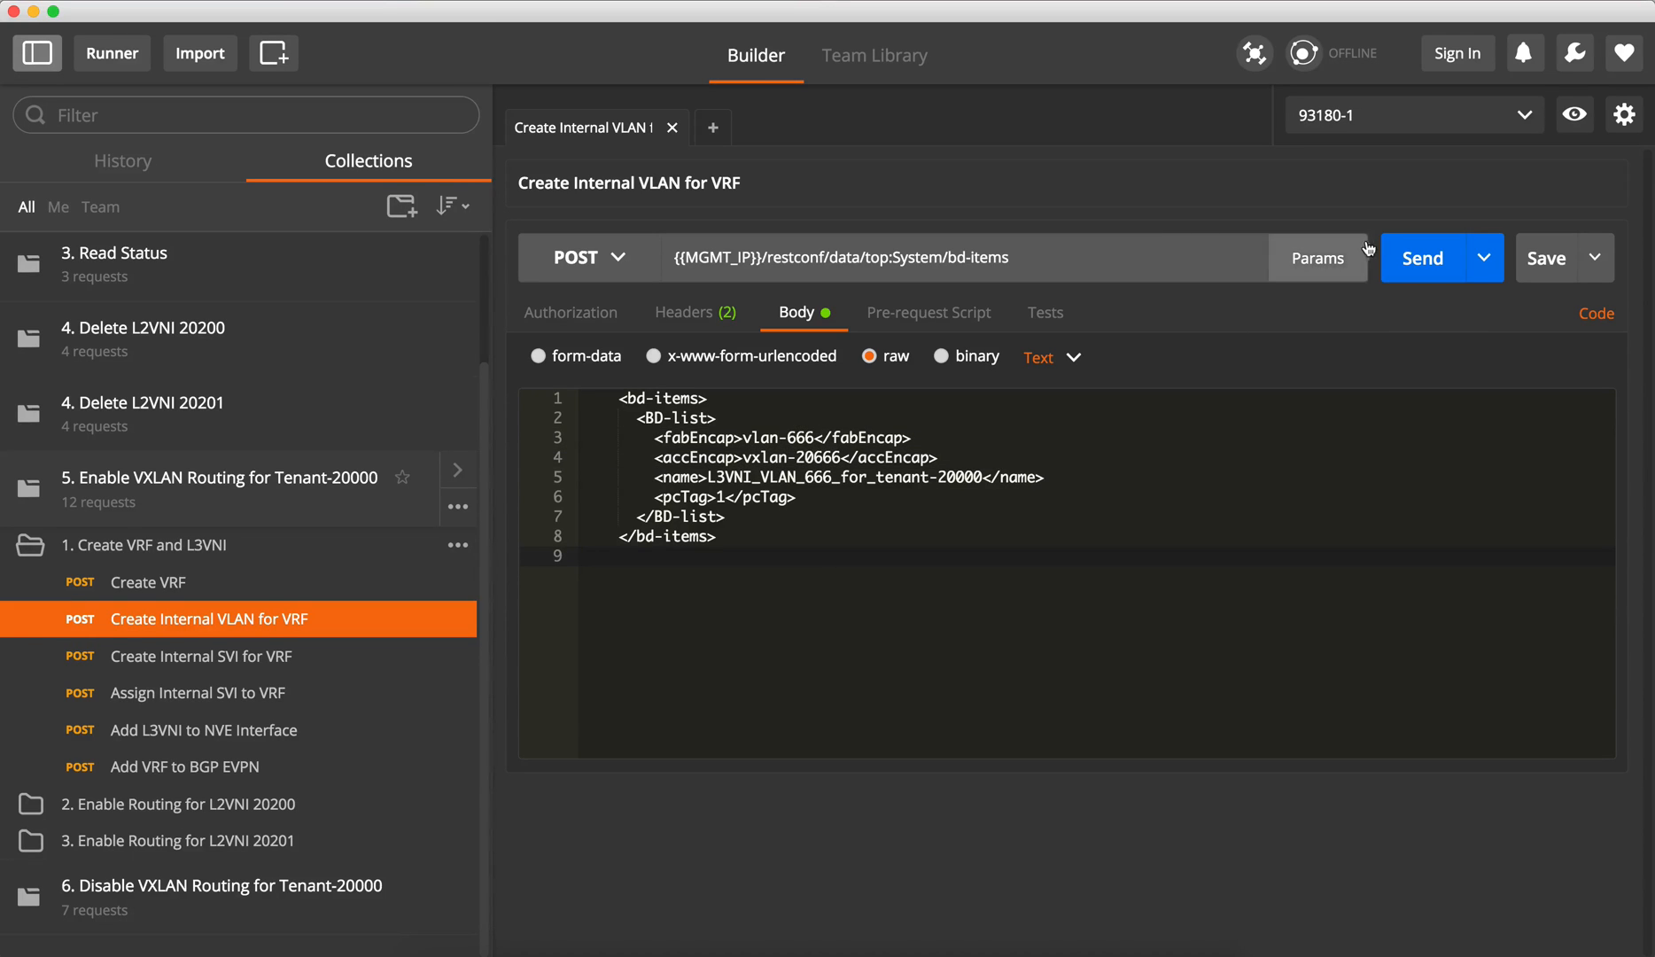
click(1421, 258)
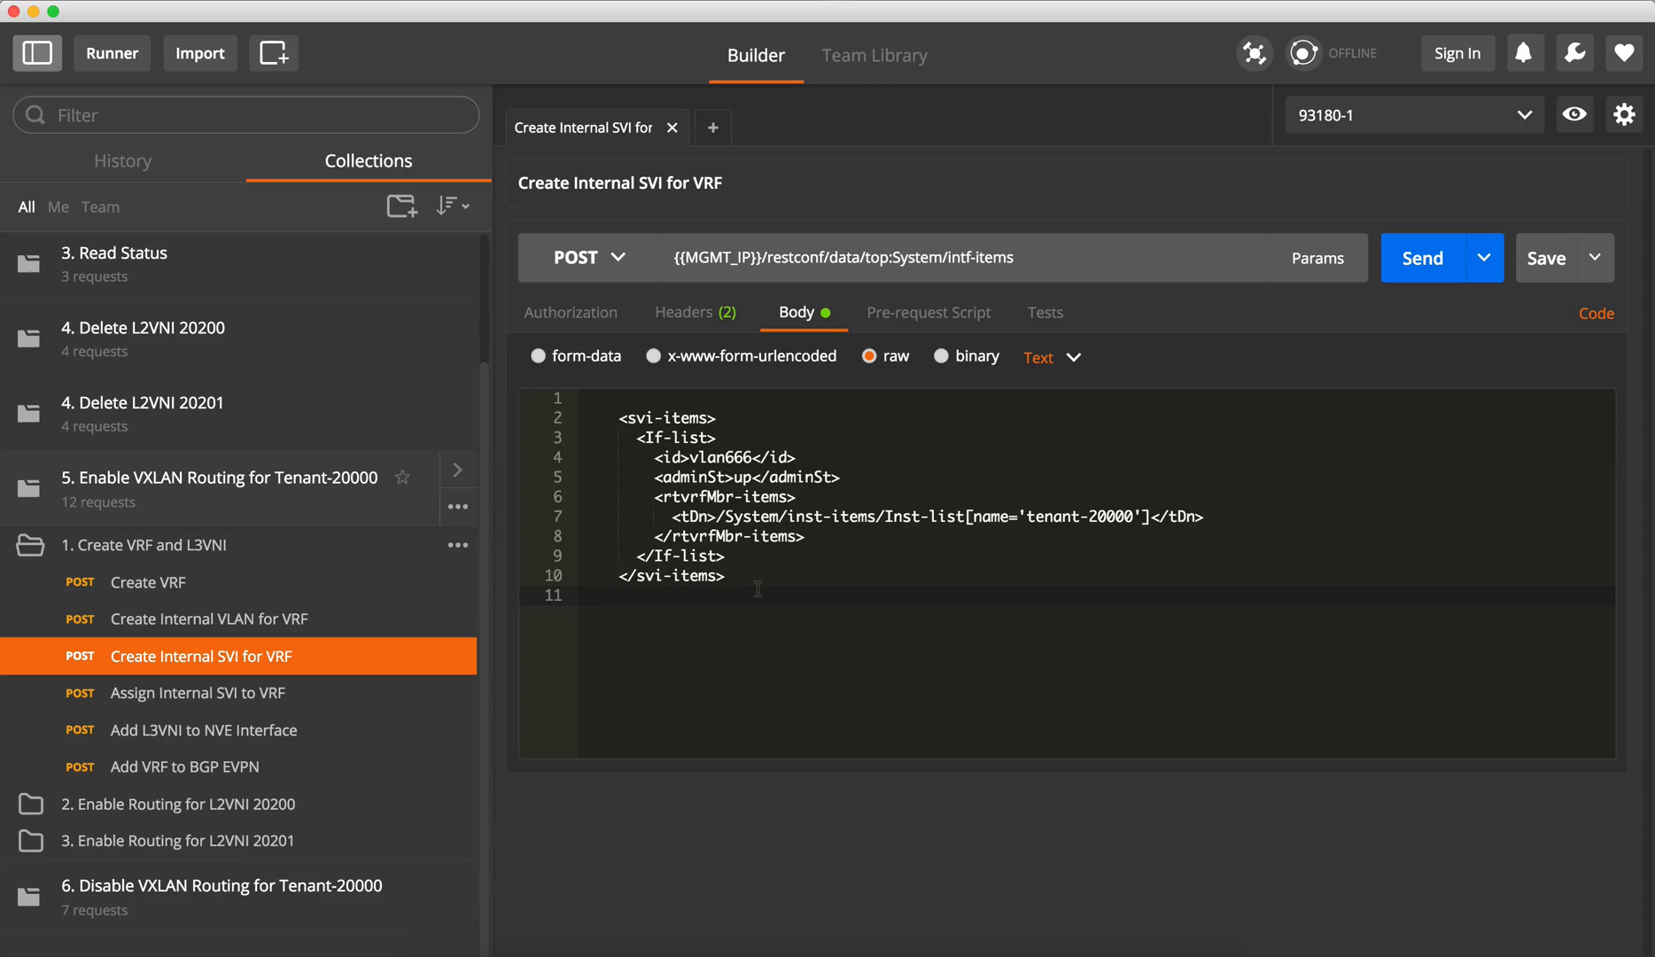
Step: Send the Create Internal SVI vlan666 request and verify with 'sh run int vlan666'
click(947, 258)
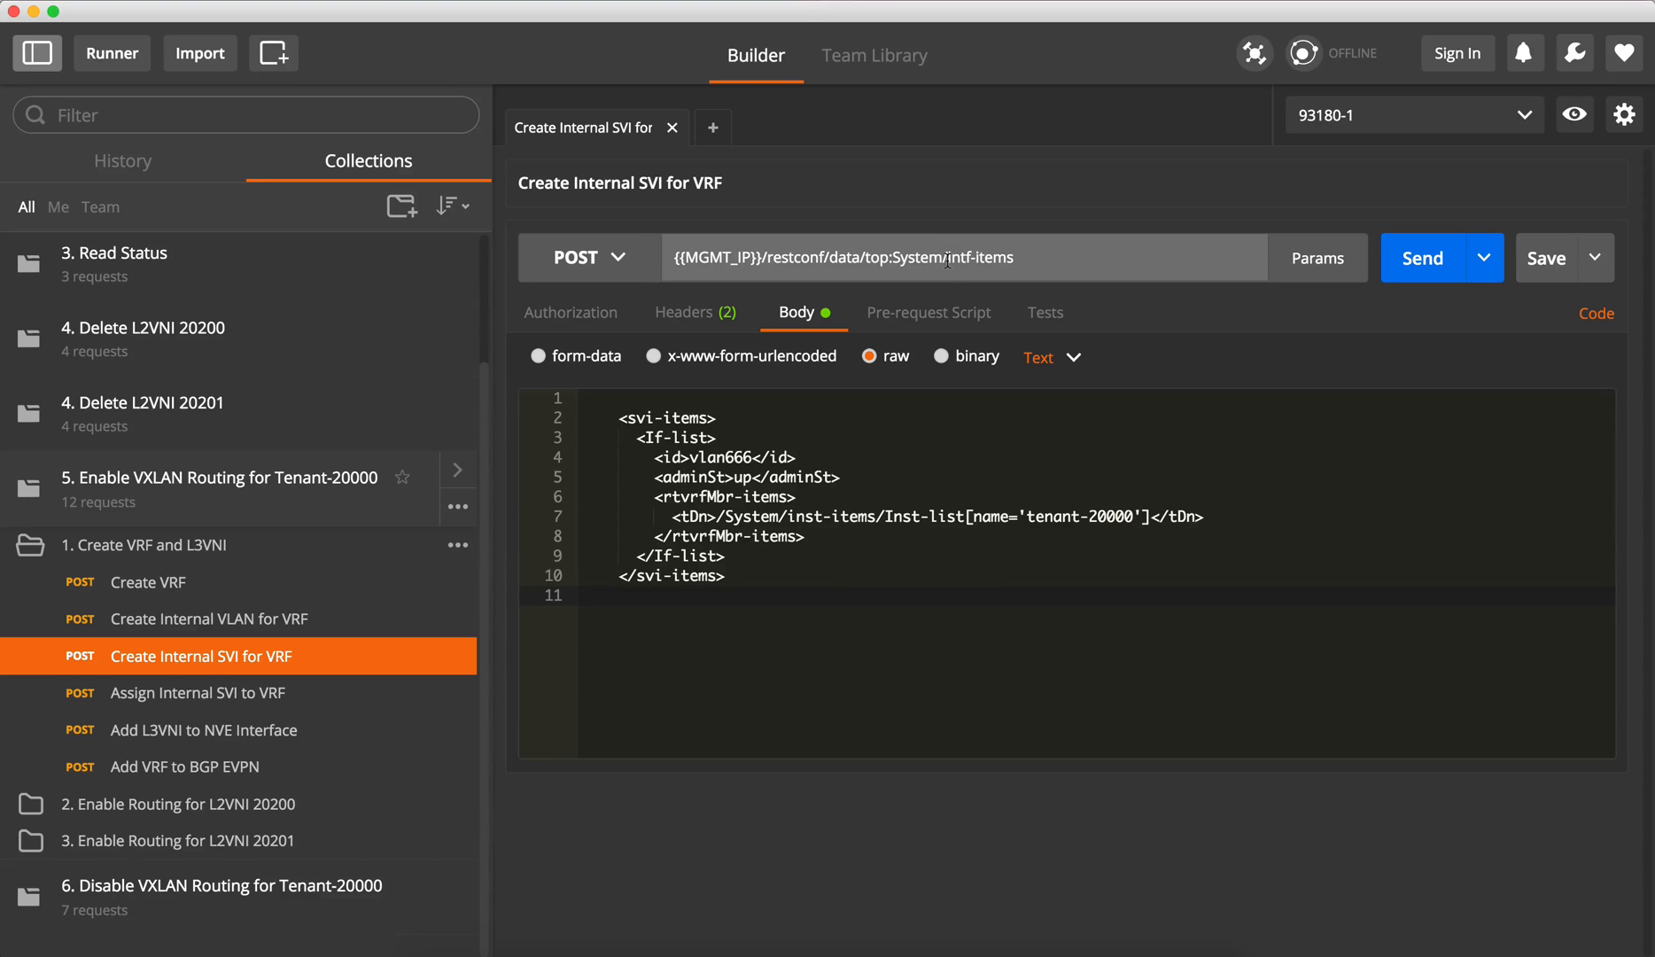
double_click(976, 258)
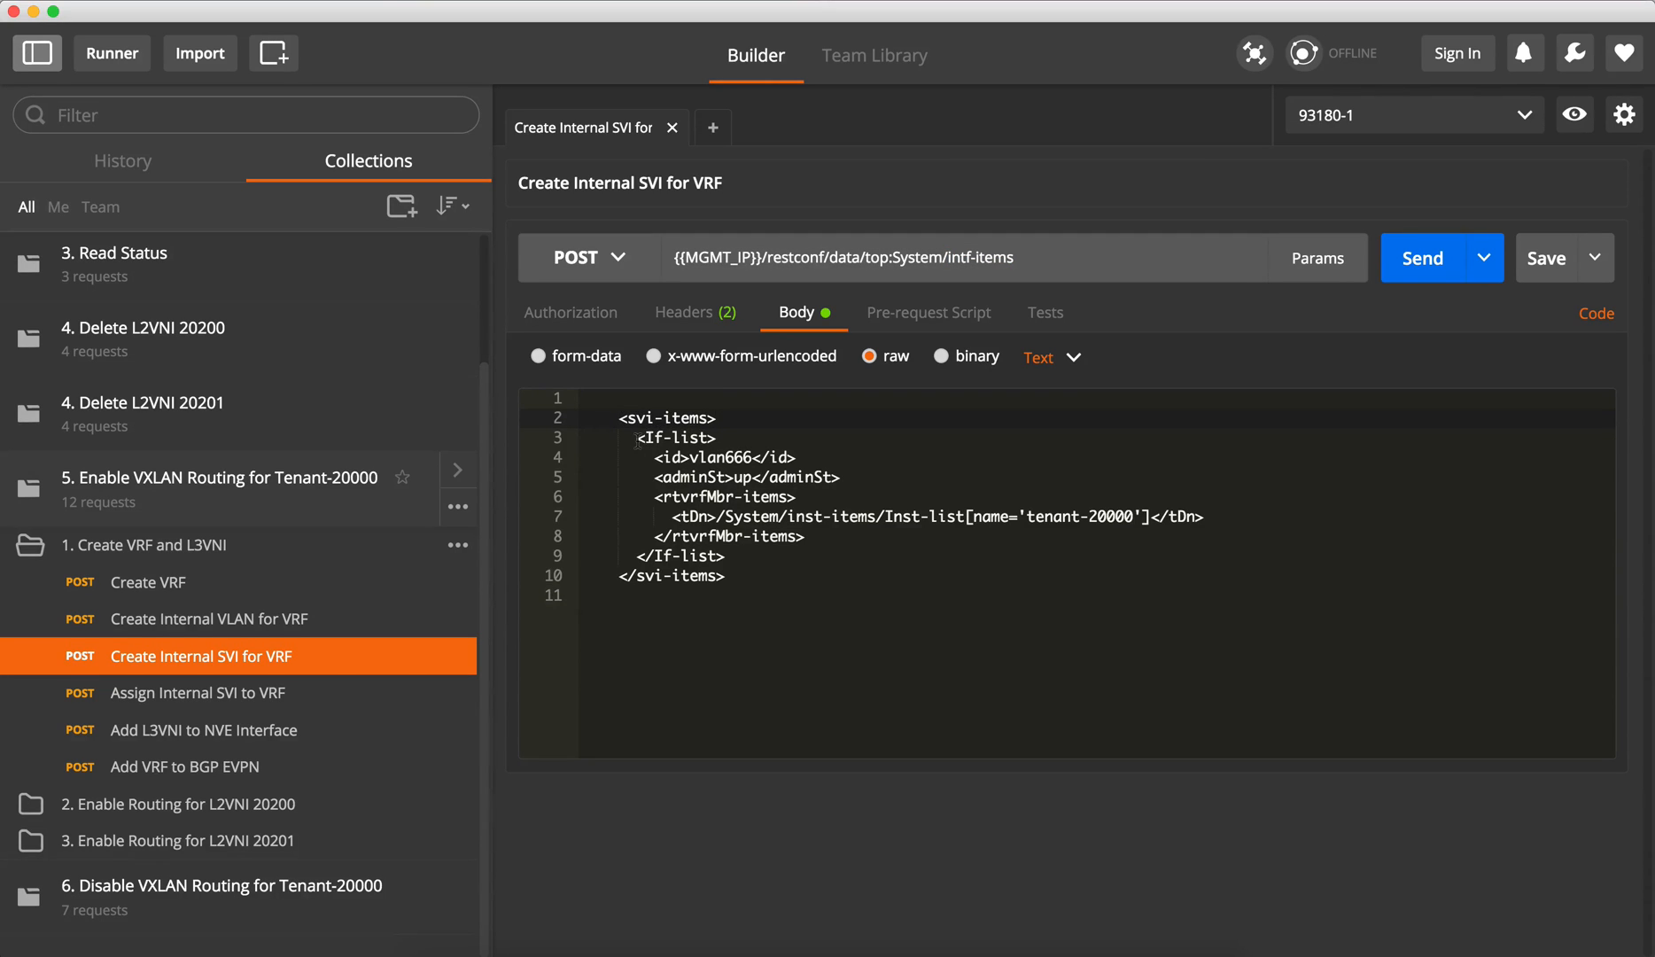
click(796, 457)
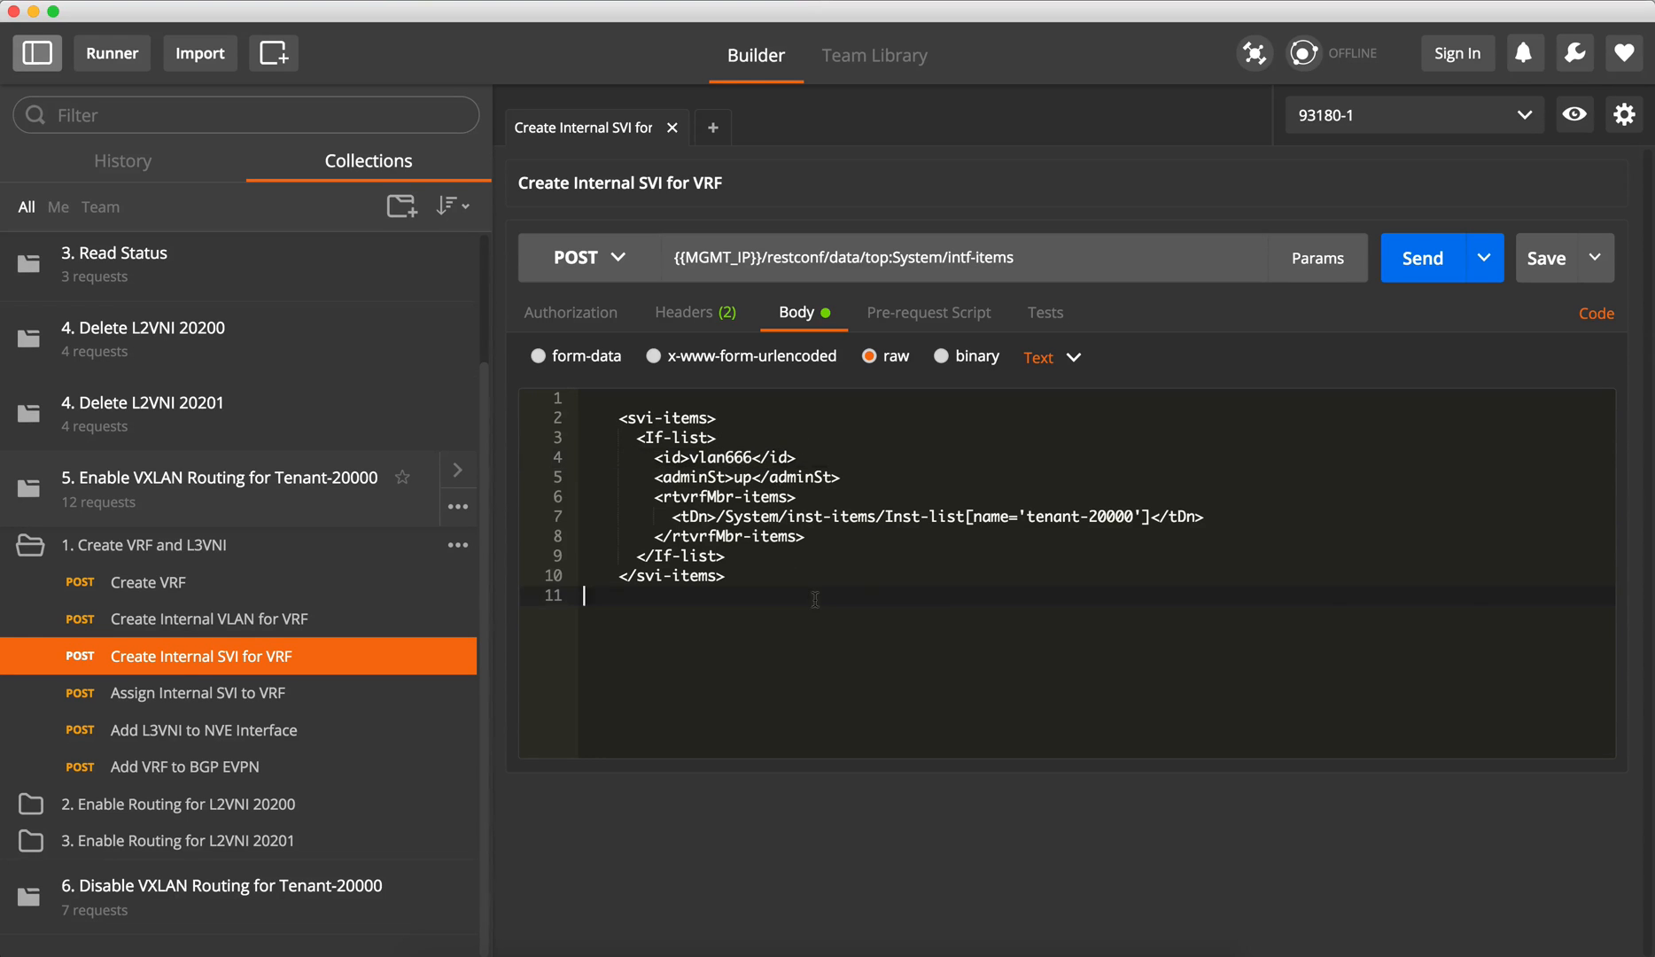
click(1423, 257)
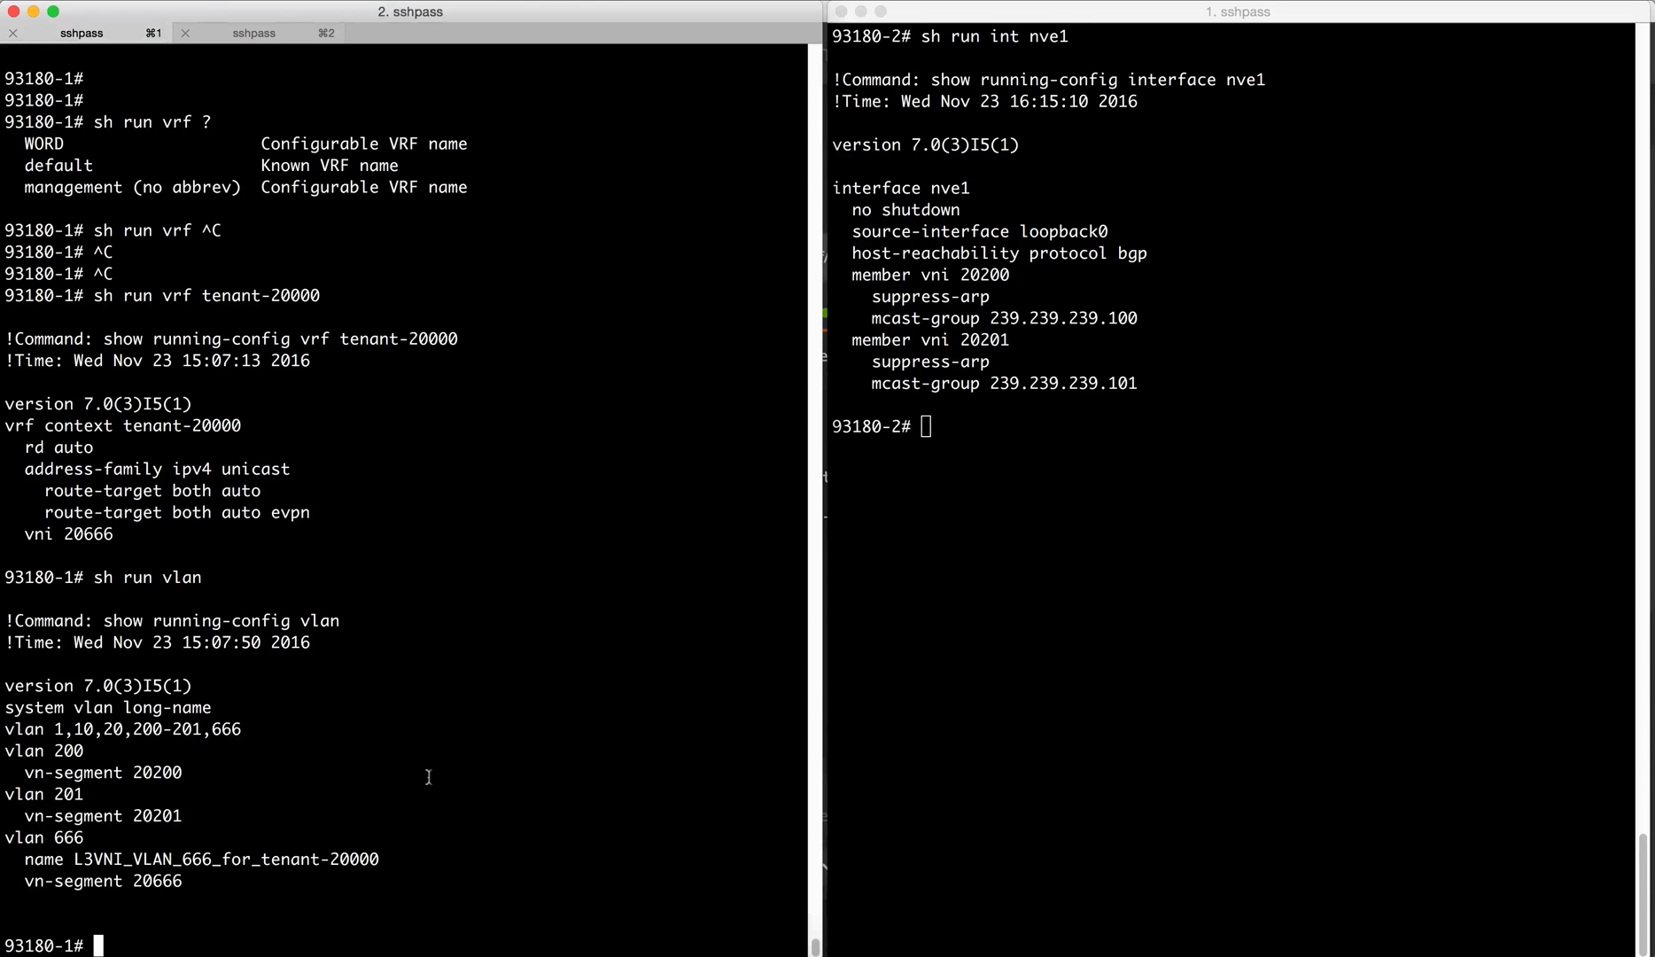
text(sh run int)
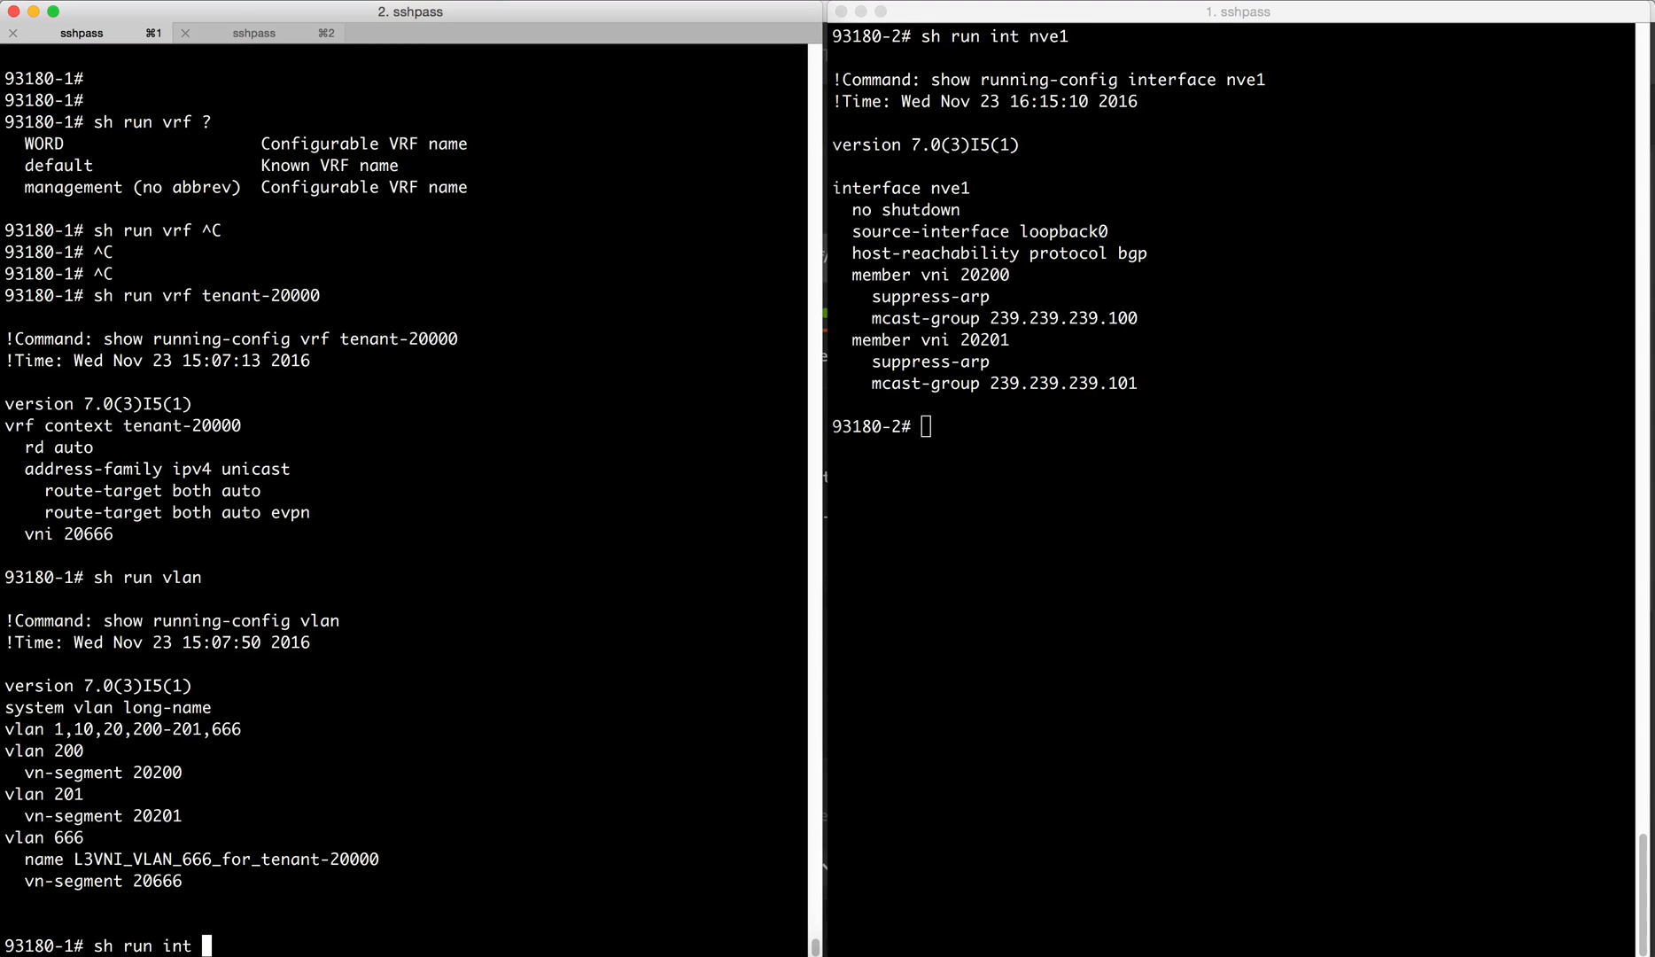
text(vlan666)
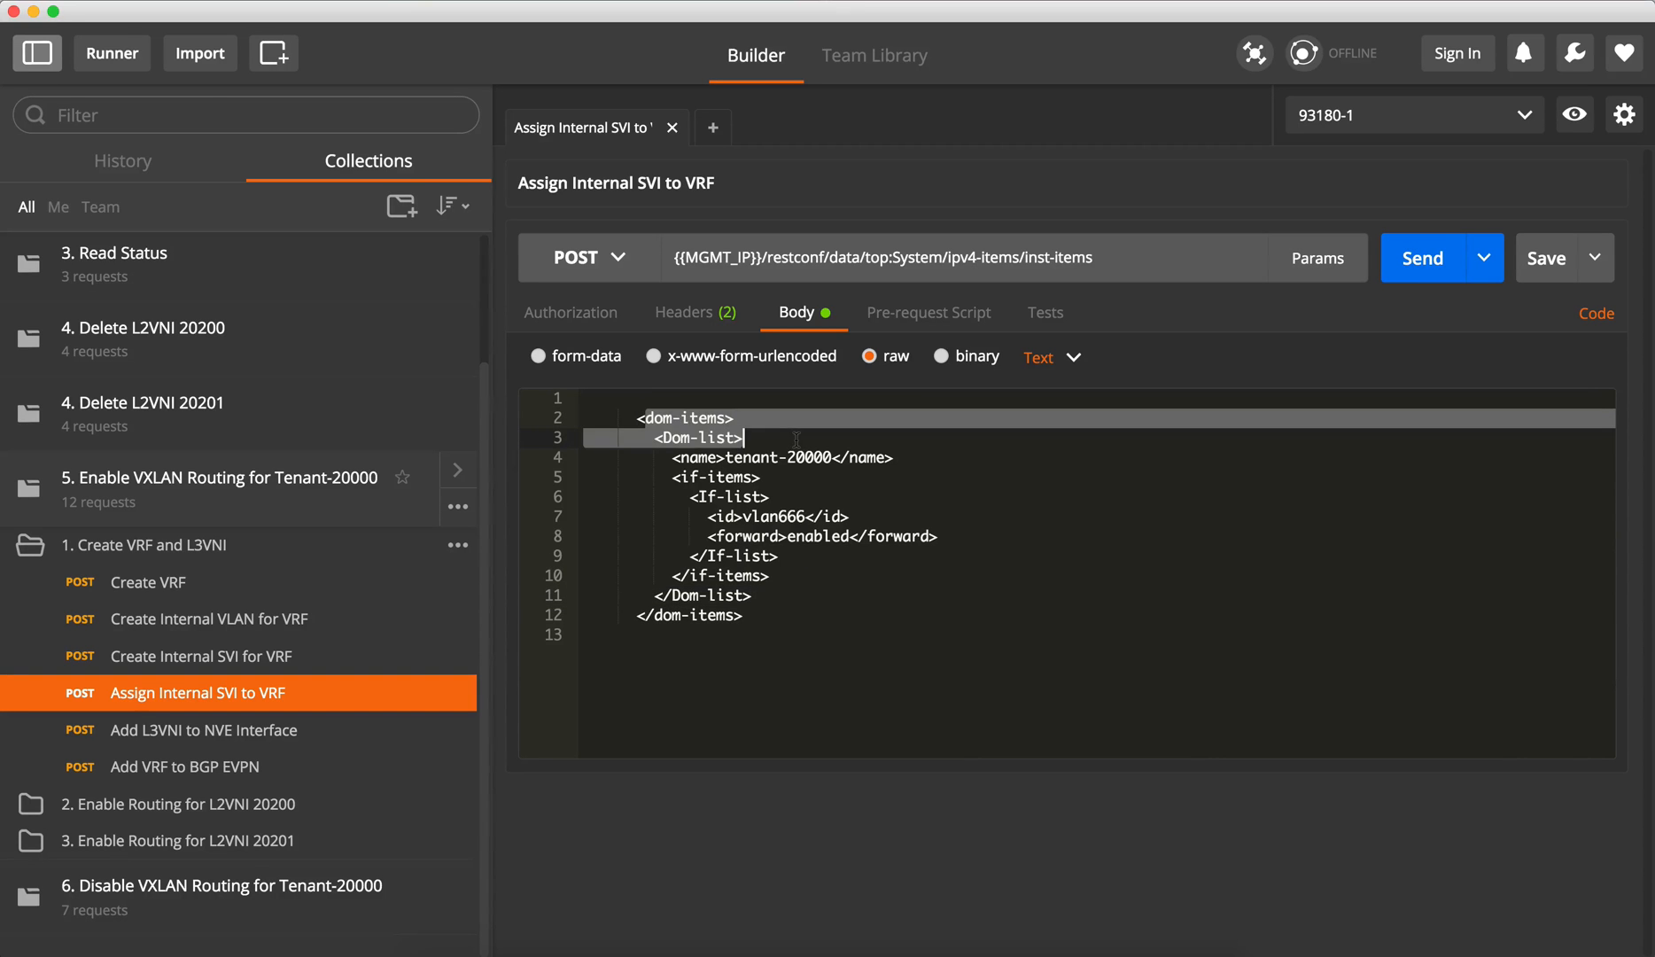
Step: Assign Vlan666 to VRF tenant-20000 and verify with 'sh run int vlan666'
click(1422, 258)
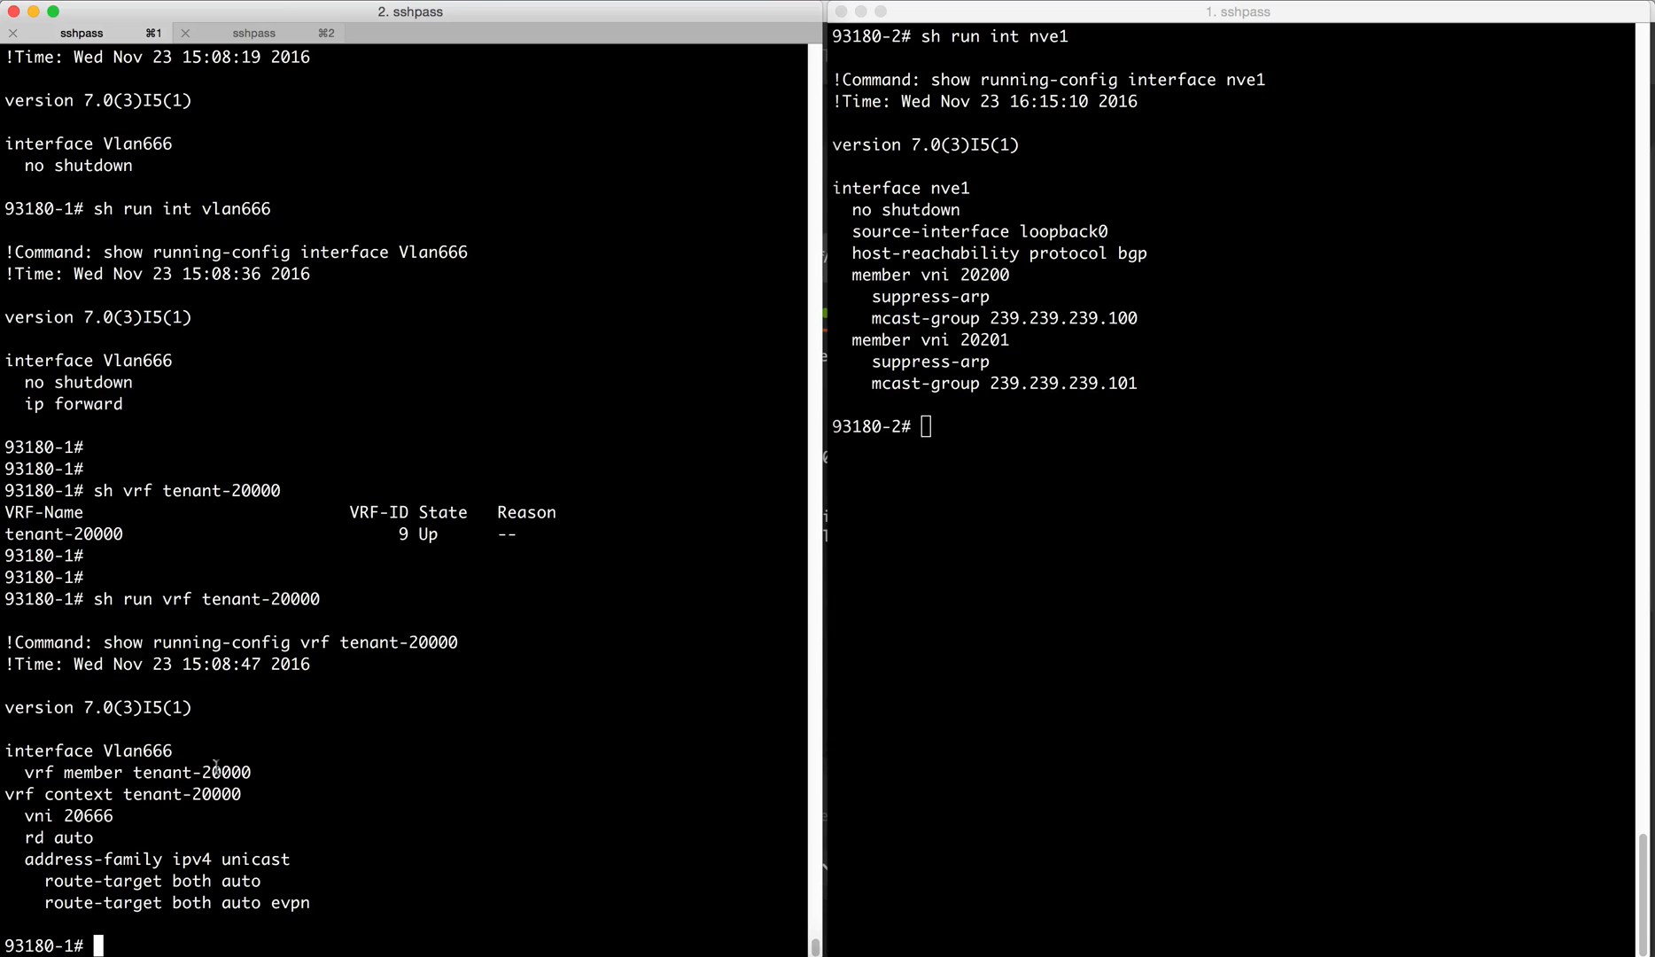
text(sh run int vlan666)
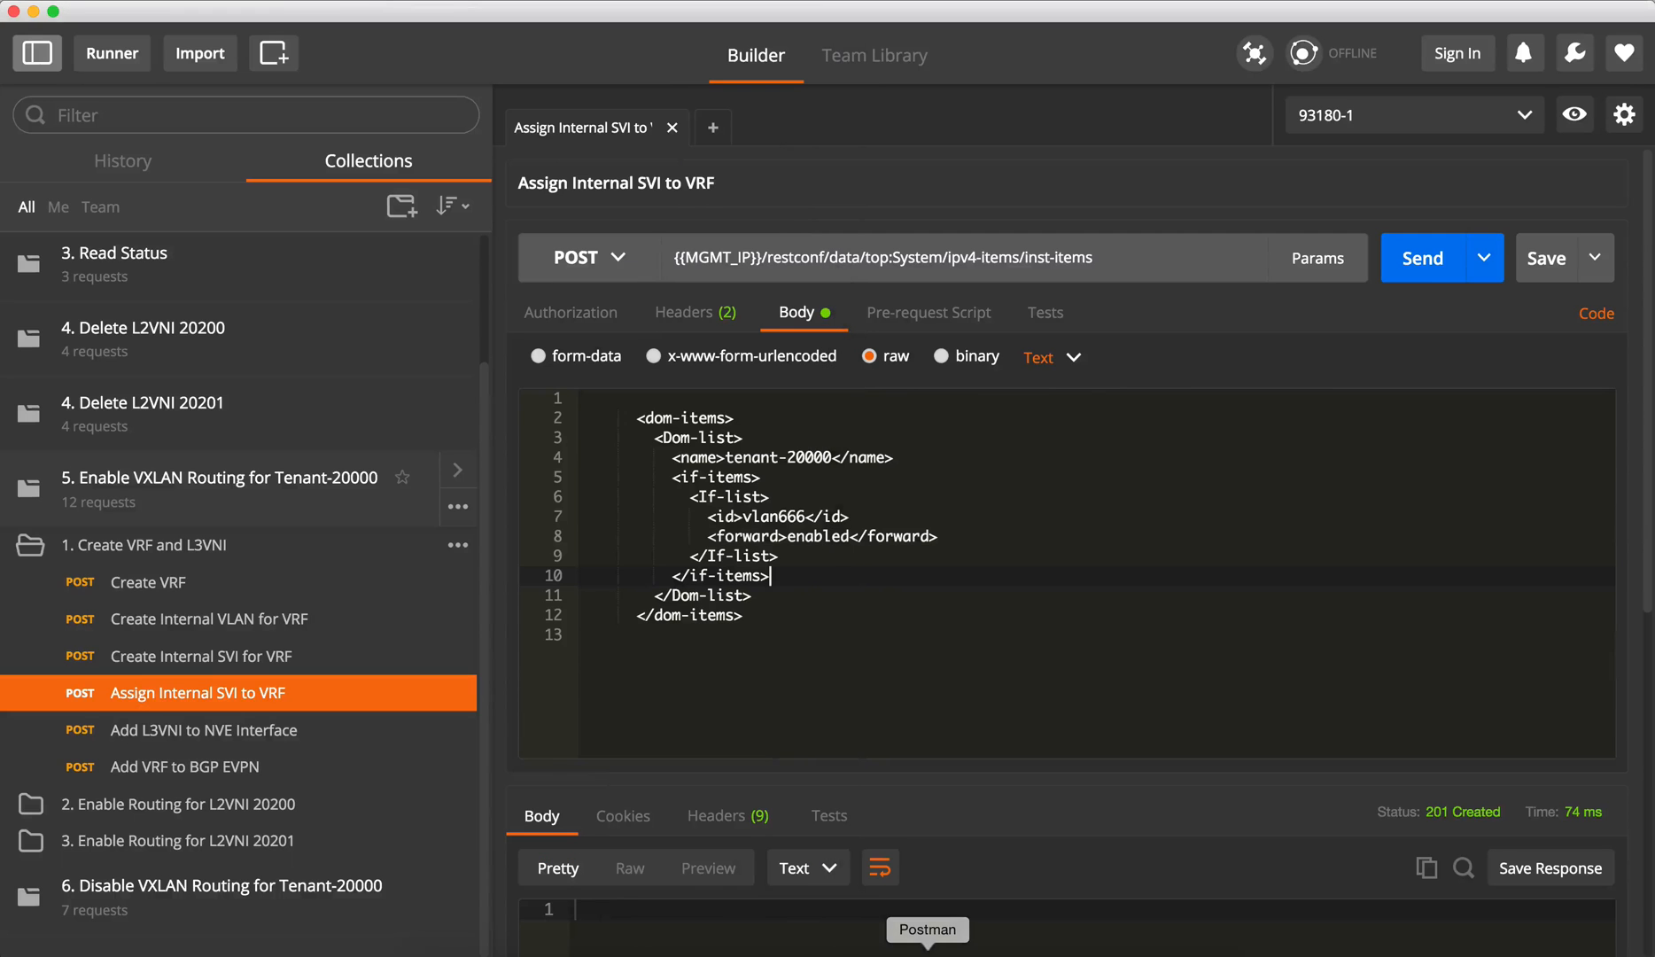
click(202, 729)
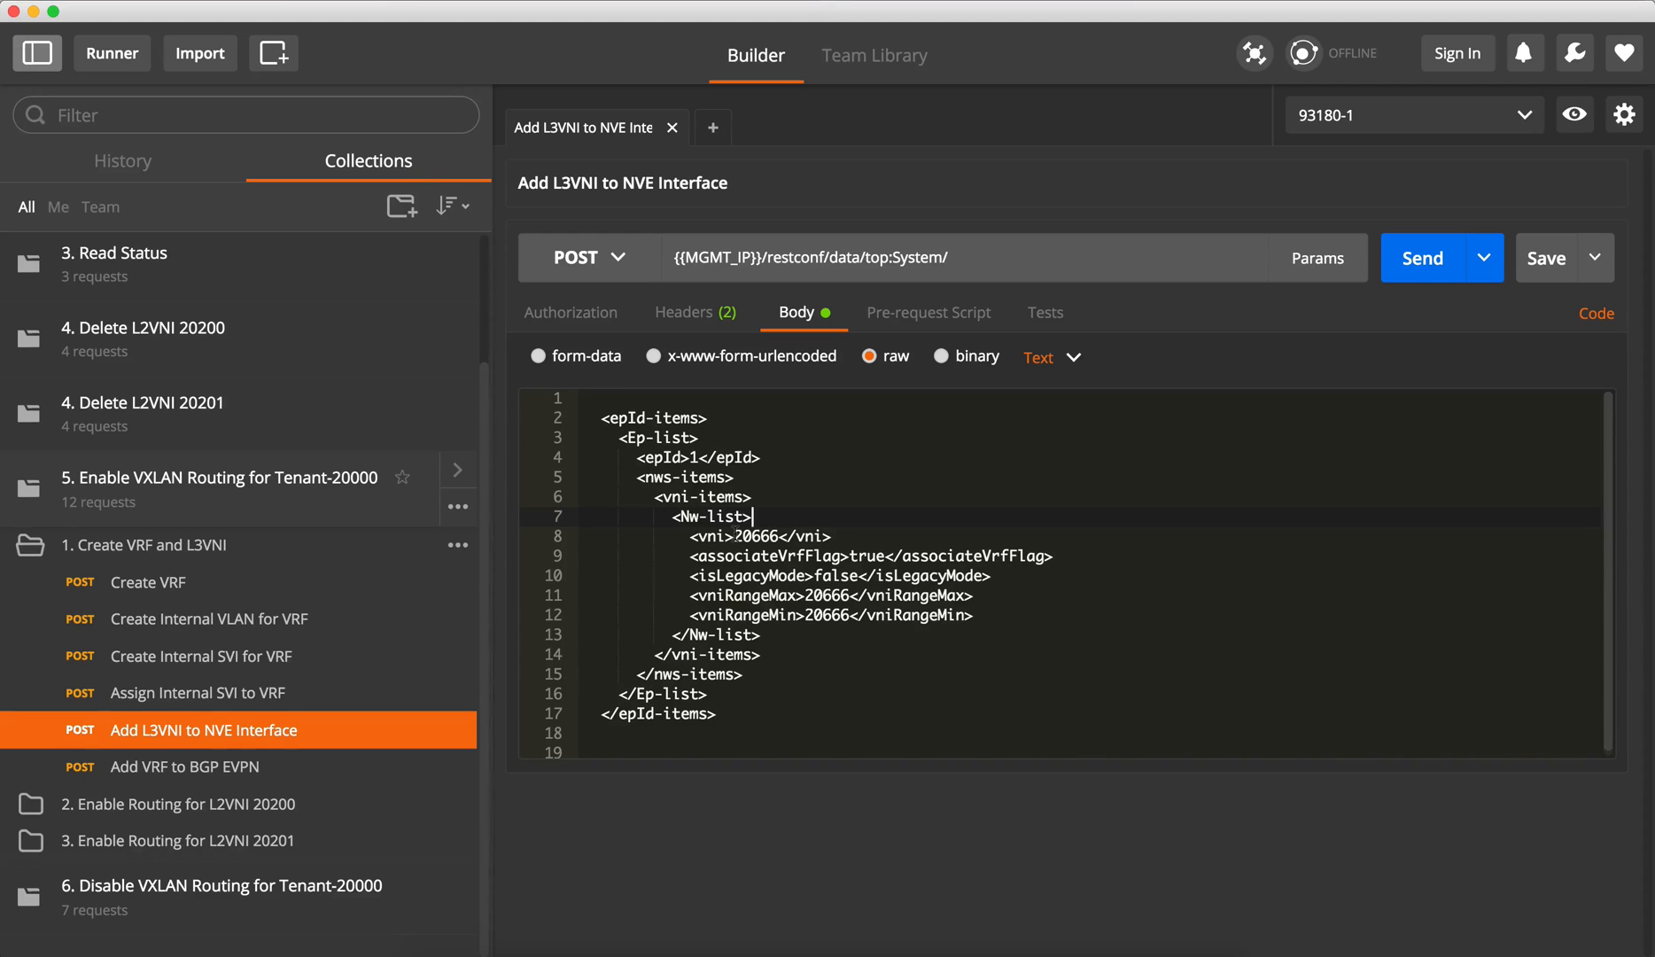
Step: Send the Nw-list VNI 20666 entry to nve1 and verify with 'sh run int nve1'
double_click(691, 497)
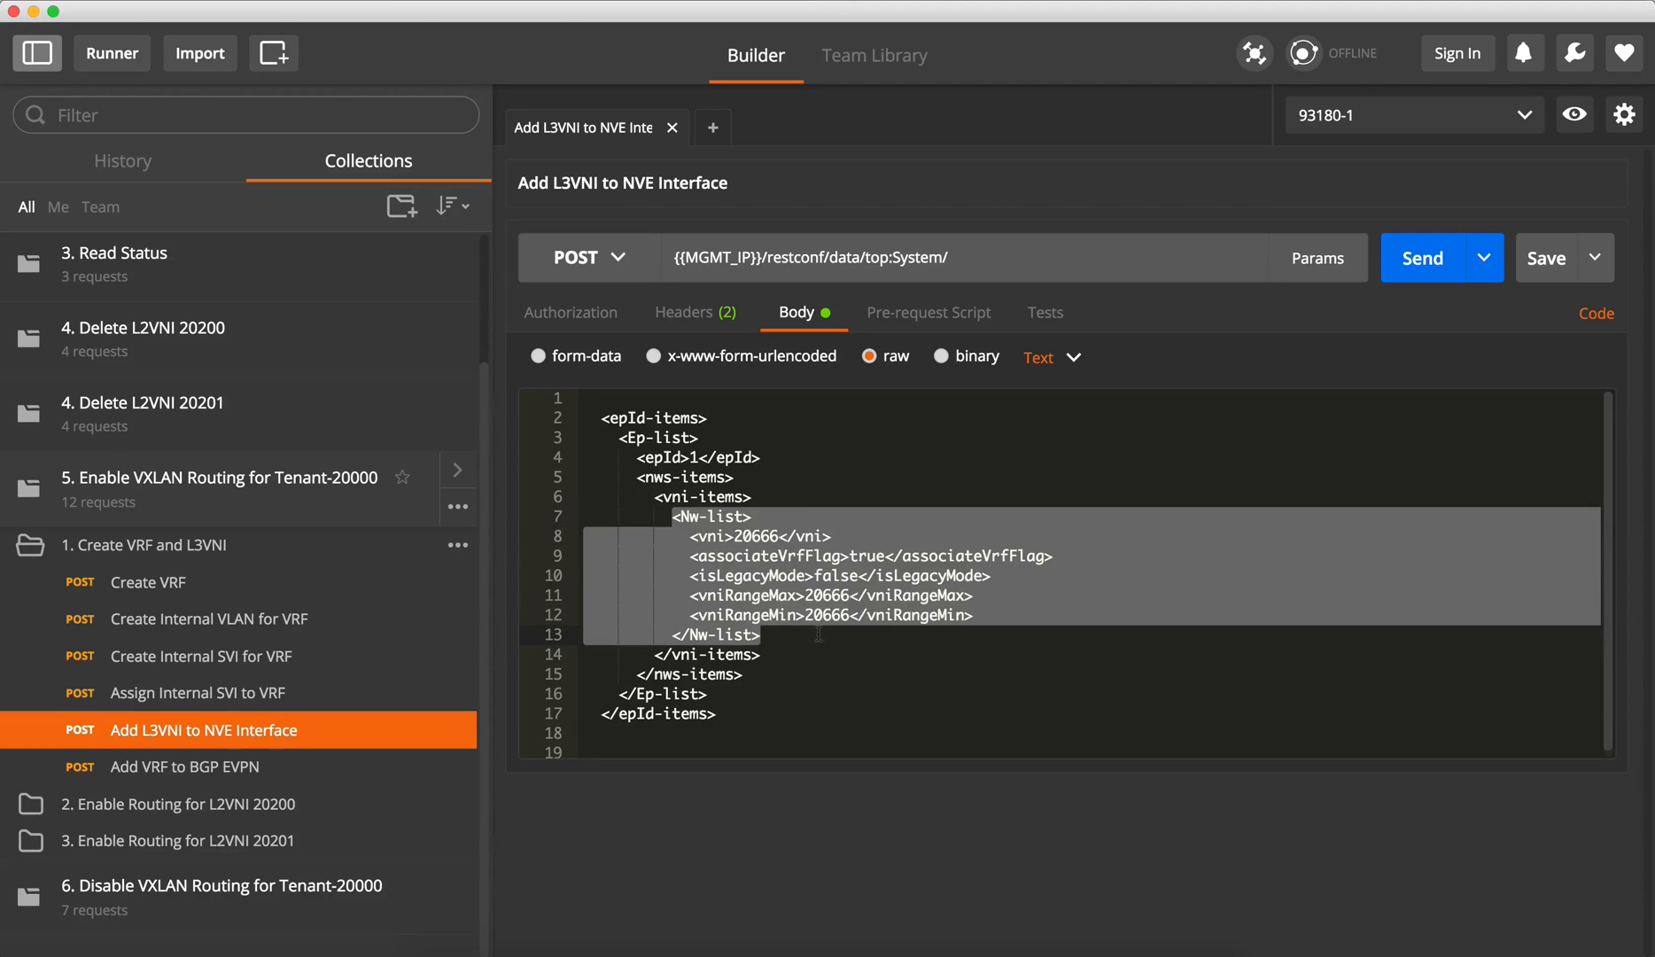
click(1422, 258)
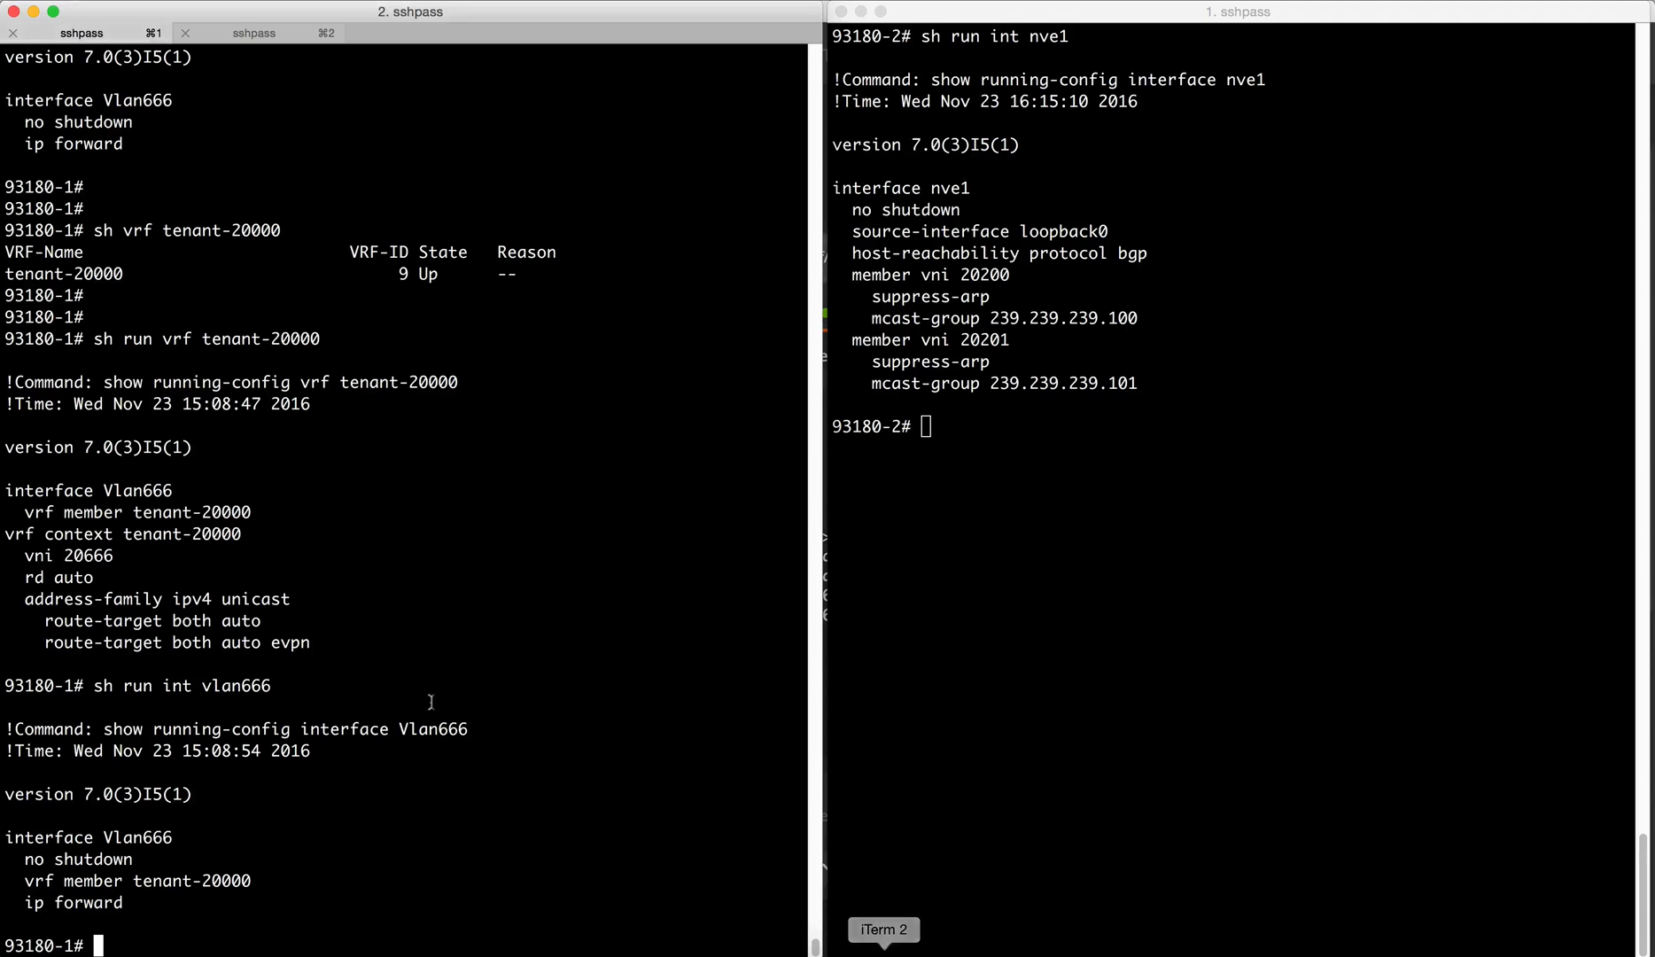
text(sh run int nve1)
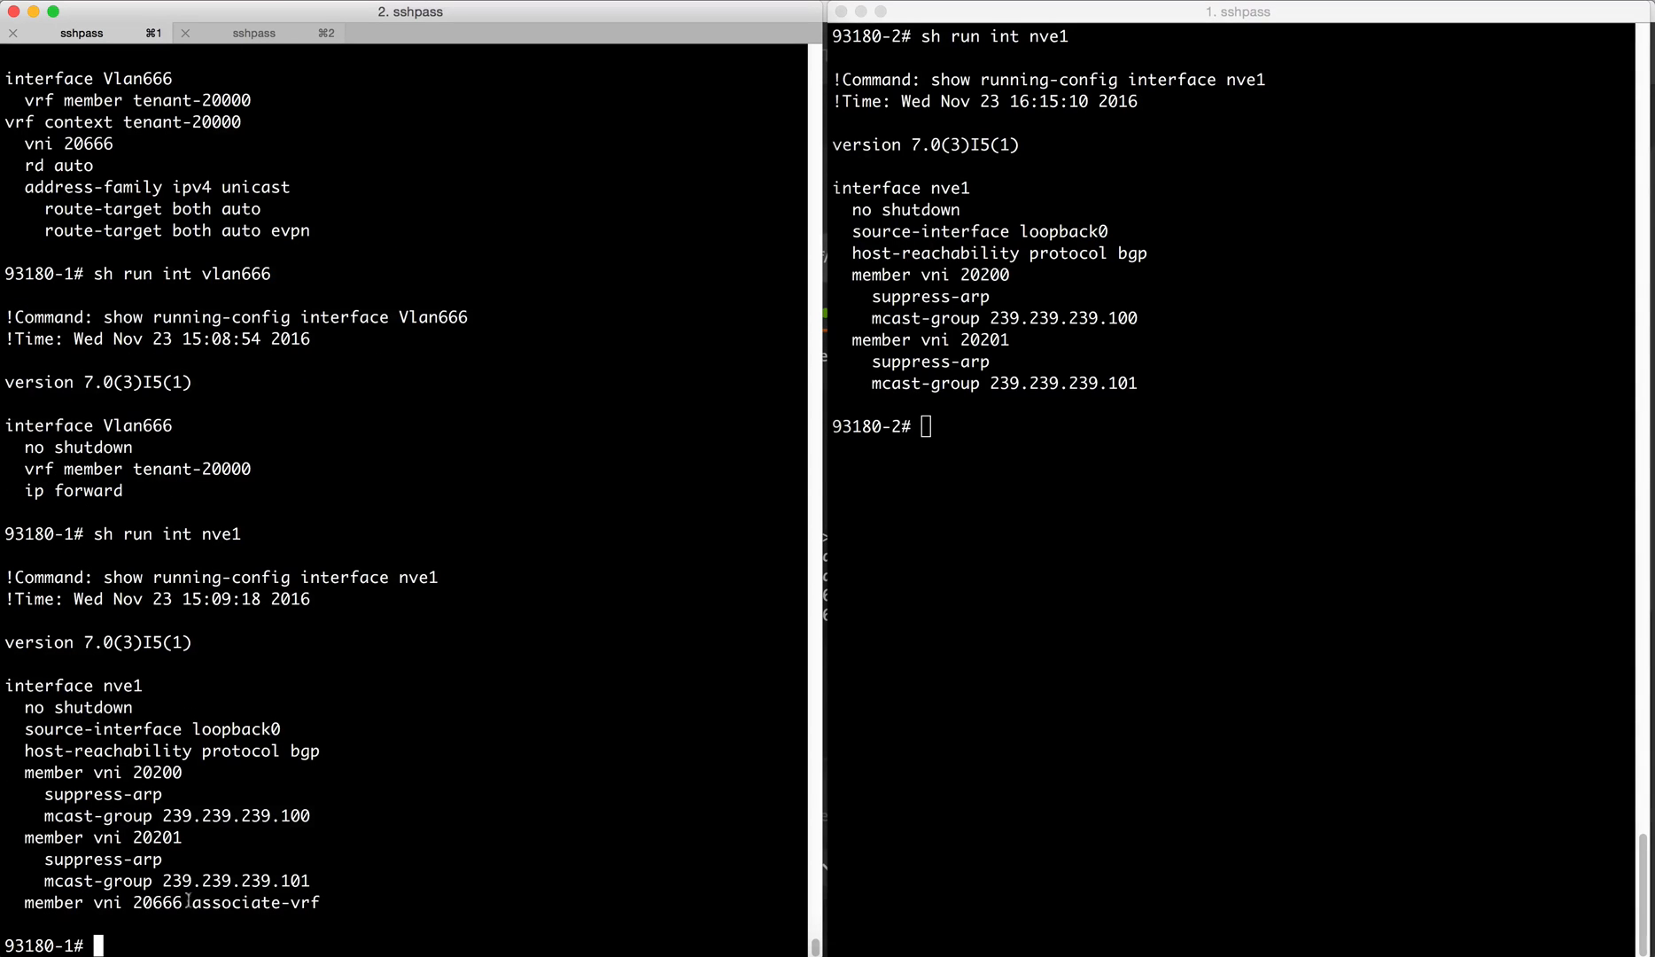
mouse_move(369, 867)
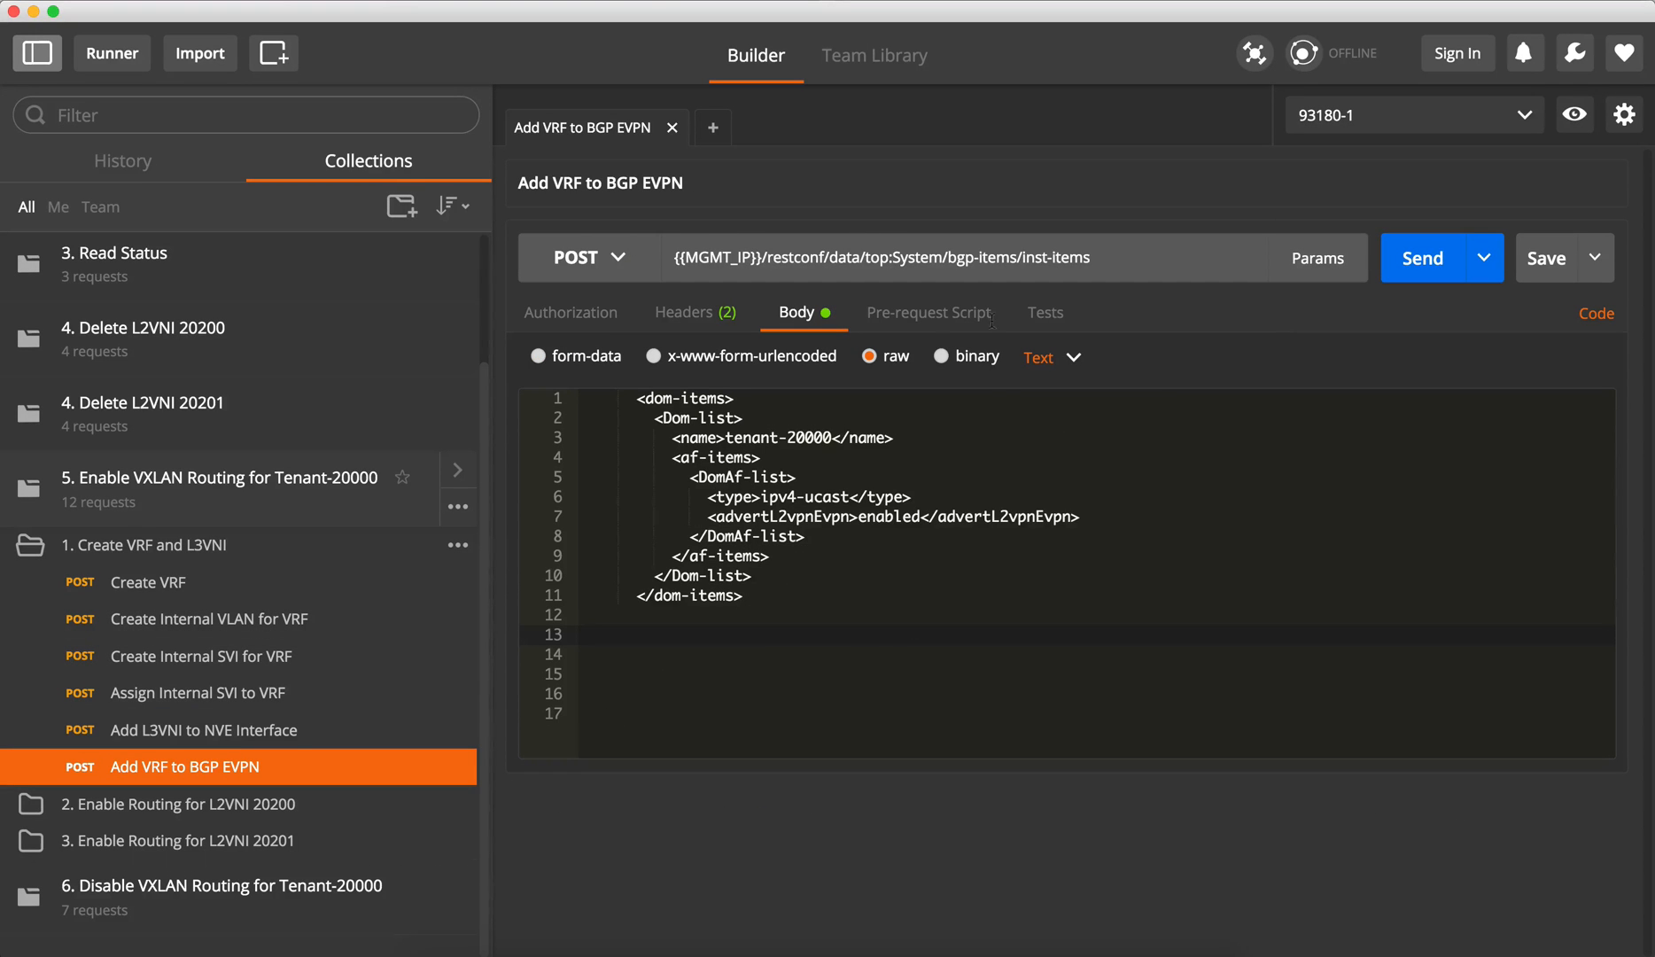
Step: Look over the Add VRF to BGP EVPN body for tenant-20000
double_click(980, 258)
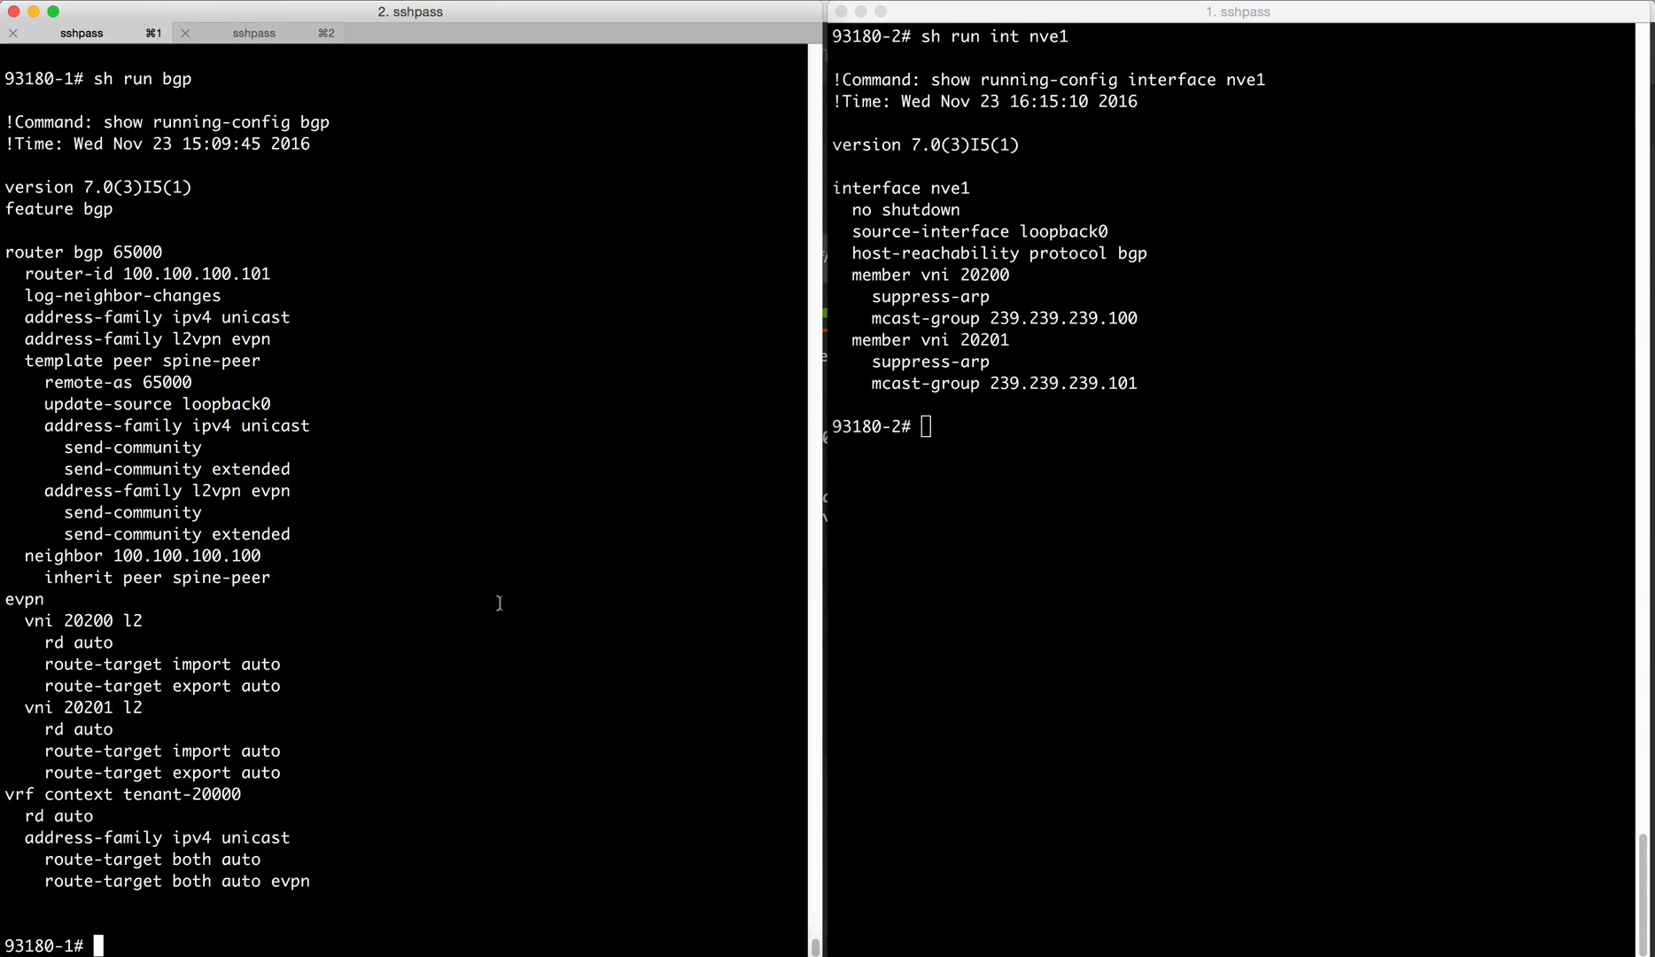
Step: Scroll the BGP running config to the vrf tenant-20000 l2vpn evpn section
drag(26, 612, 264, 771)
text(sh run bgp)
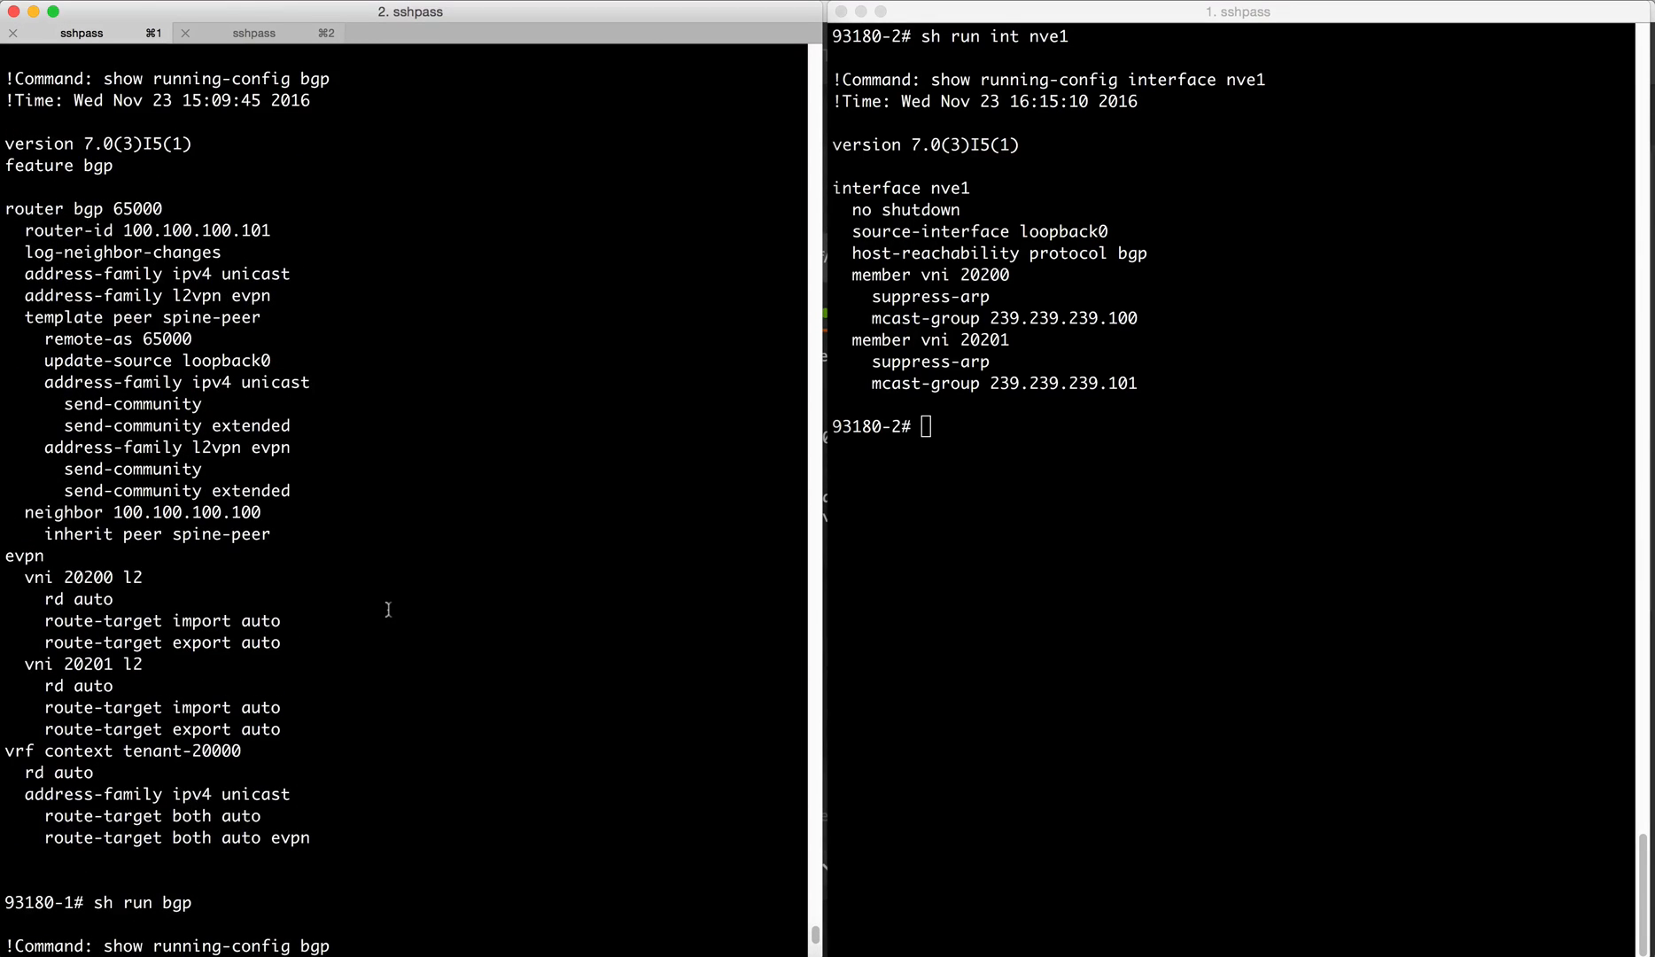
mouse_move(175, 400)
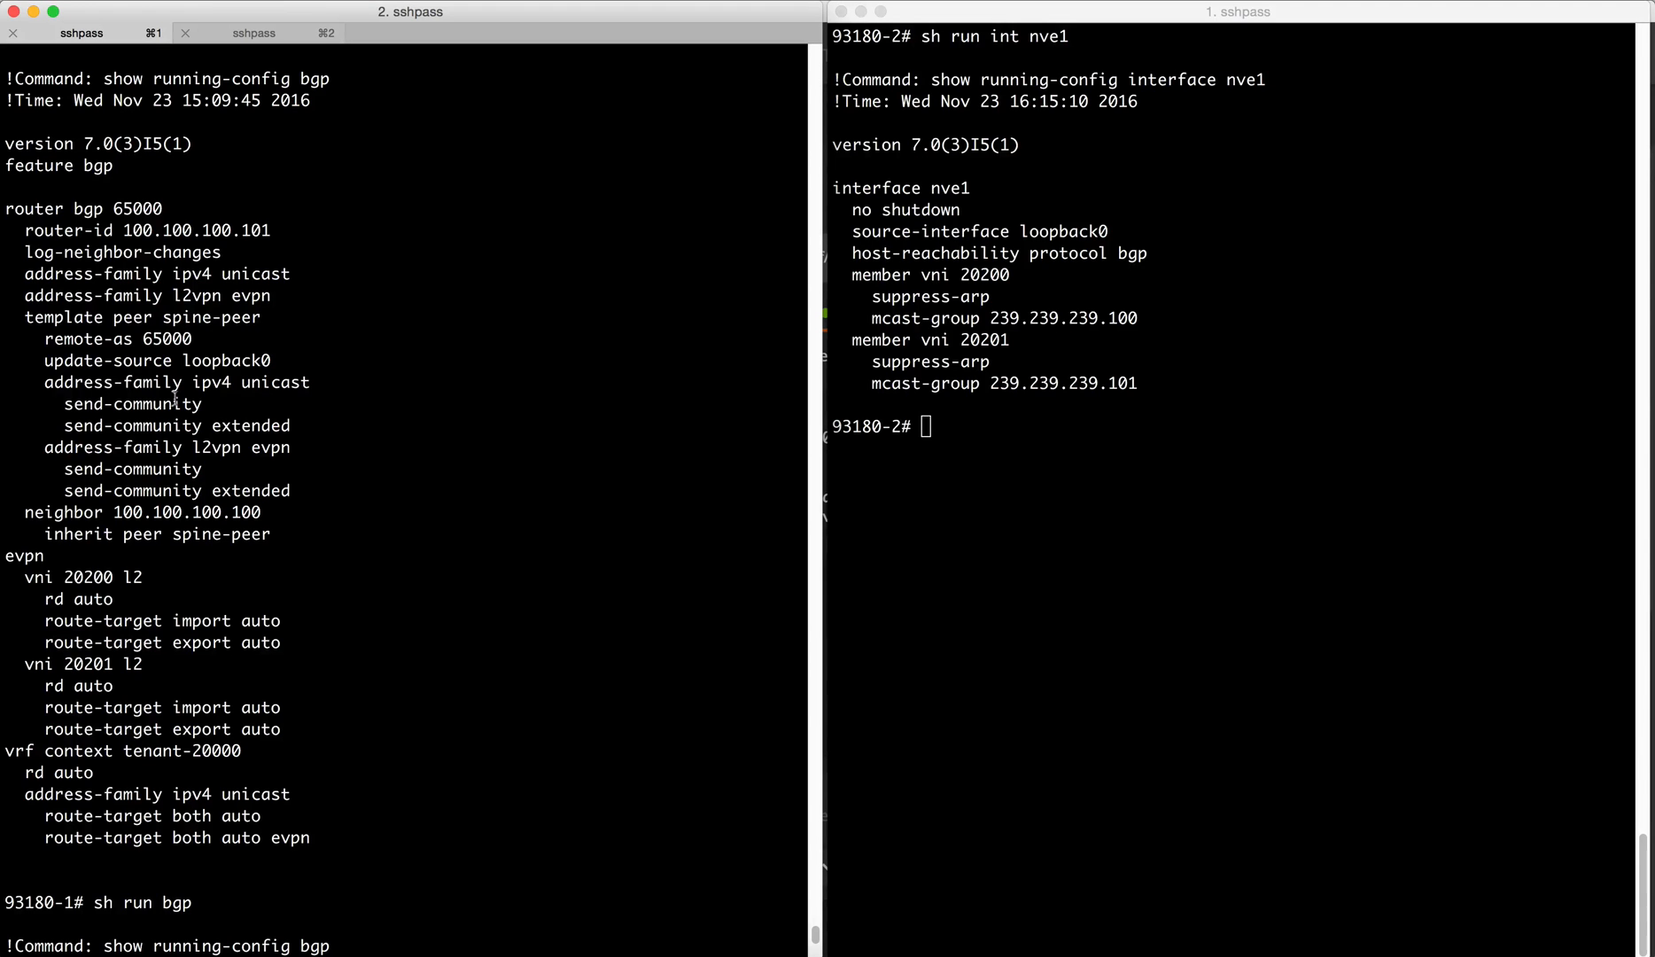
scroll(down, 3)
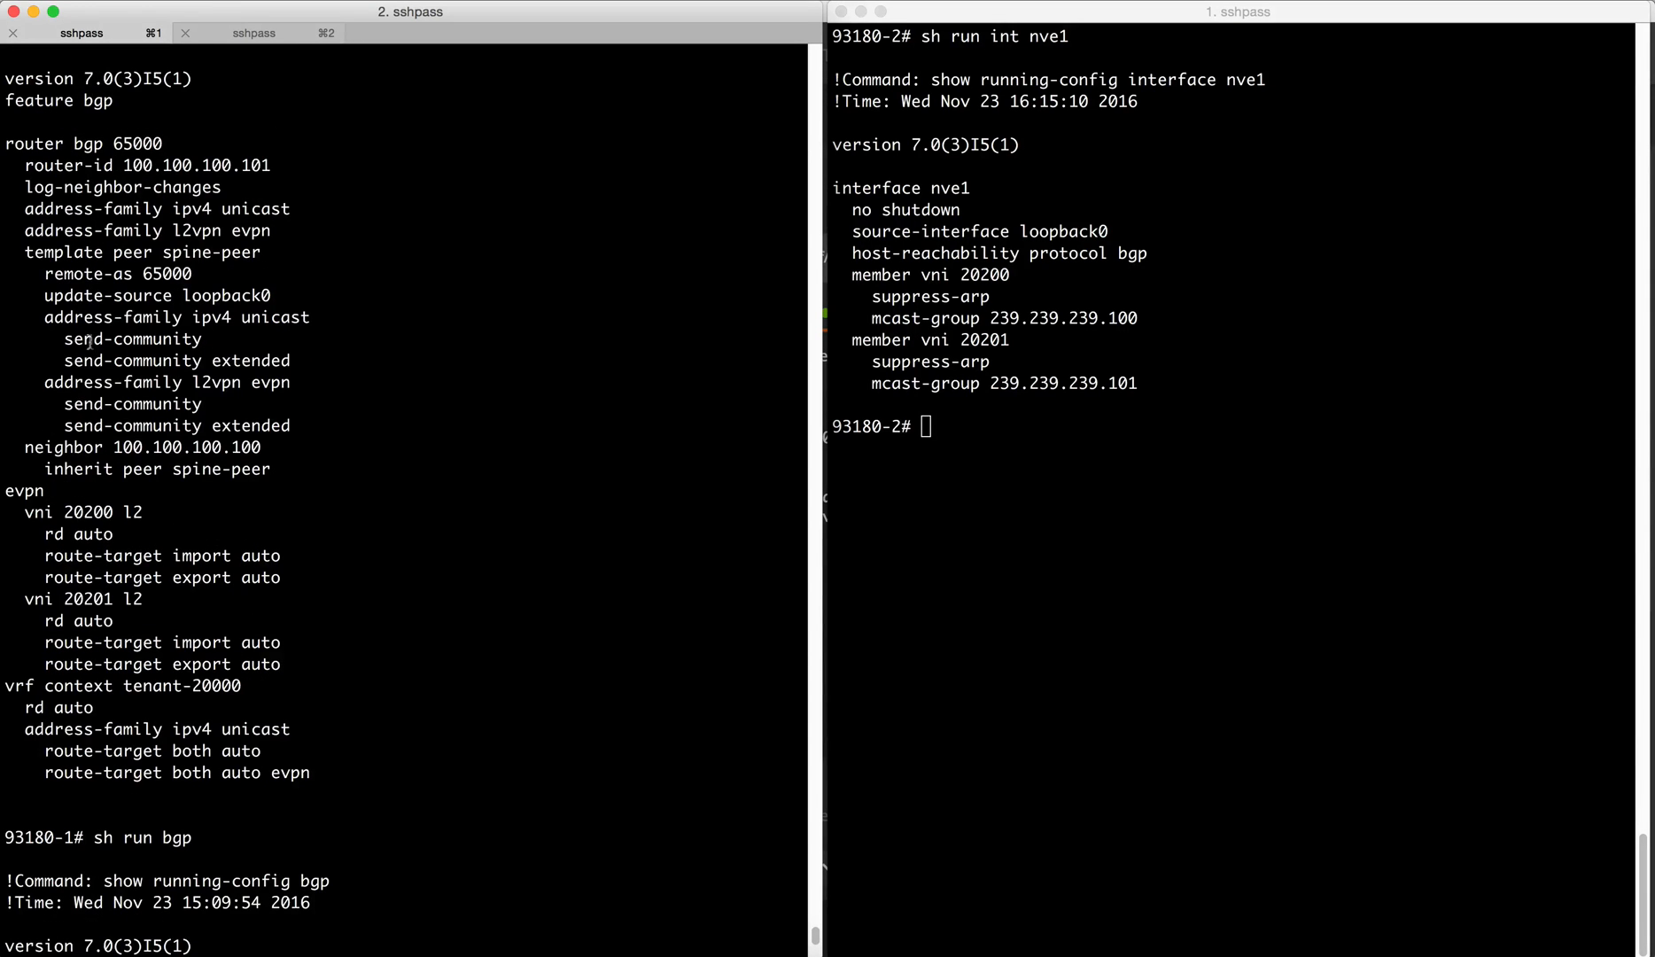
scroll(down, 3)
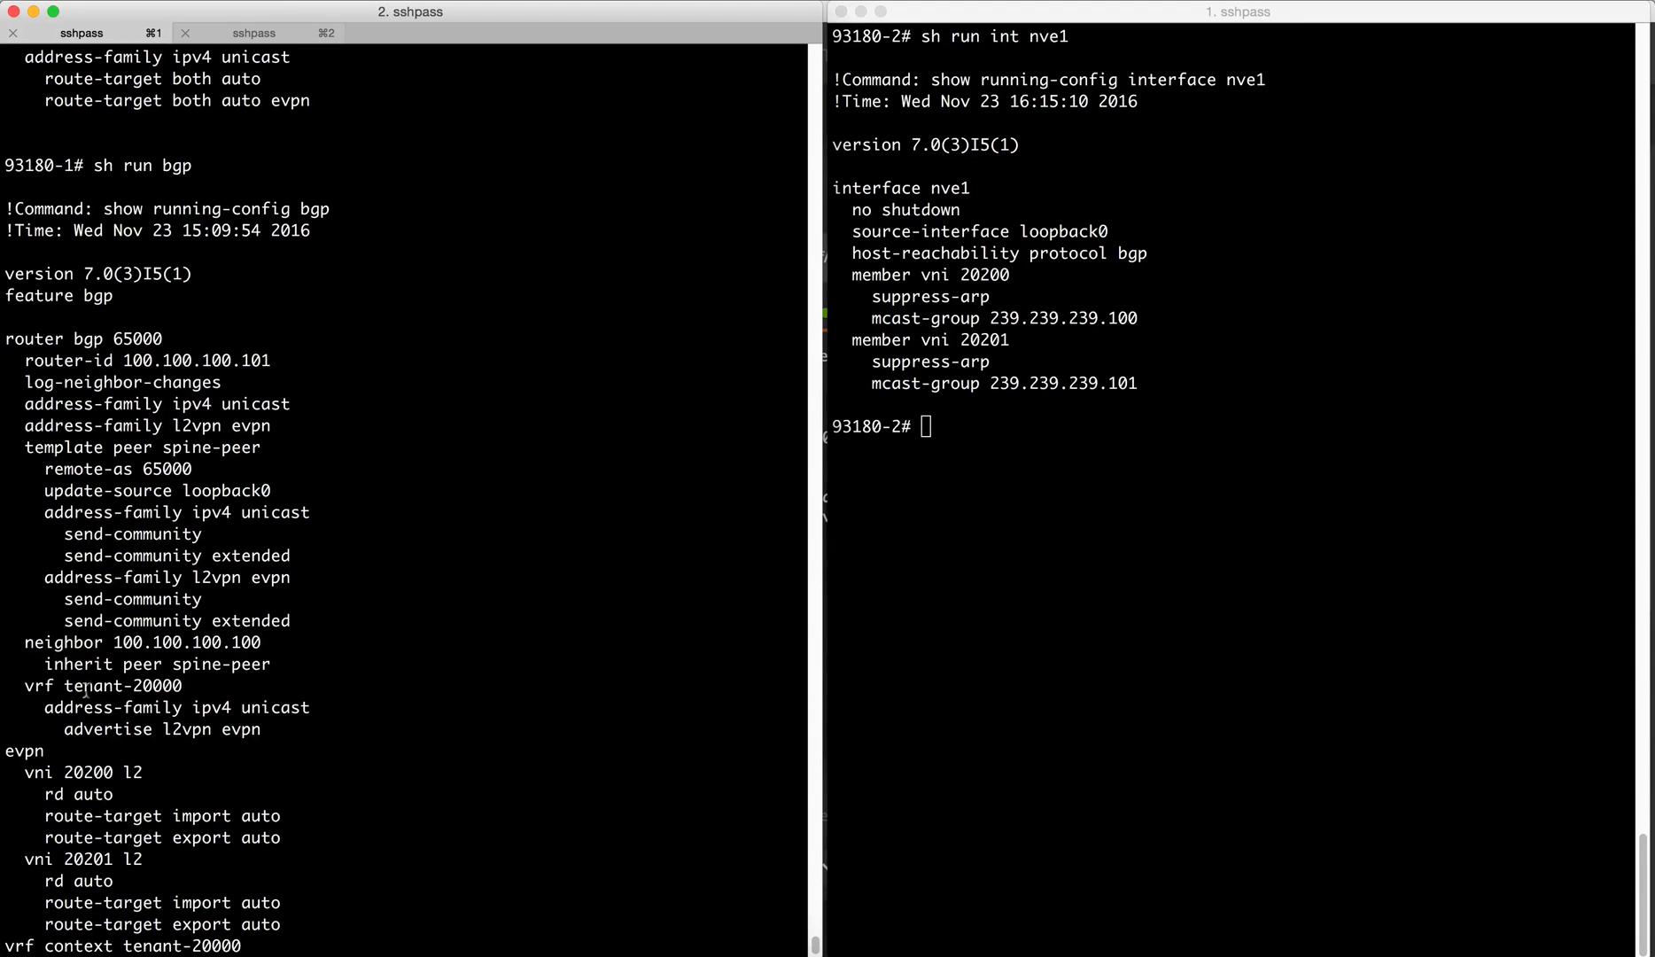
drag(37, 685, 264, 729)
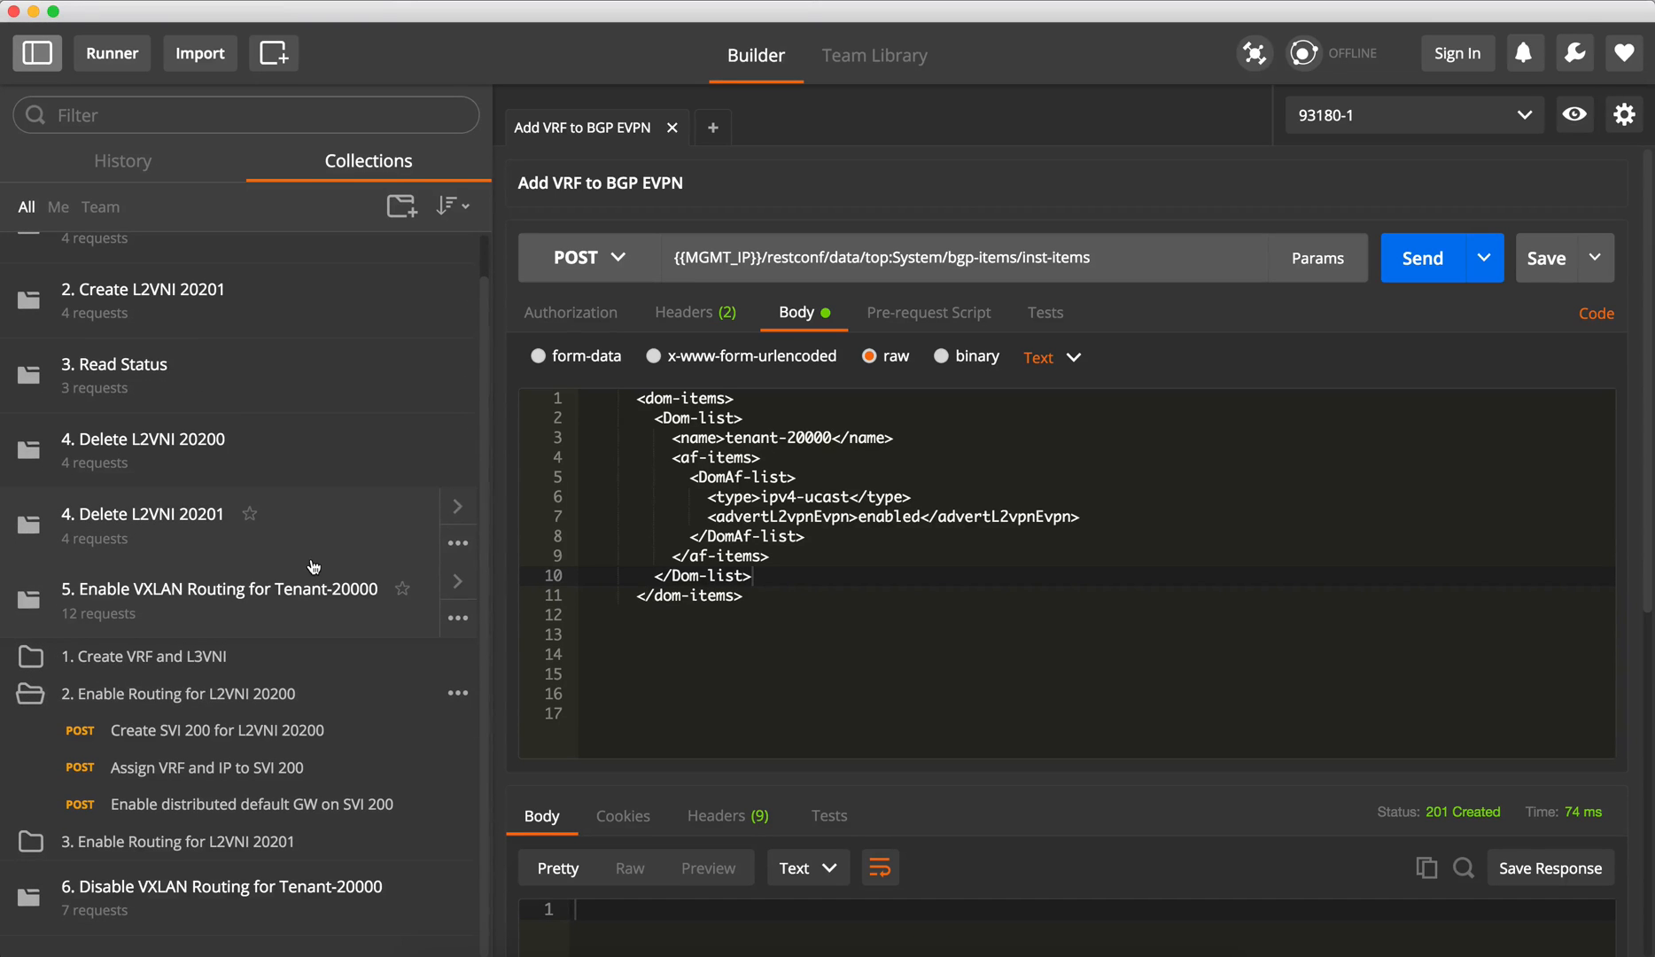
click(216, 730)
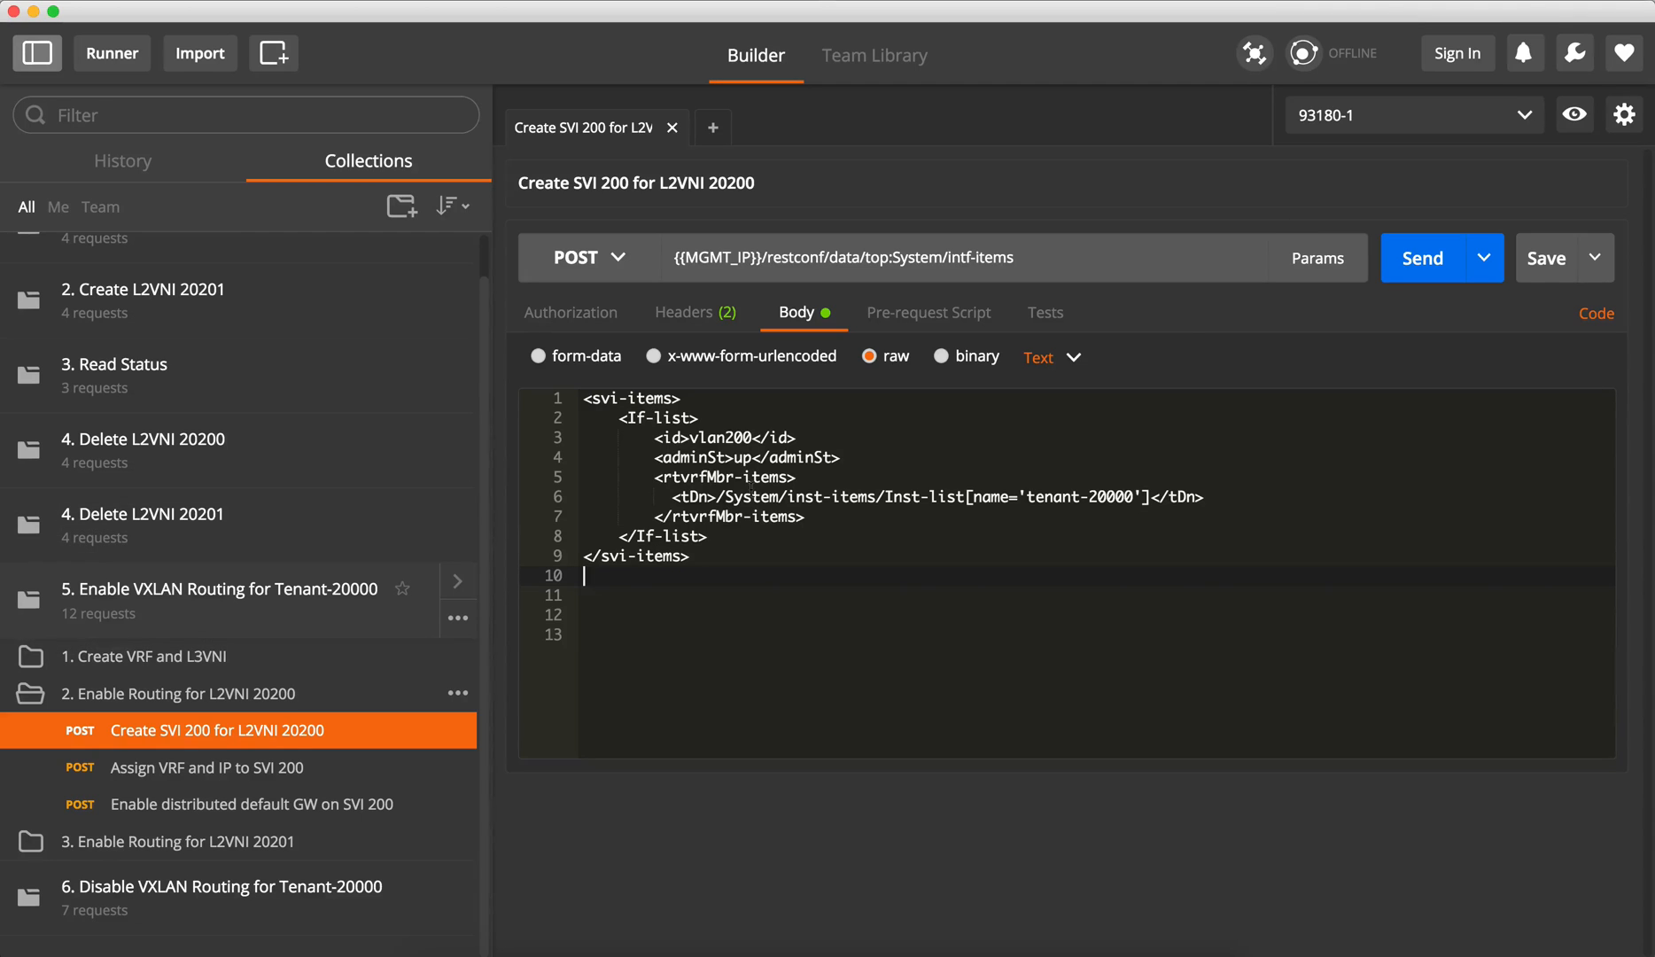
Step: Create SVI 200 and assign it VRF tenant-20000 with IP 192.168.200.1/24
click(1423, 258)
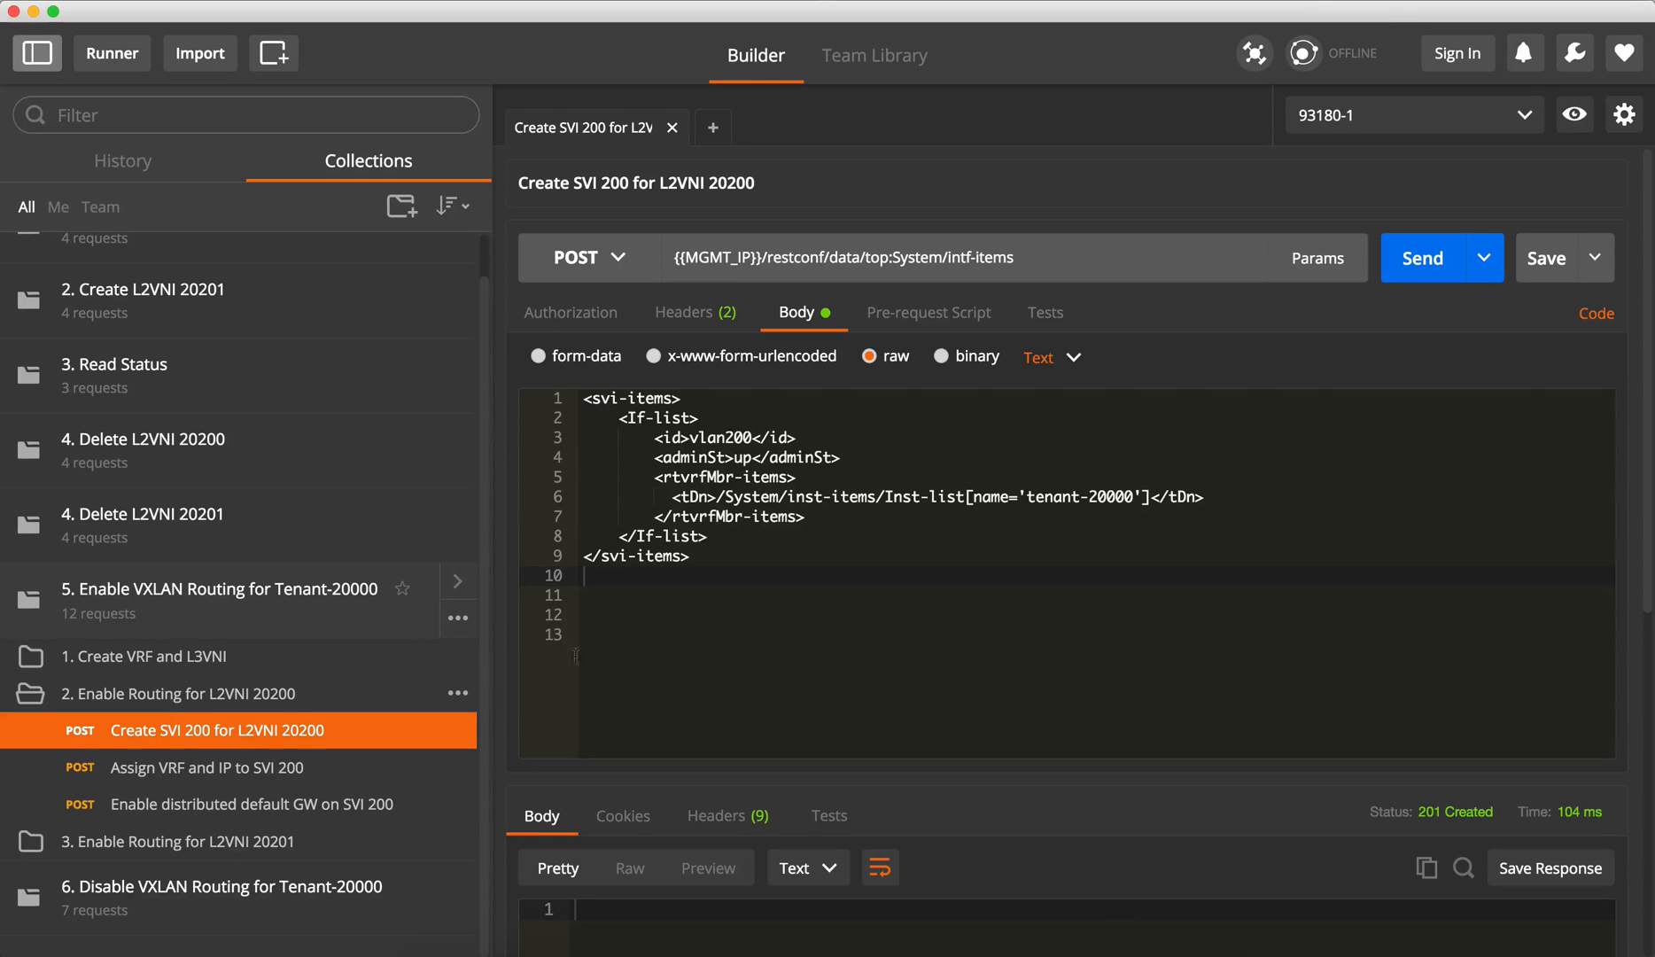
click(207, 768)
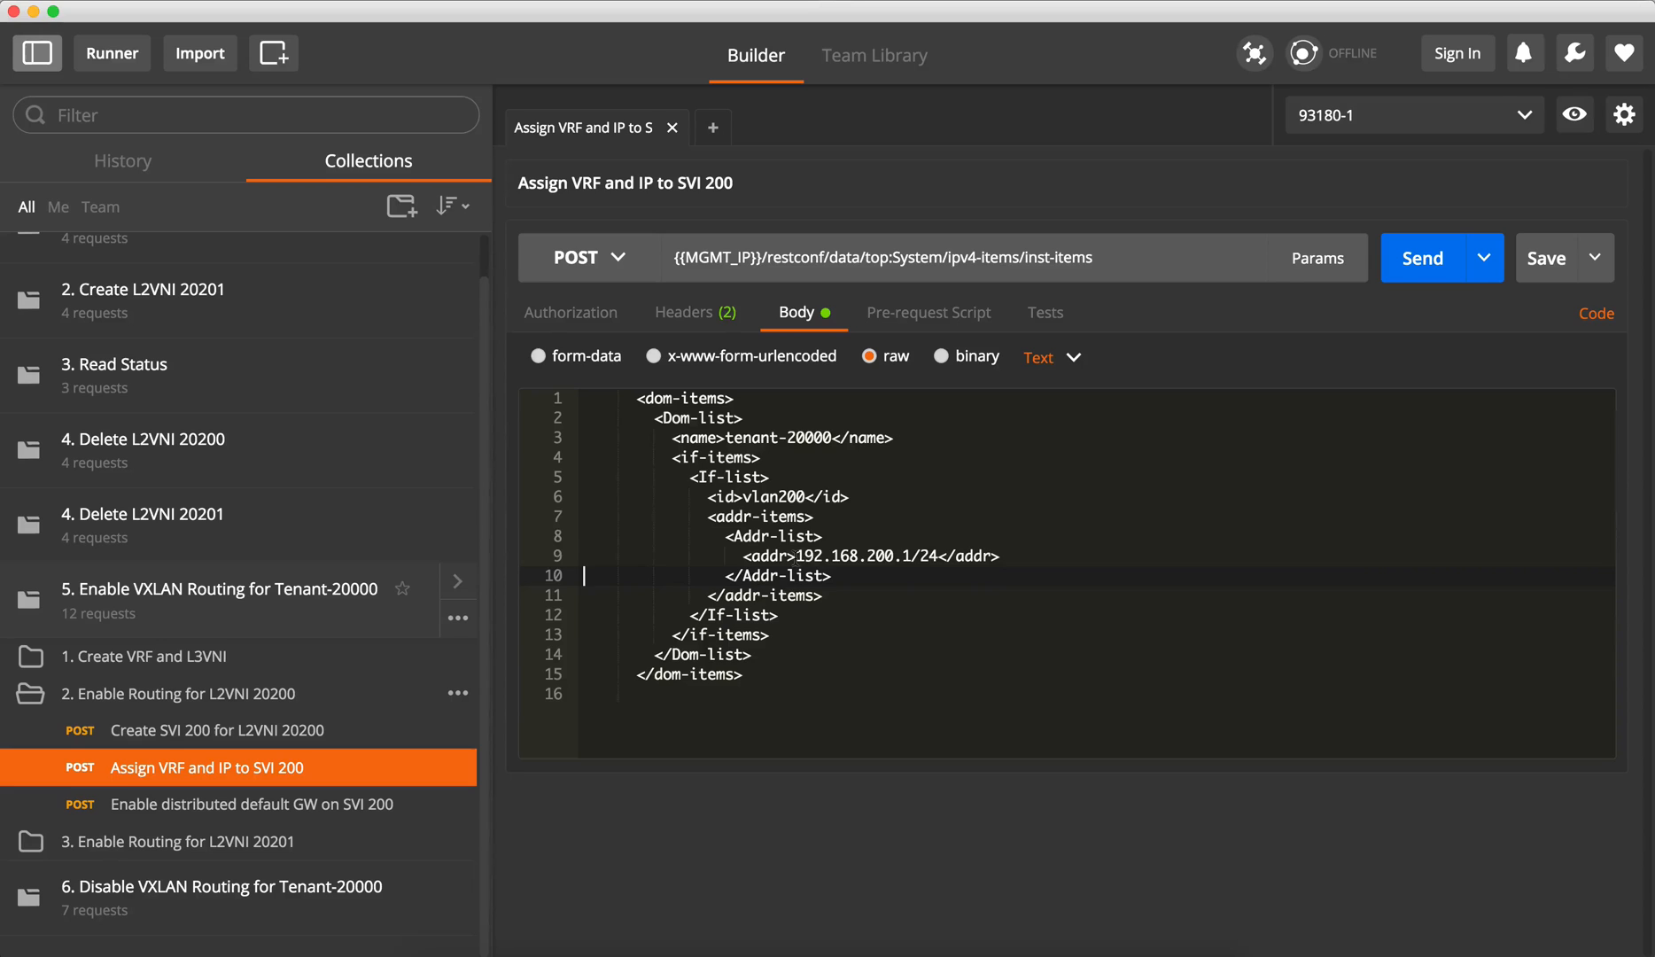
double_click(866, 557)
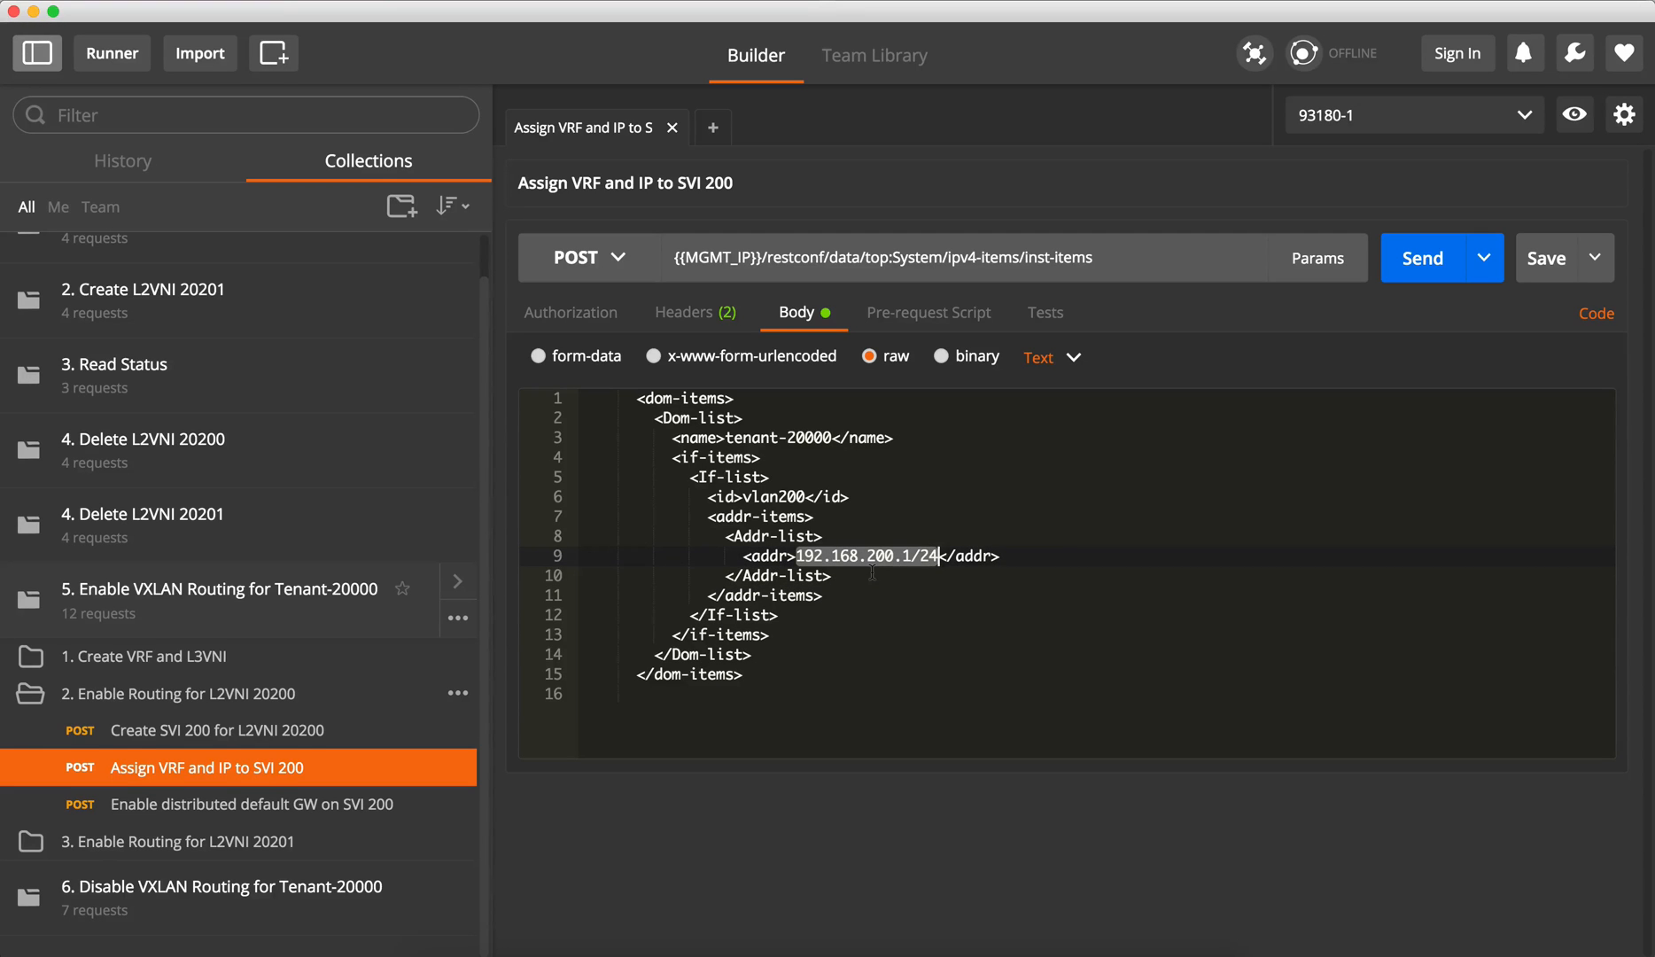
click(1423, 258)
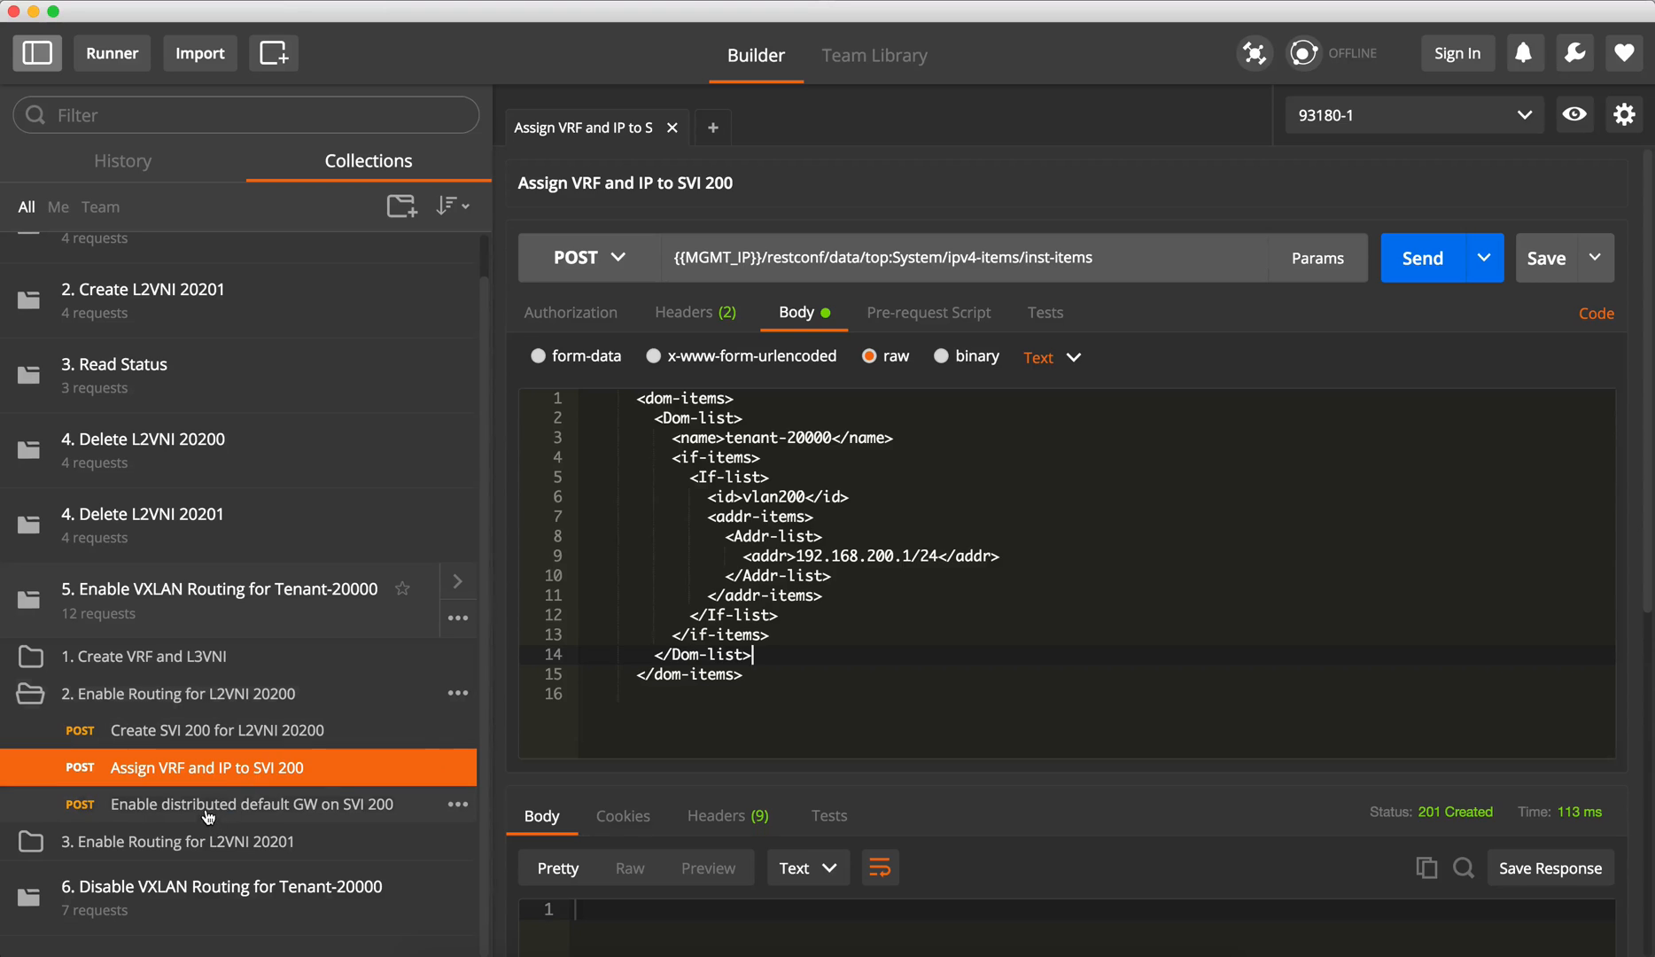
Step: Enable the anycast default gateway on SVI 200 and check 'sh run int vlan200'
click(252, 804)
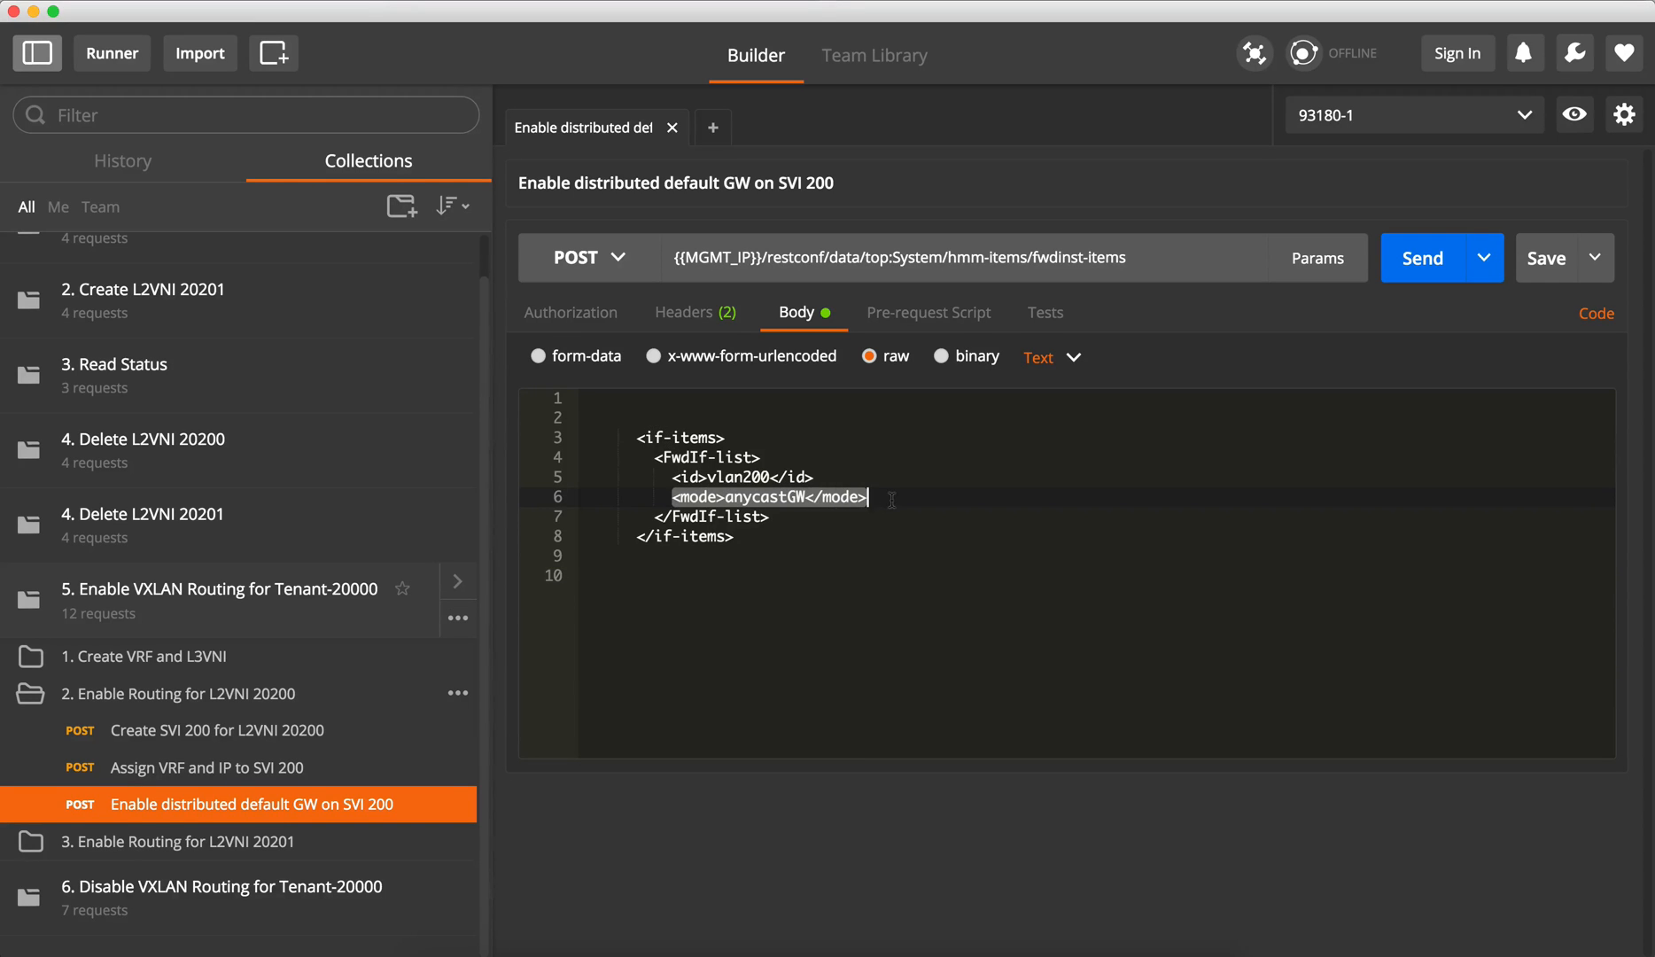
click(1423, 258)
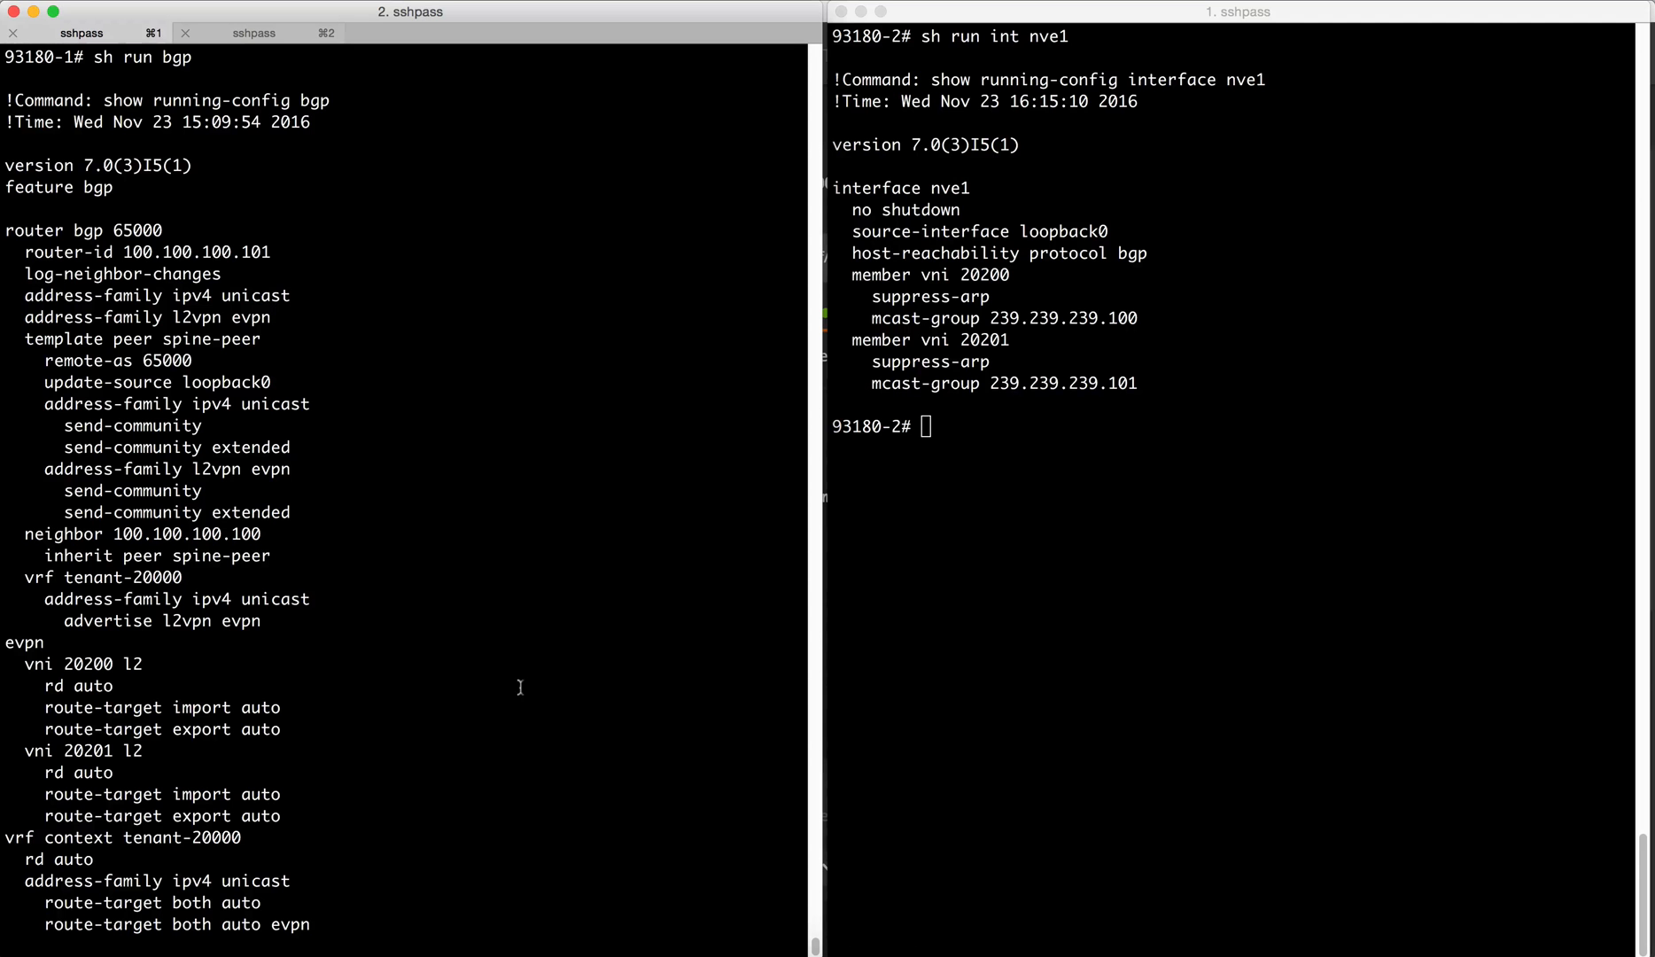
text(sh run int vlan200)
text(sh run | i fabric)
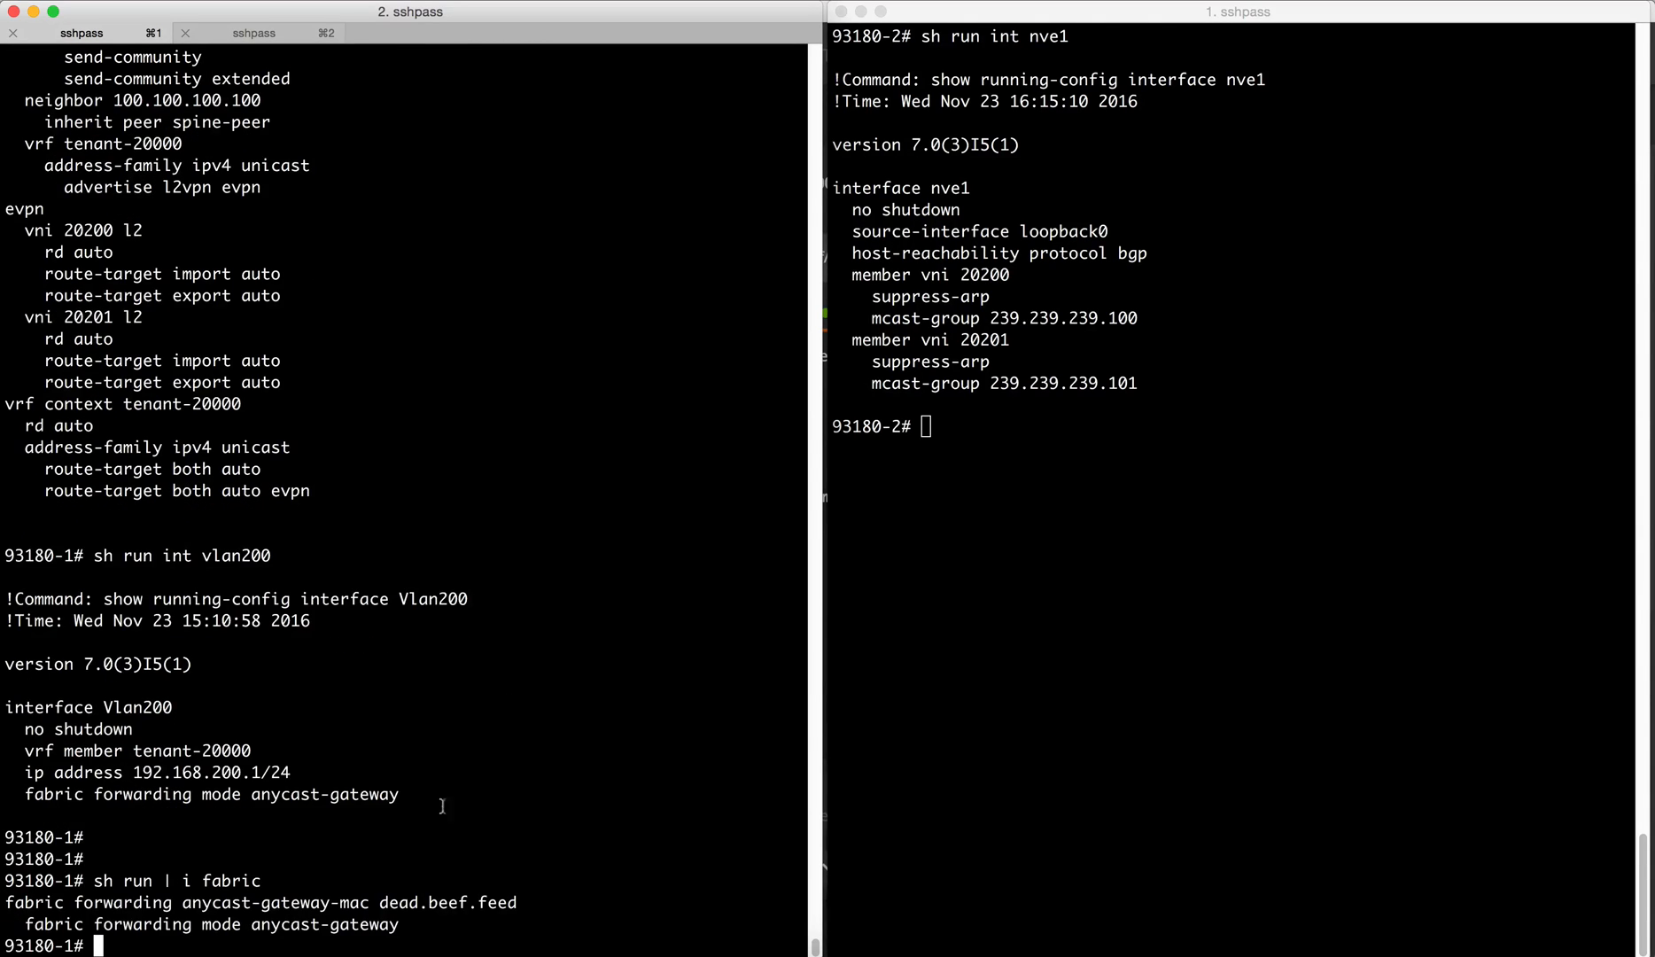
Step: Select the terminal output showing Vlan200's VRF, IP and anycast-gateway mode
drag(180, 902, 518, 902)
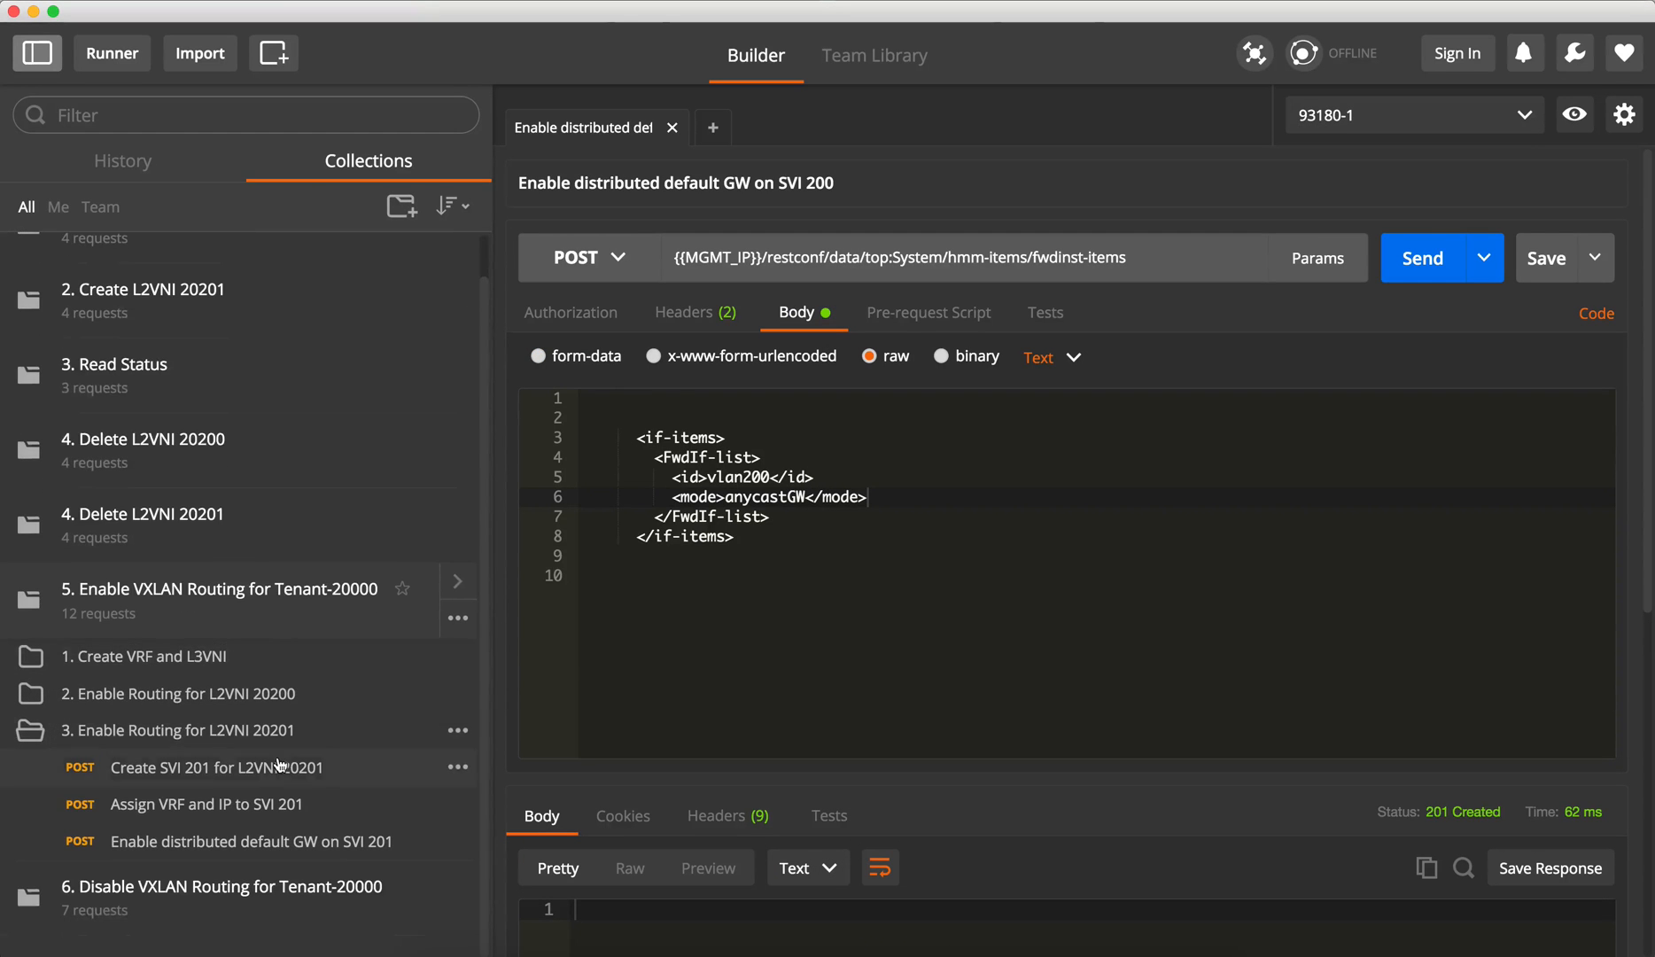
Step: Send the Create SVI 201 and Assign VRF and IP 192.168.201.1/24 requests, then type 'sh run int vlan'
click(215, 767)
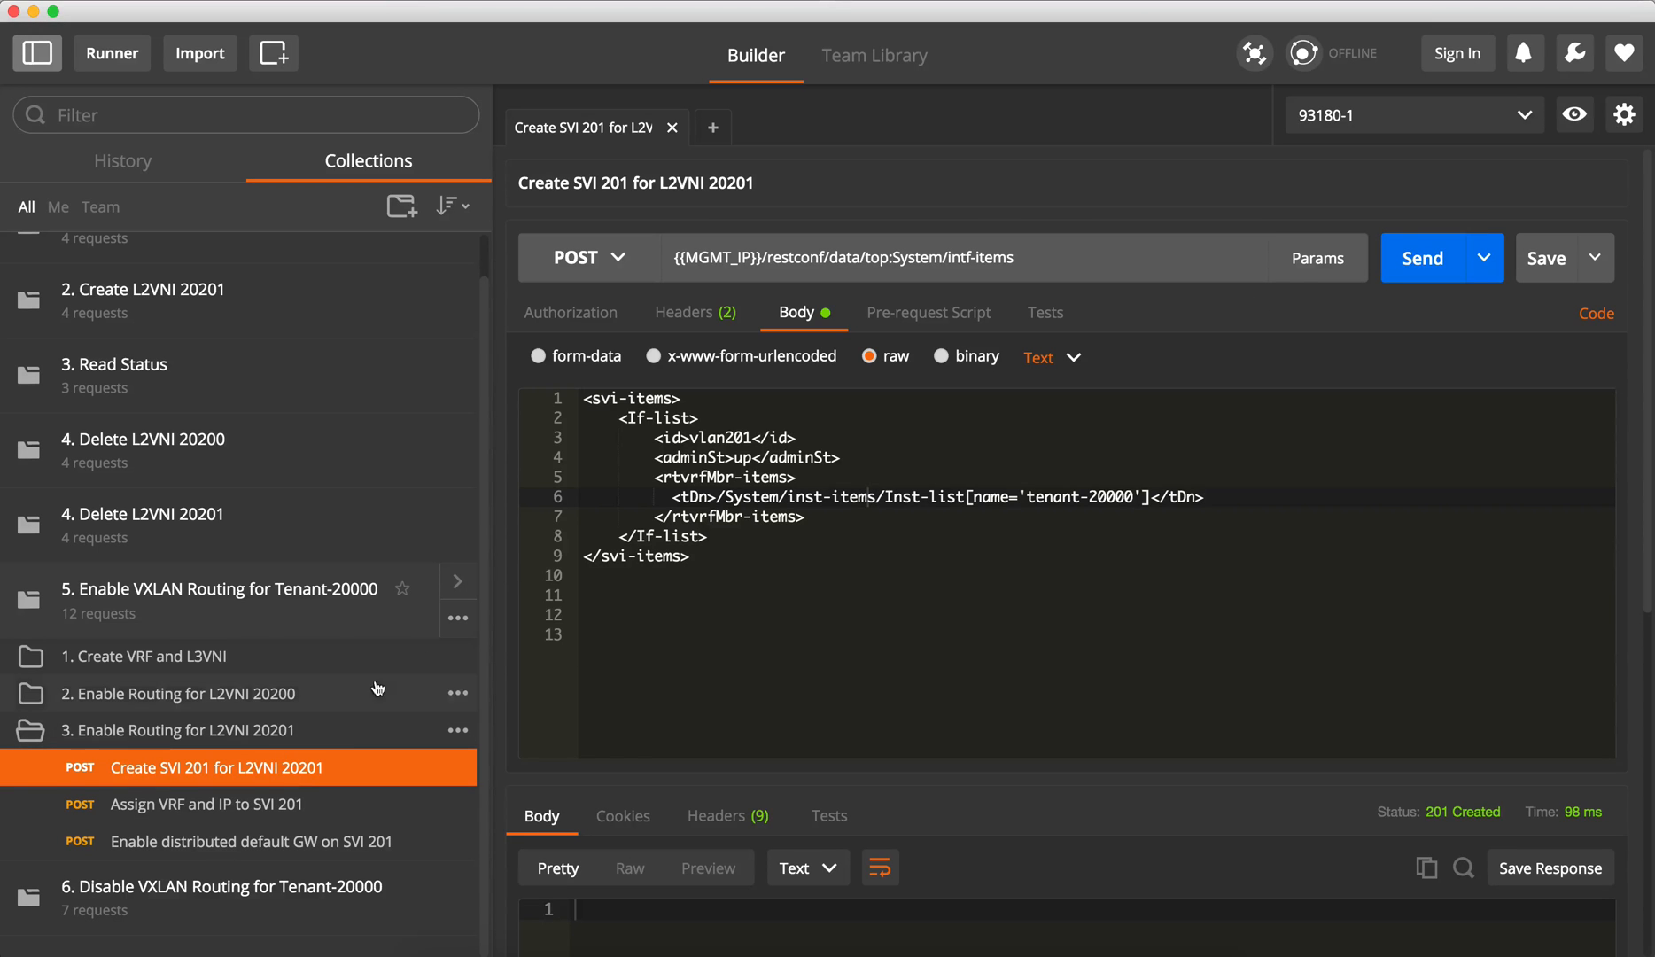
click(205, 804)
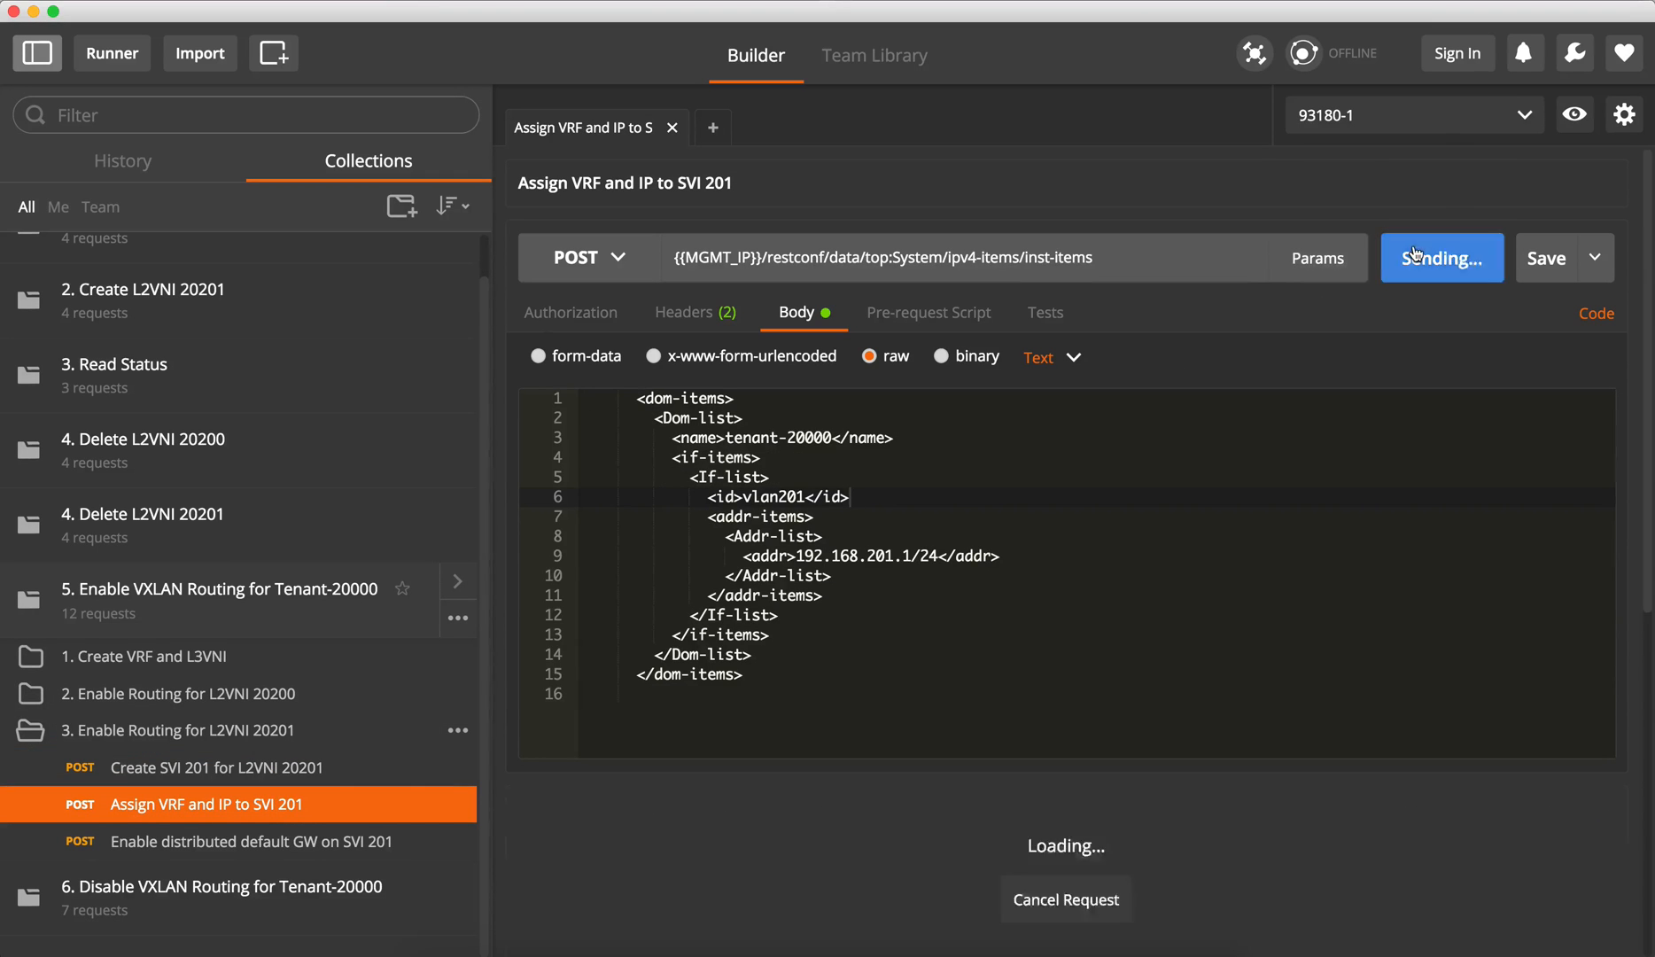
click(250, 841)
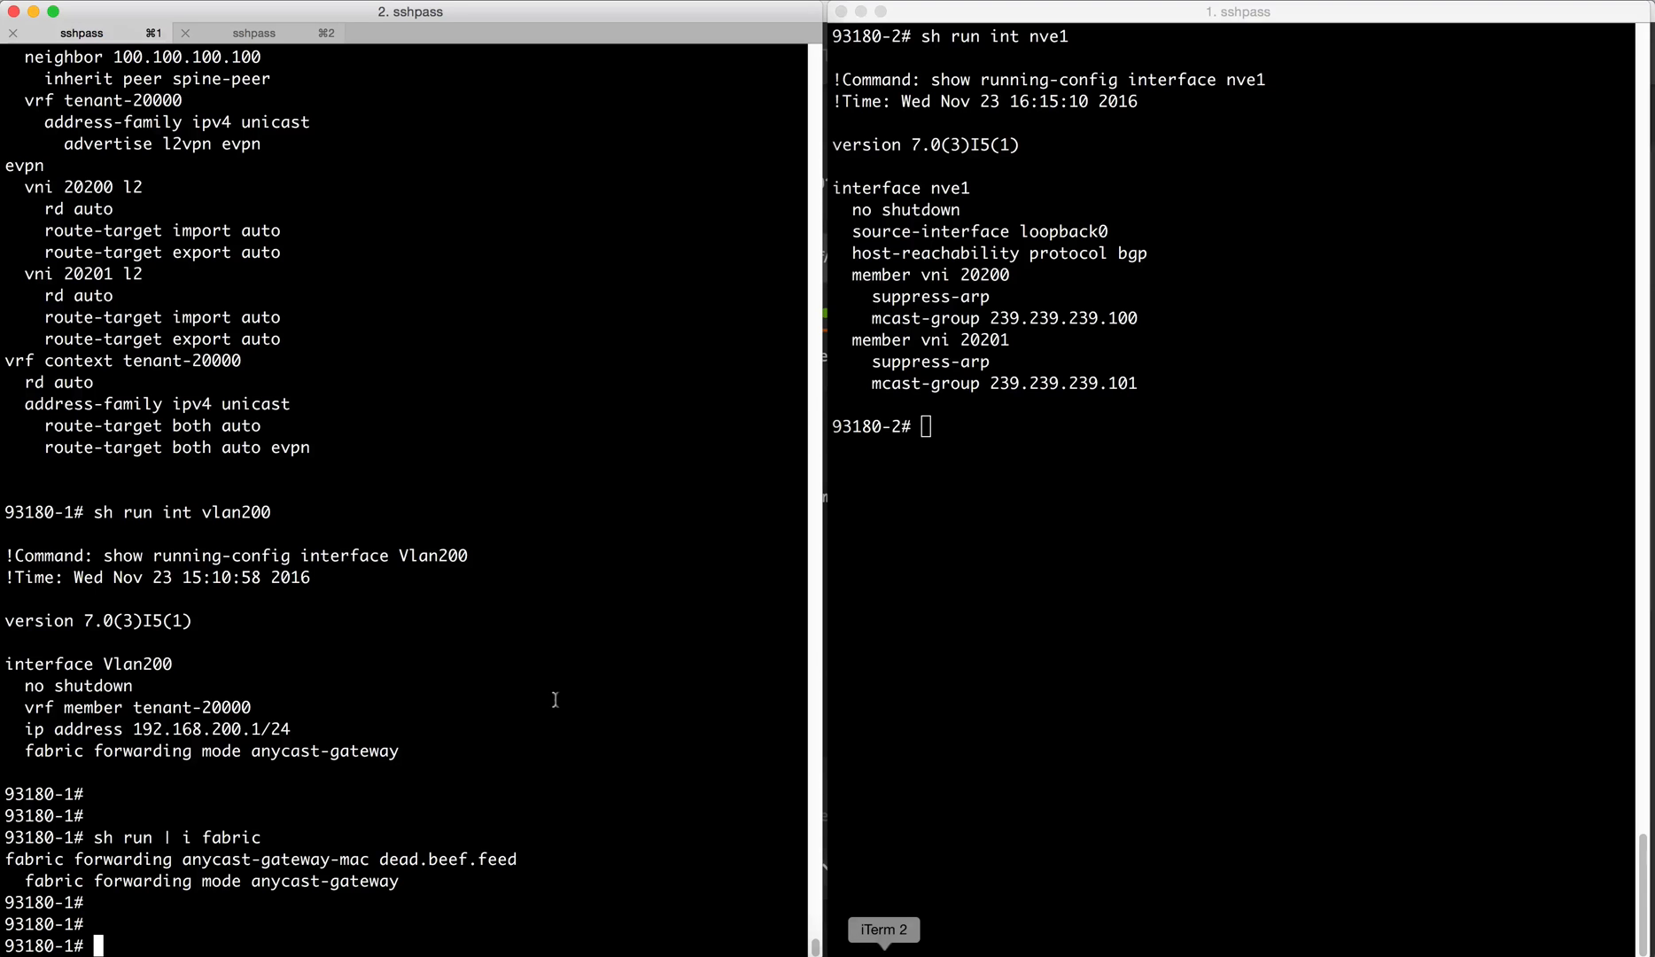
text(sh run int vlan)
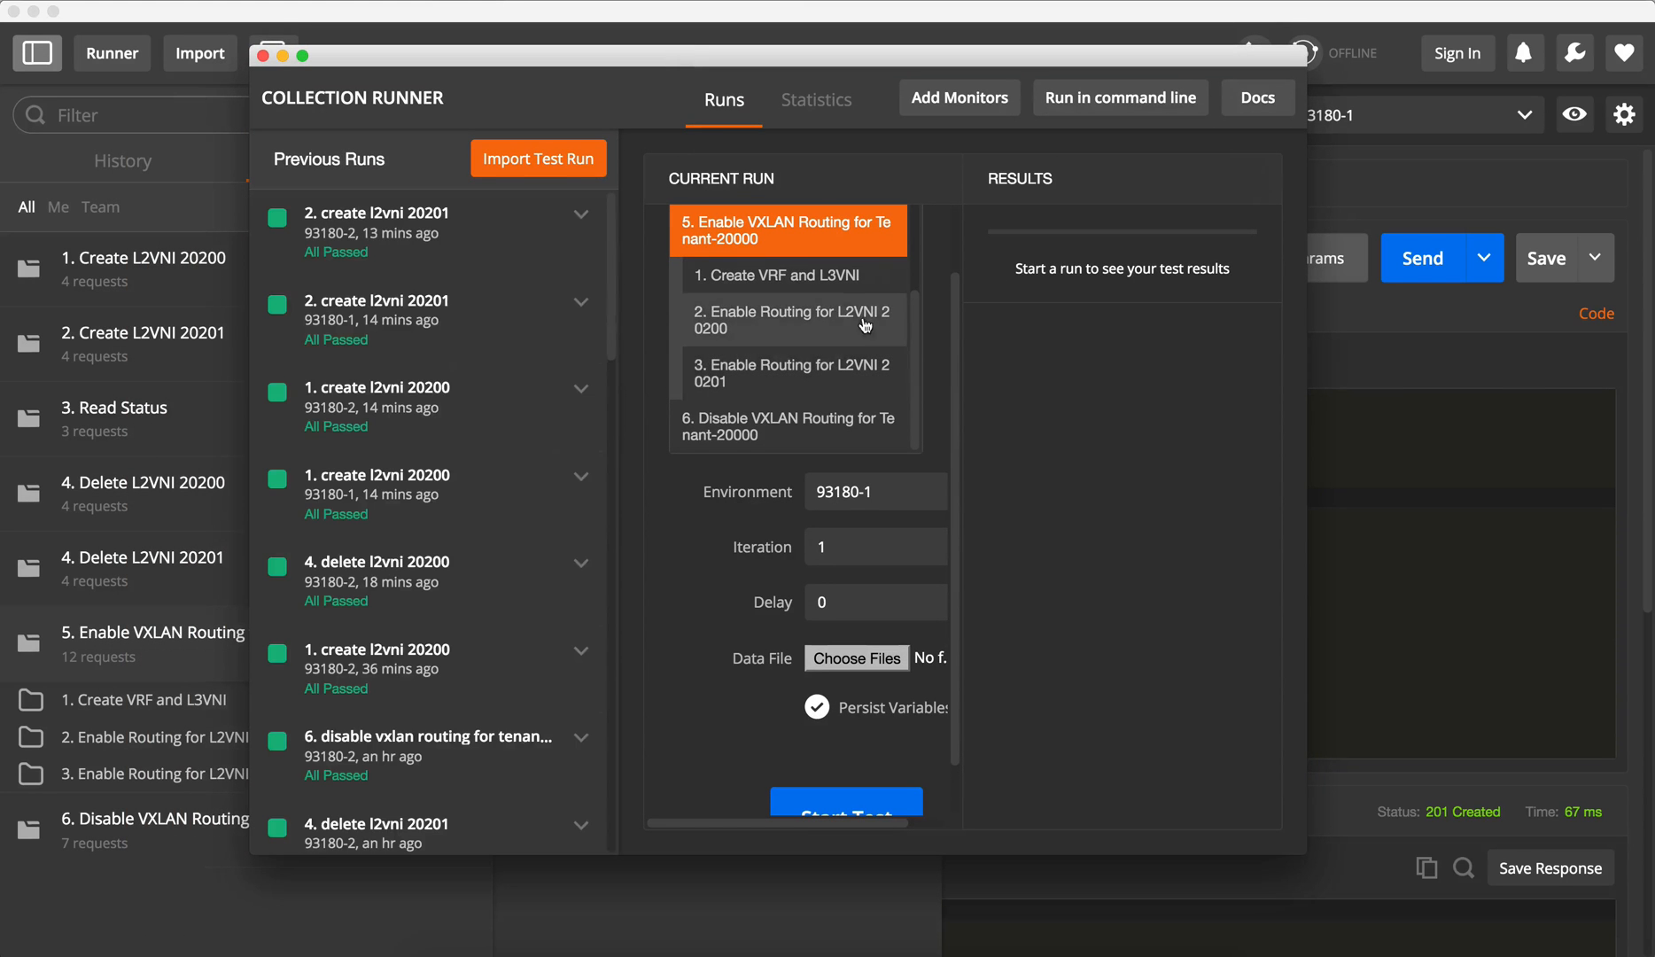
Step: Run the tenant-20000 routing collection against the 93180-2 environment
scroll(down, 3)
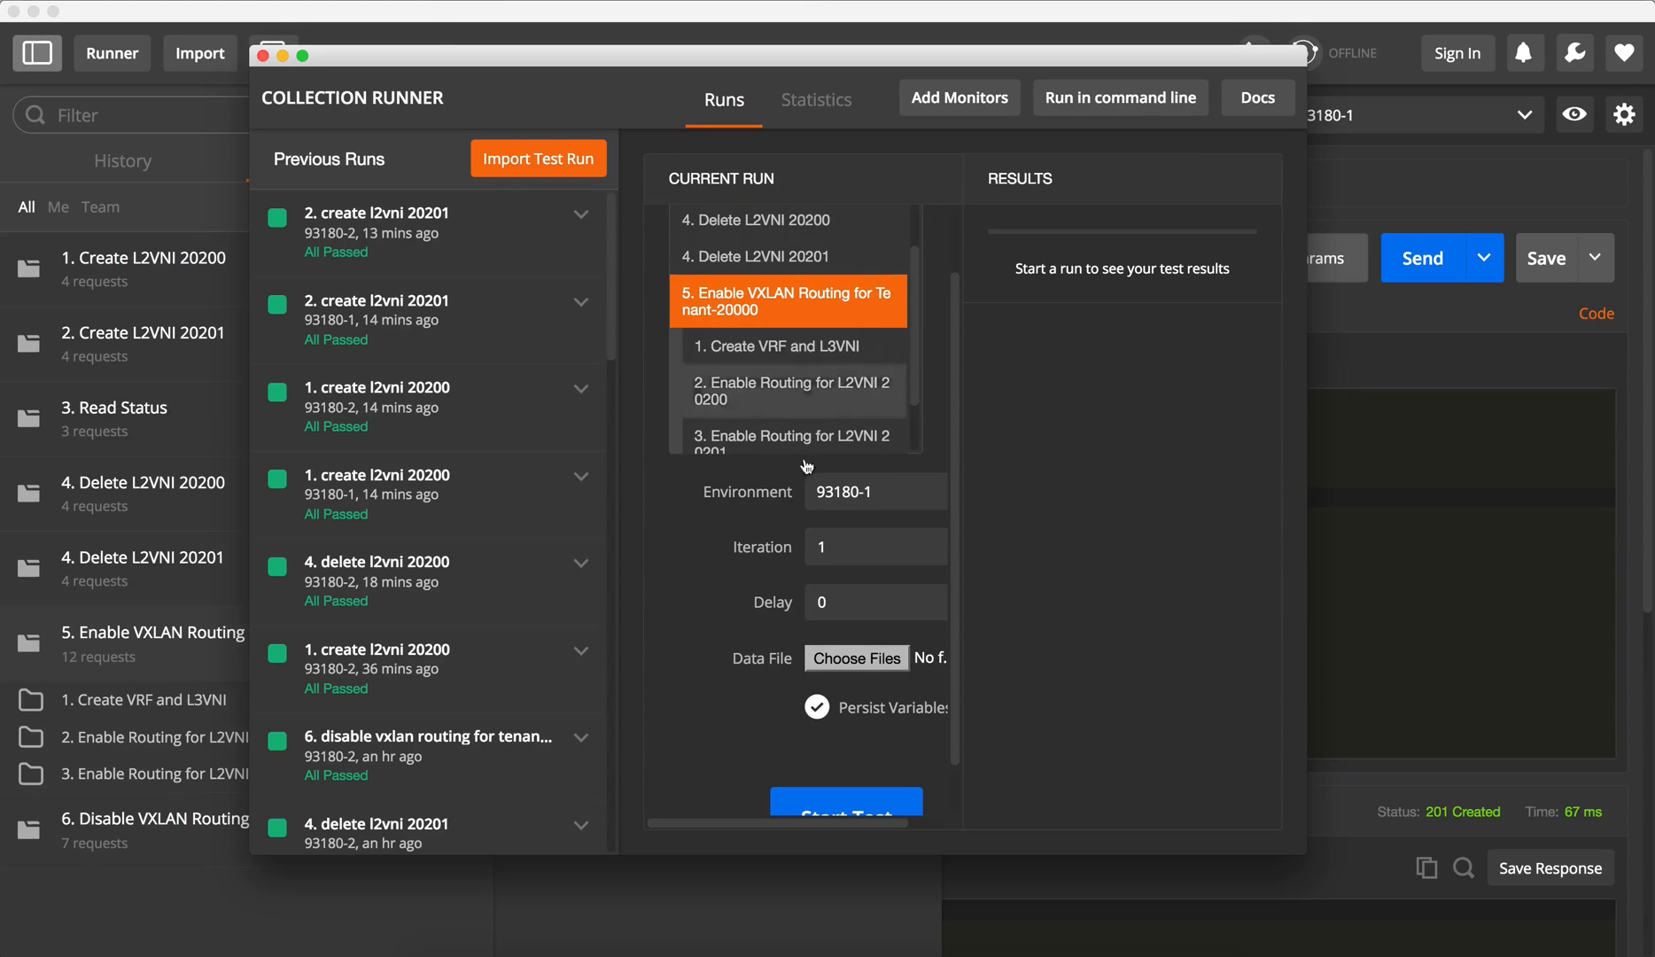
click(872, 491)
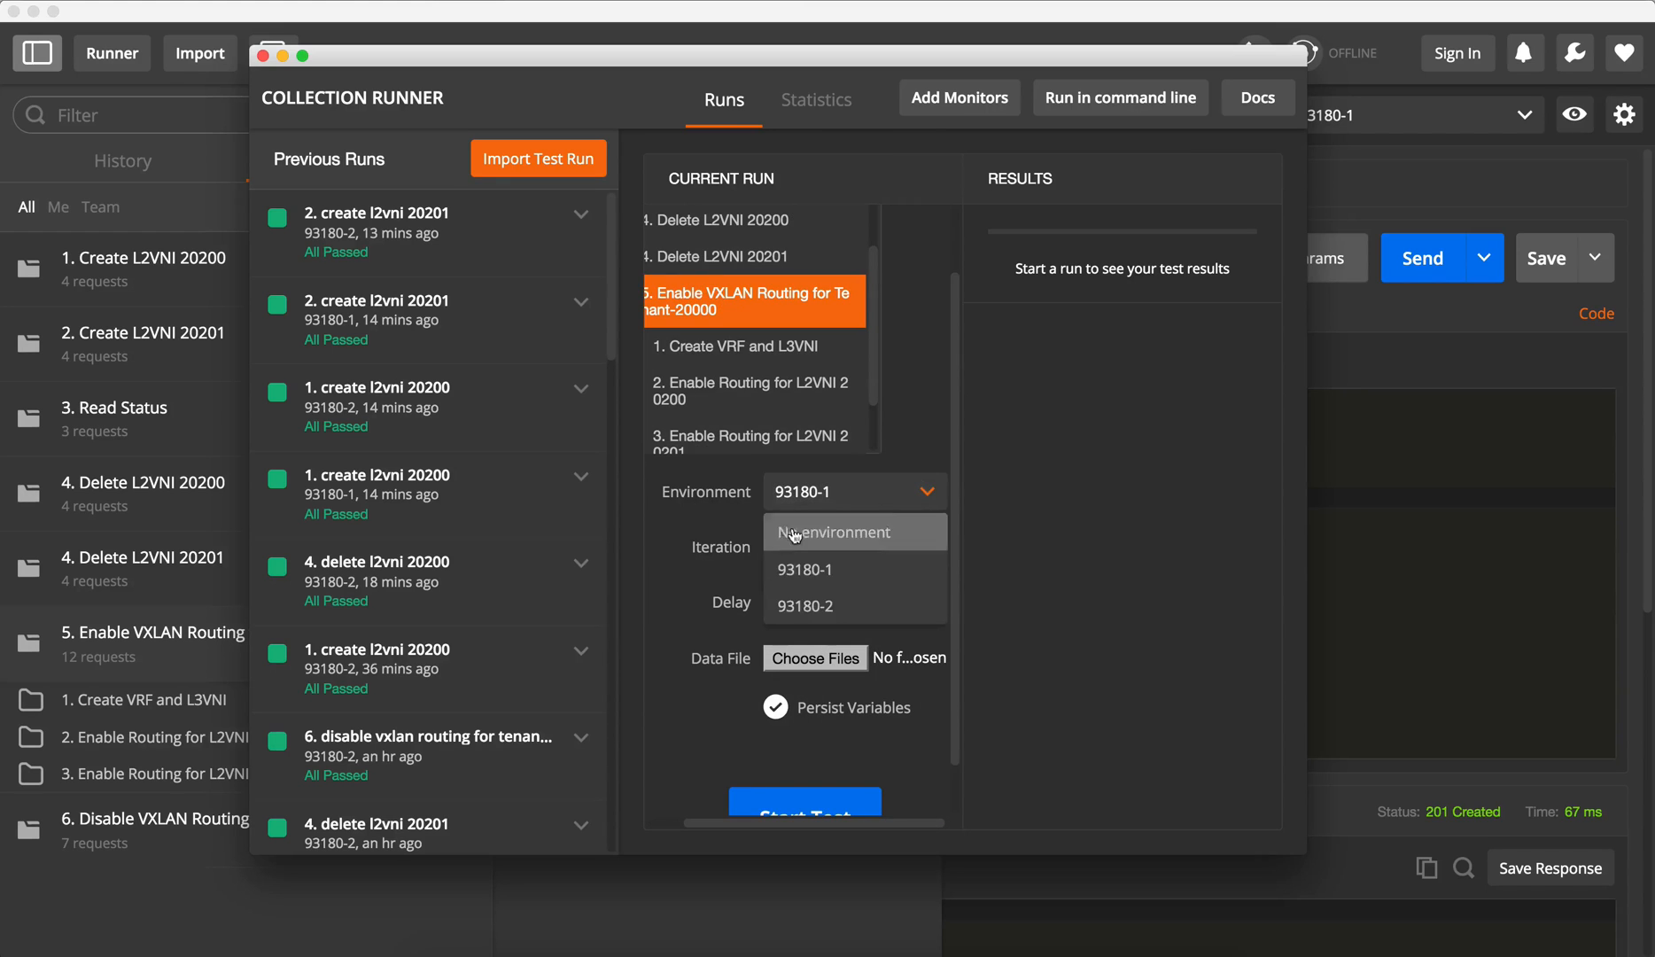
click(805, 604)
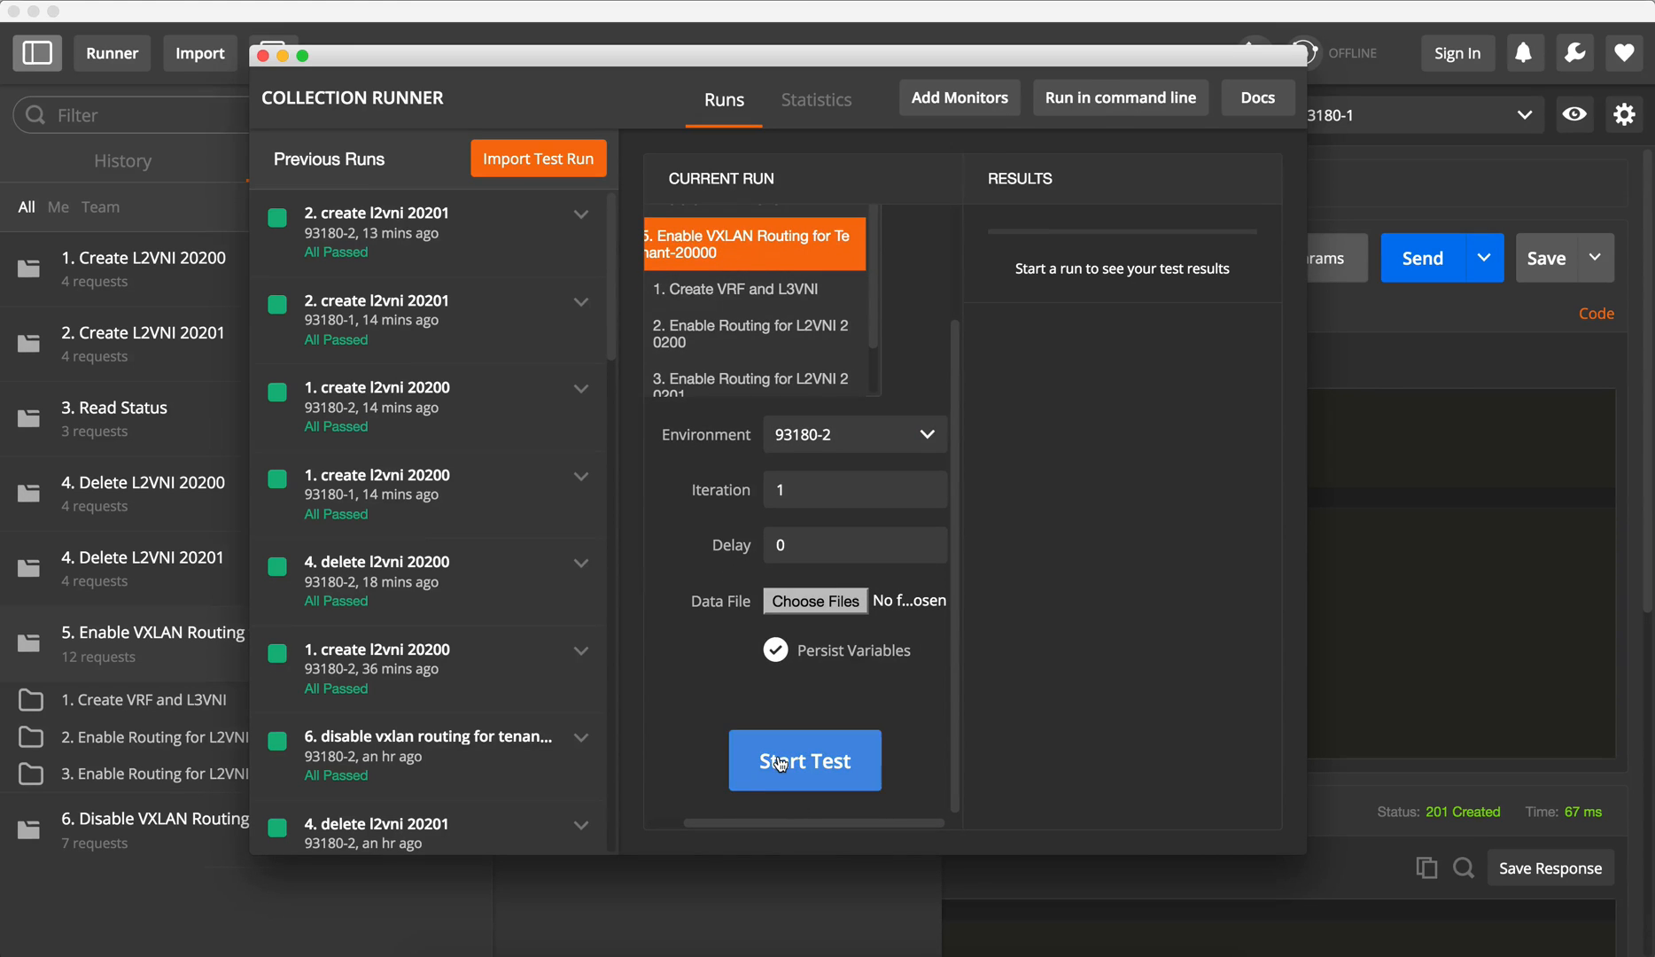
click(804, 760)
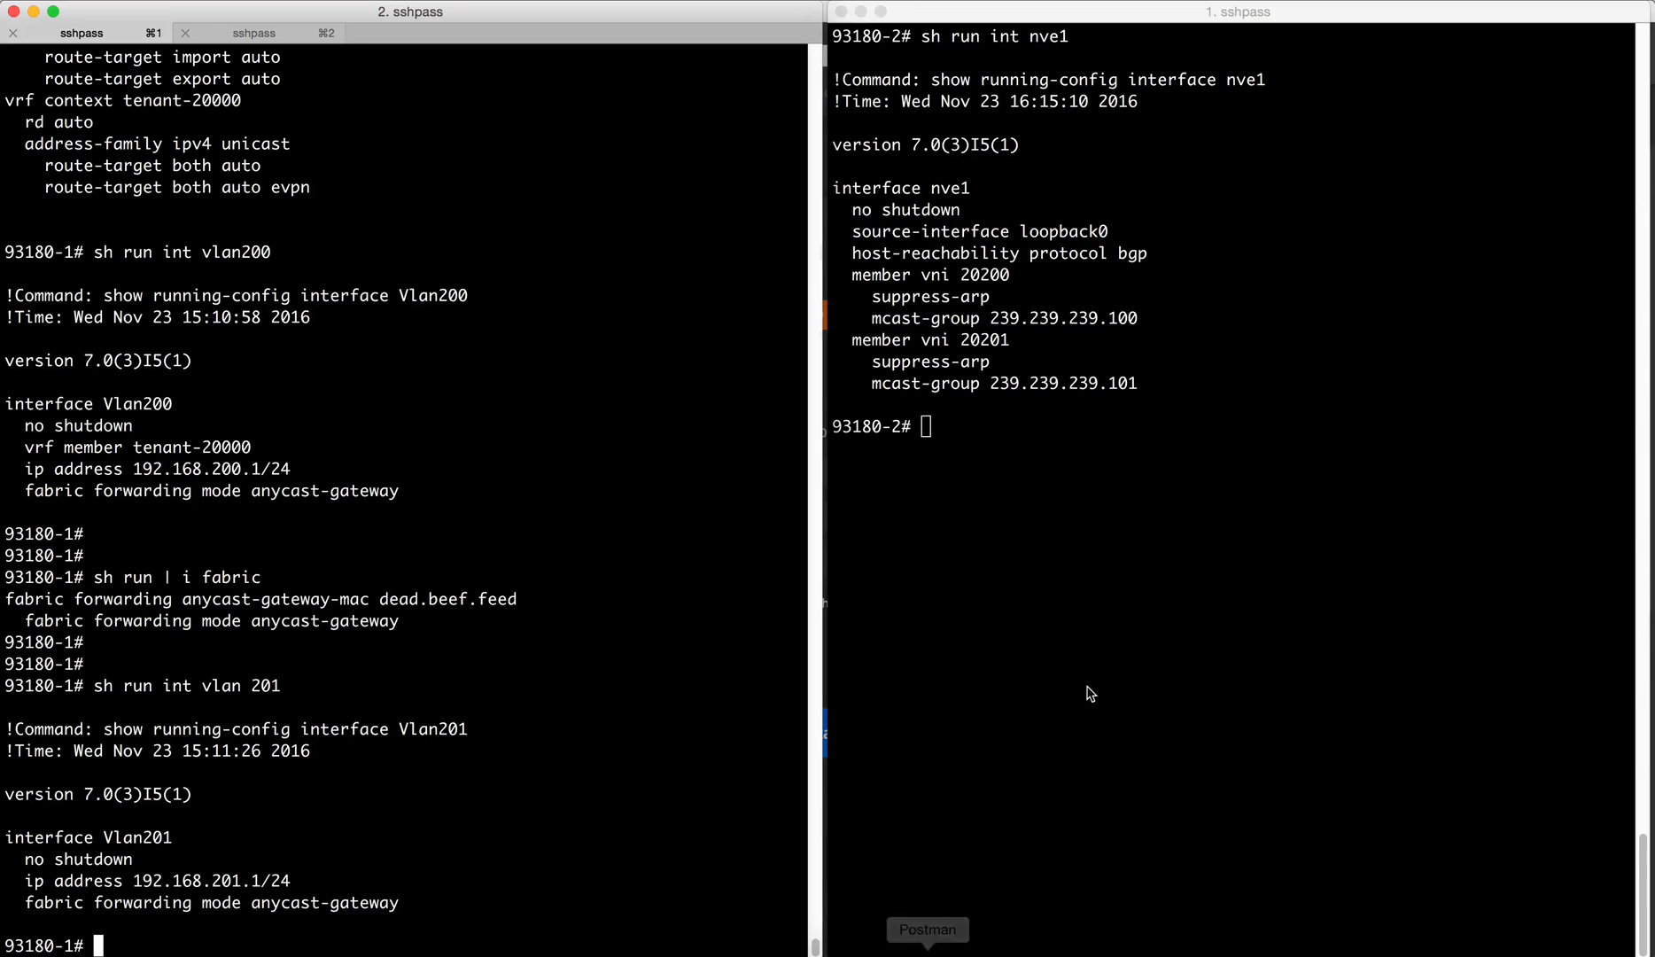
text(sh run nv)
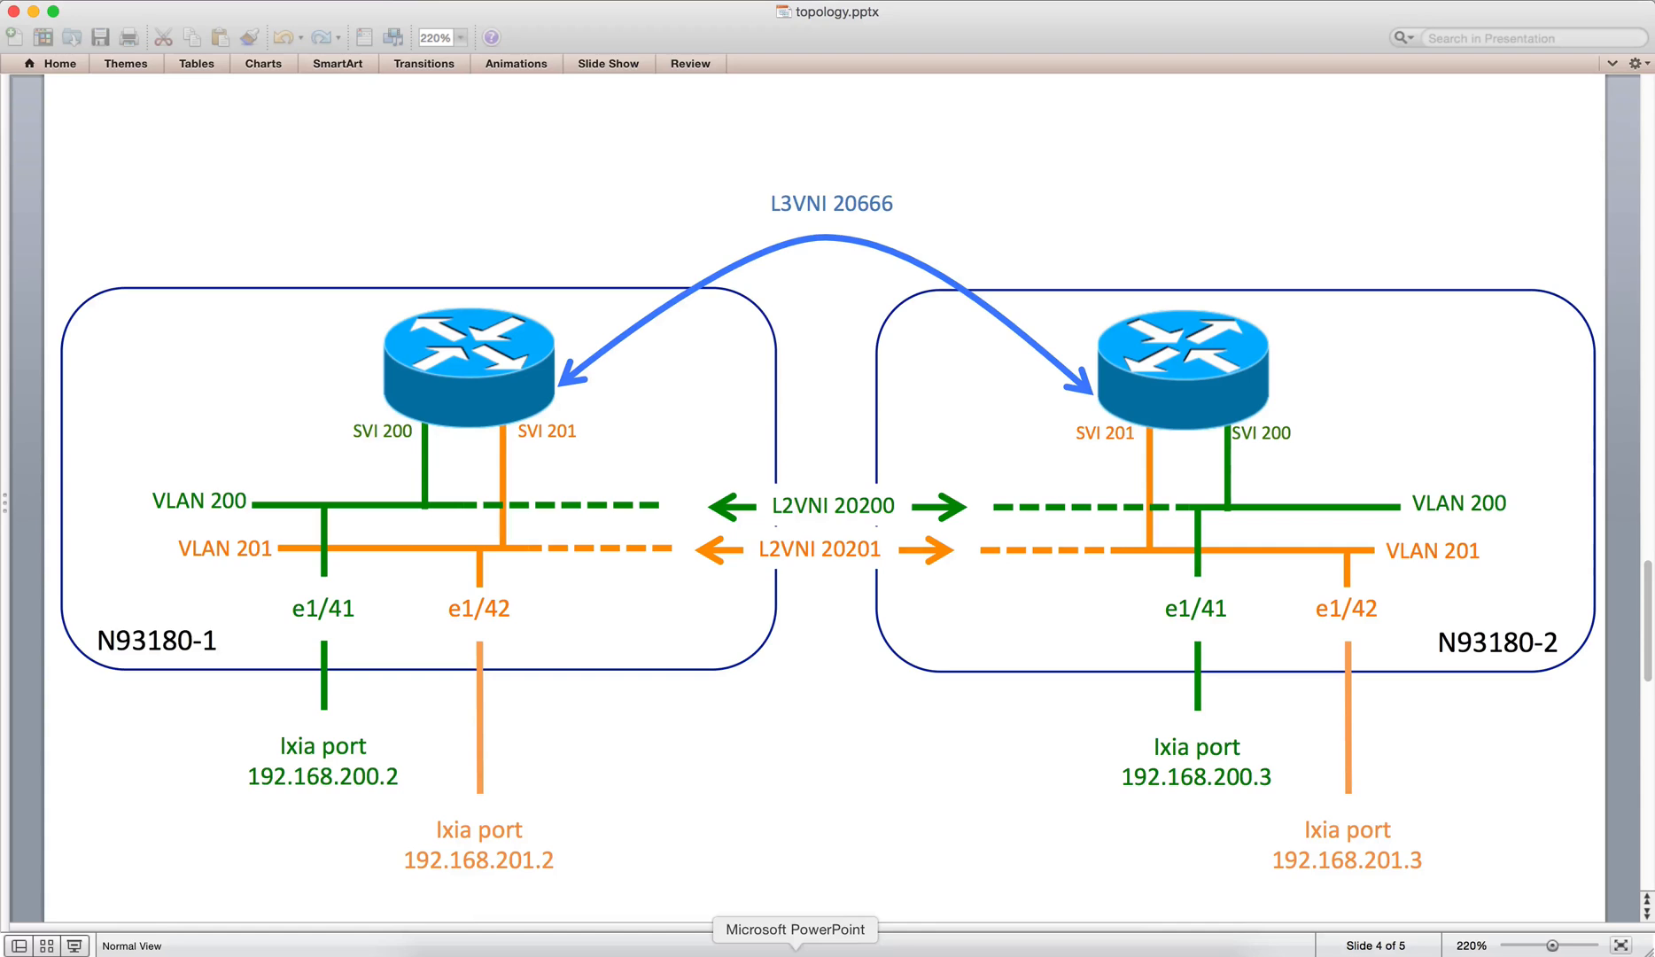
mouse_move(255, 695)
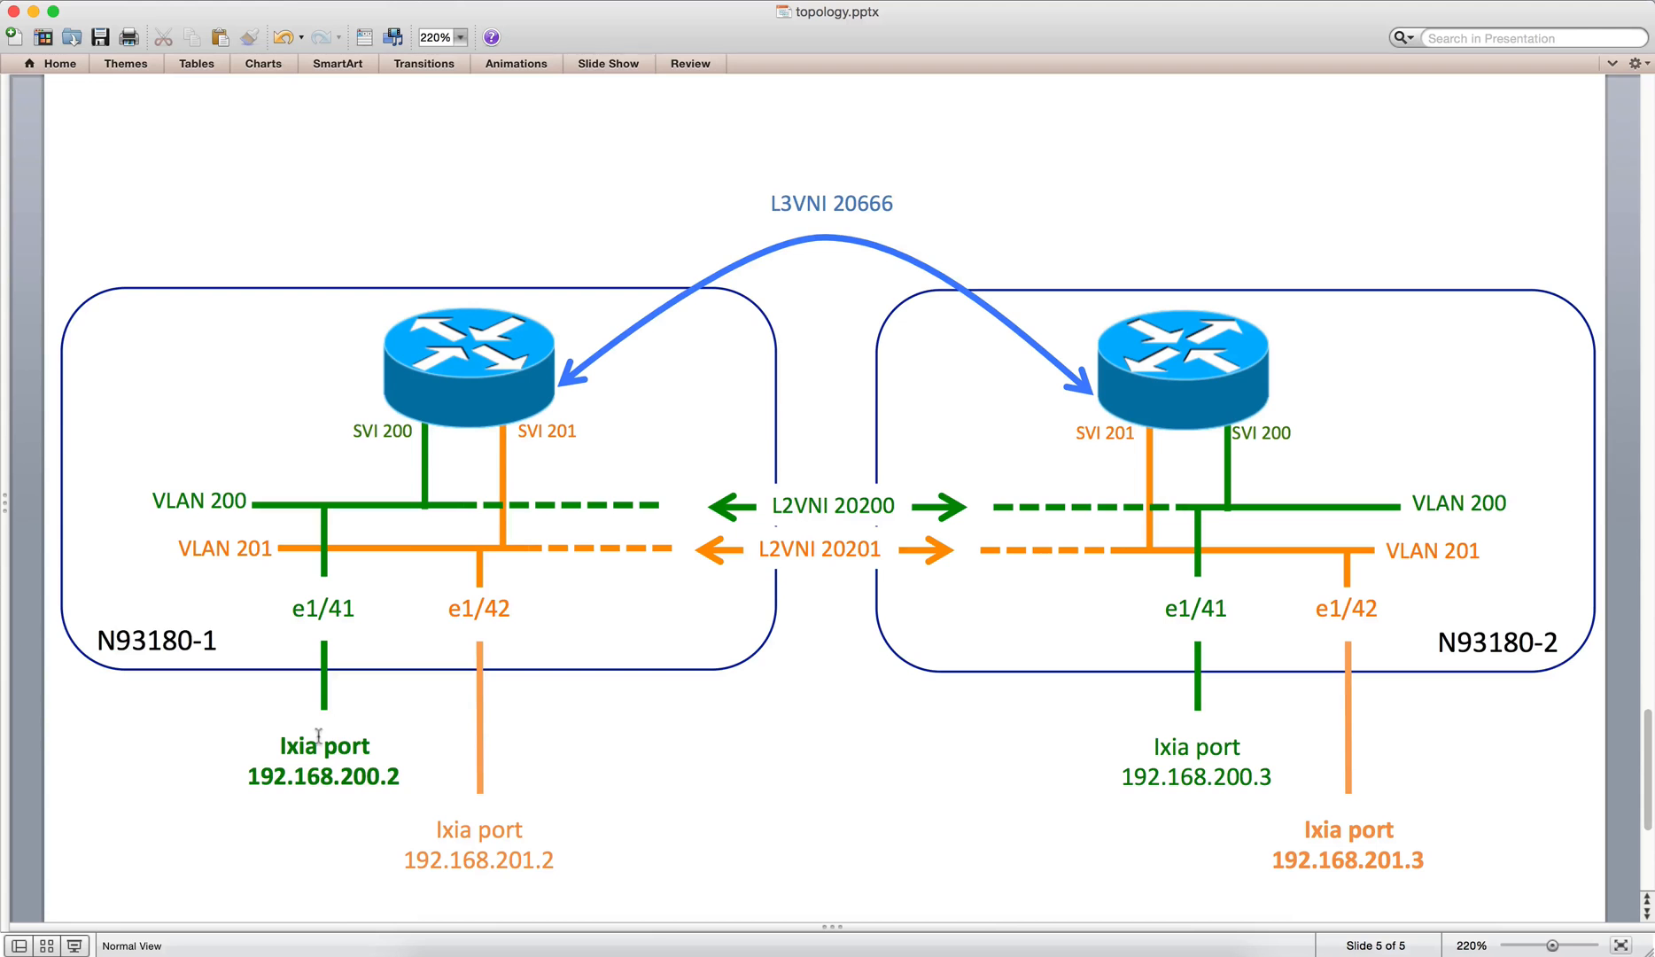
mouse_move(1420, 863)
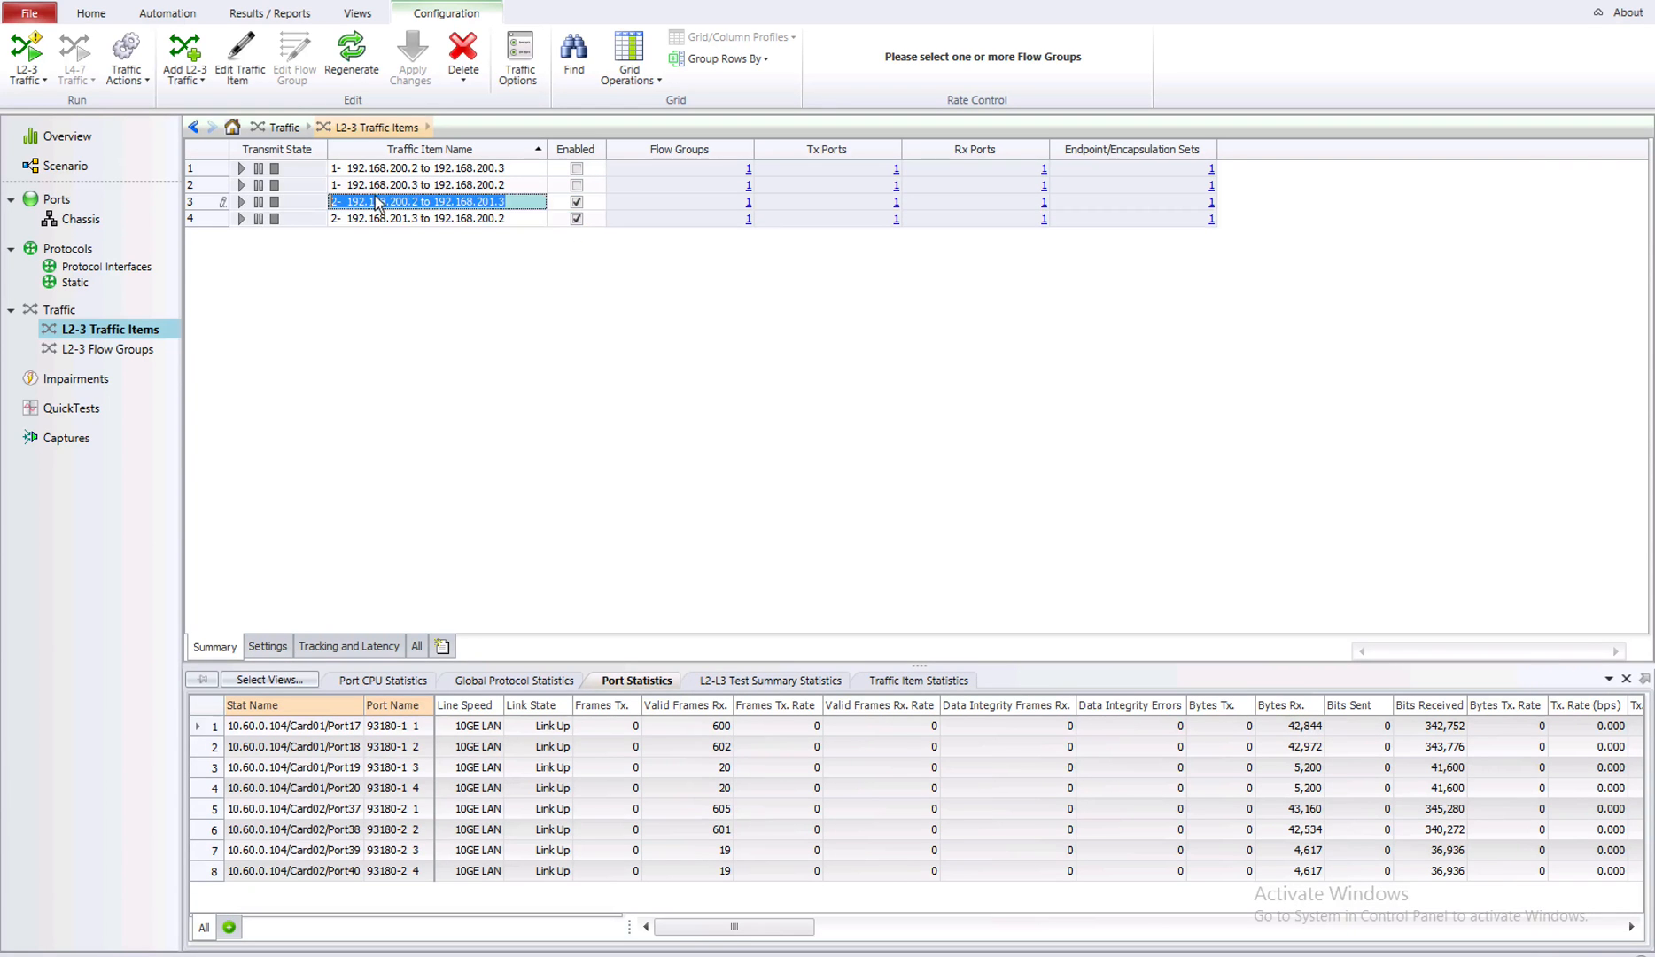
Step: Preview packets for the 192.168.200.2 to 192.168.201.3 traffic item, then apply and start L2-3 traffic
double_click(432, 201)
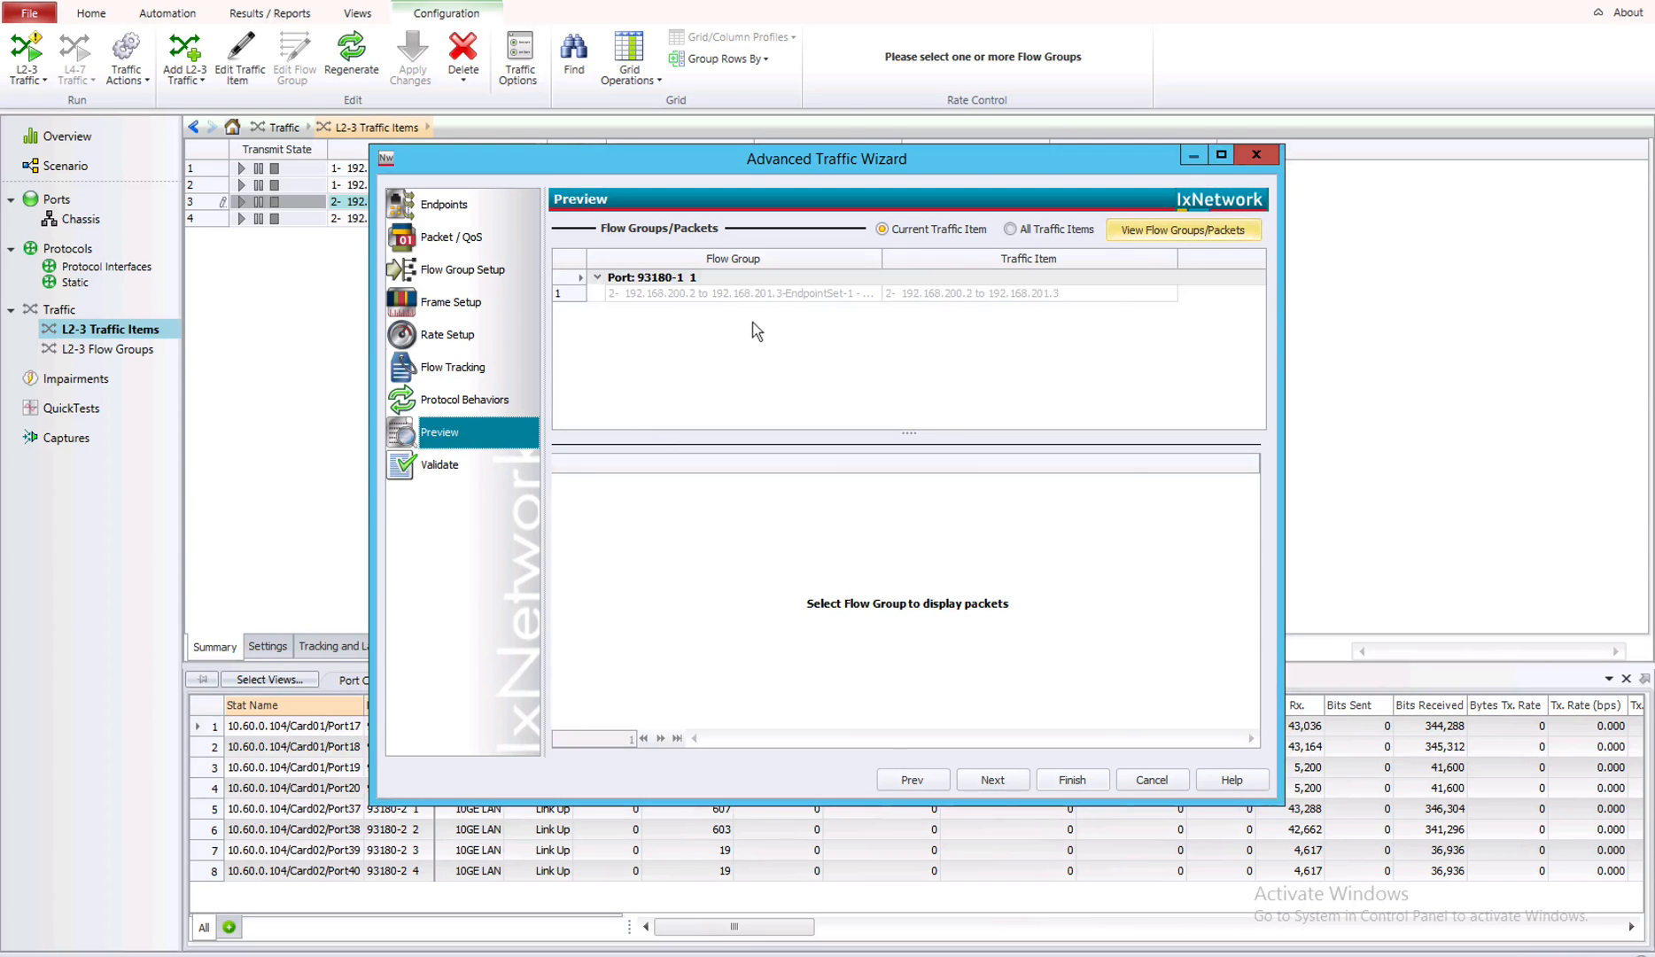
click(739, 293)
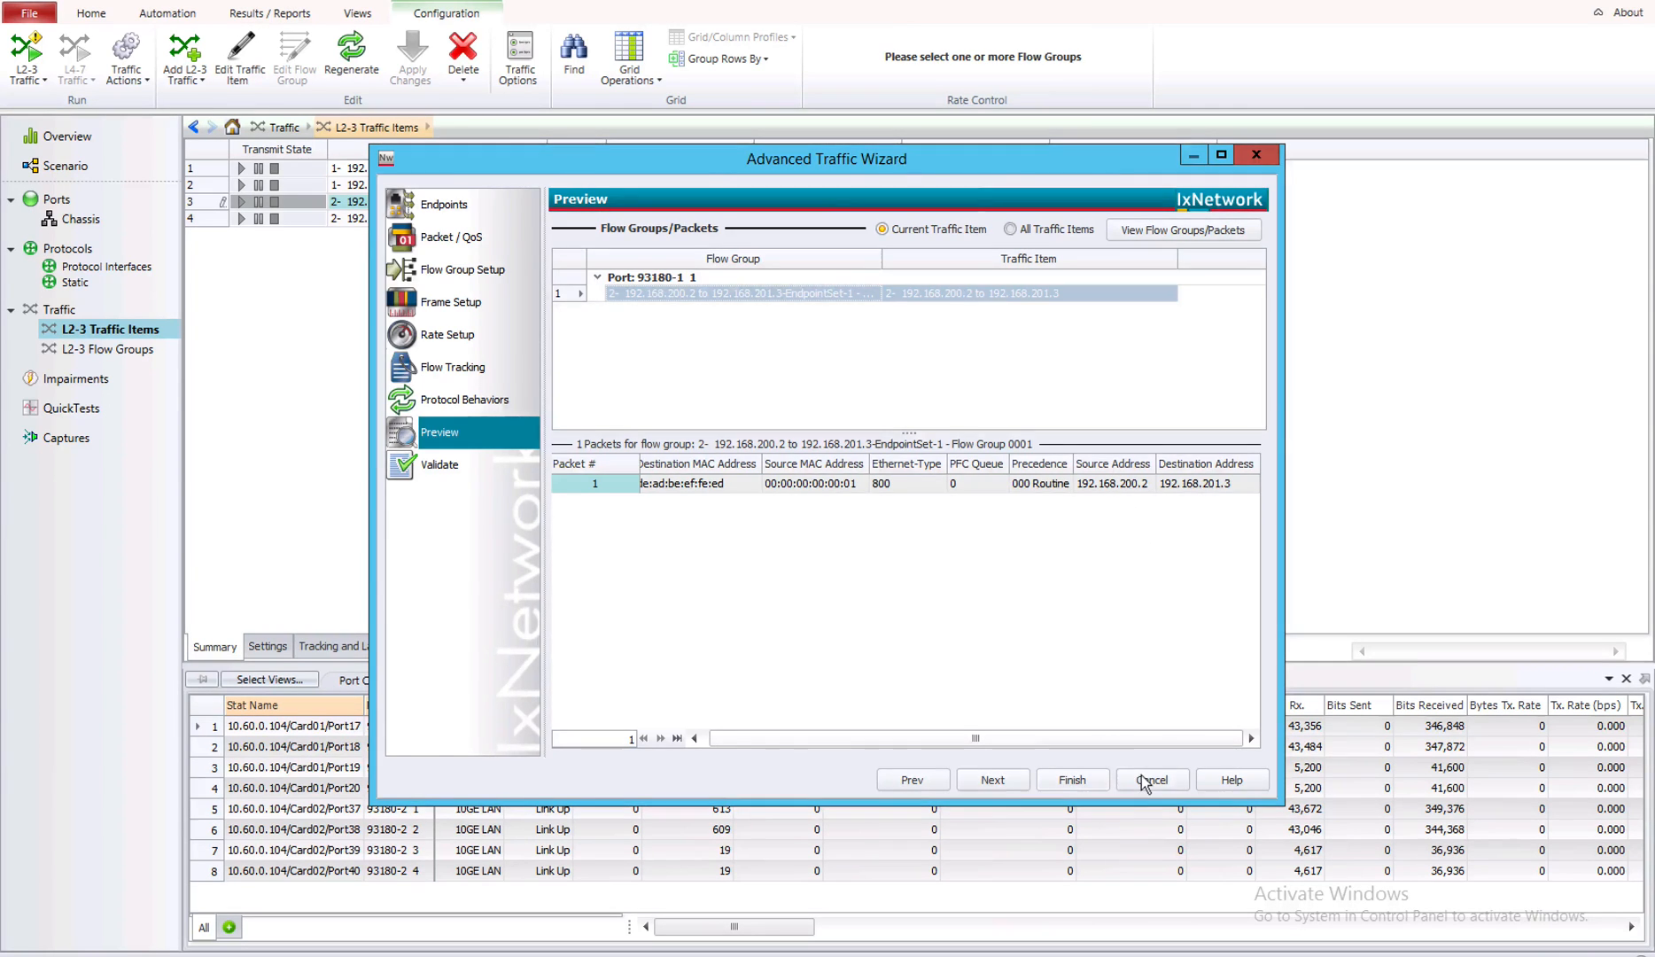
click(1151, 780)
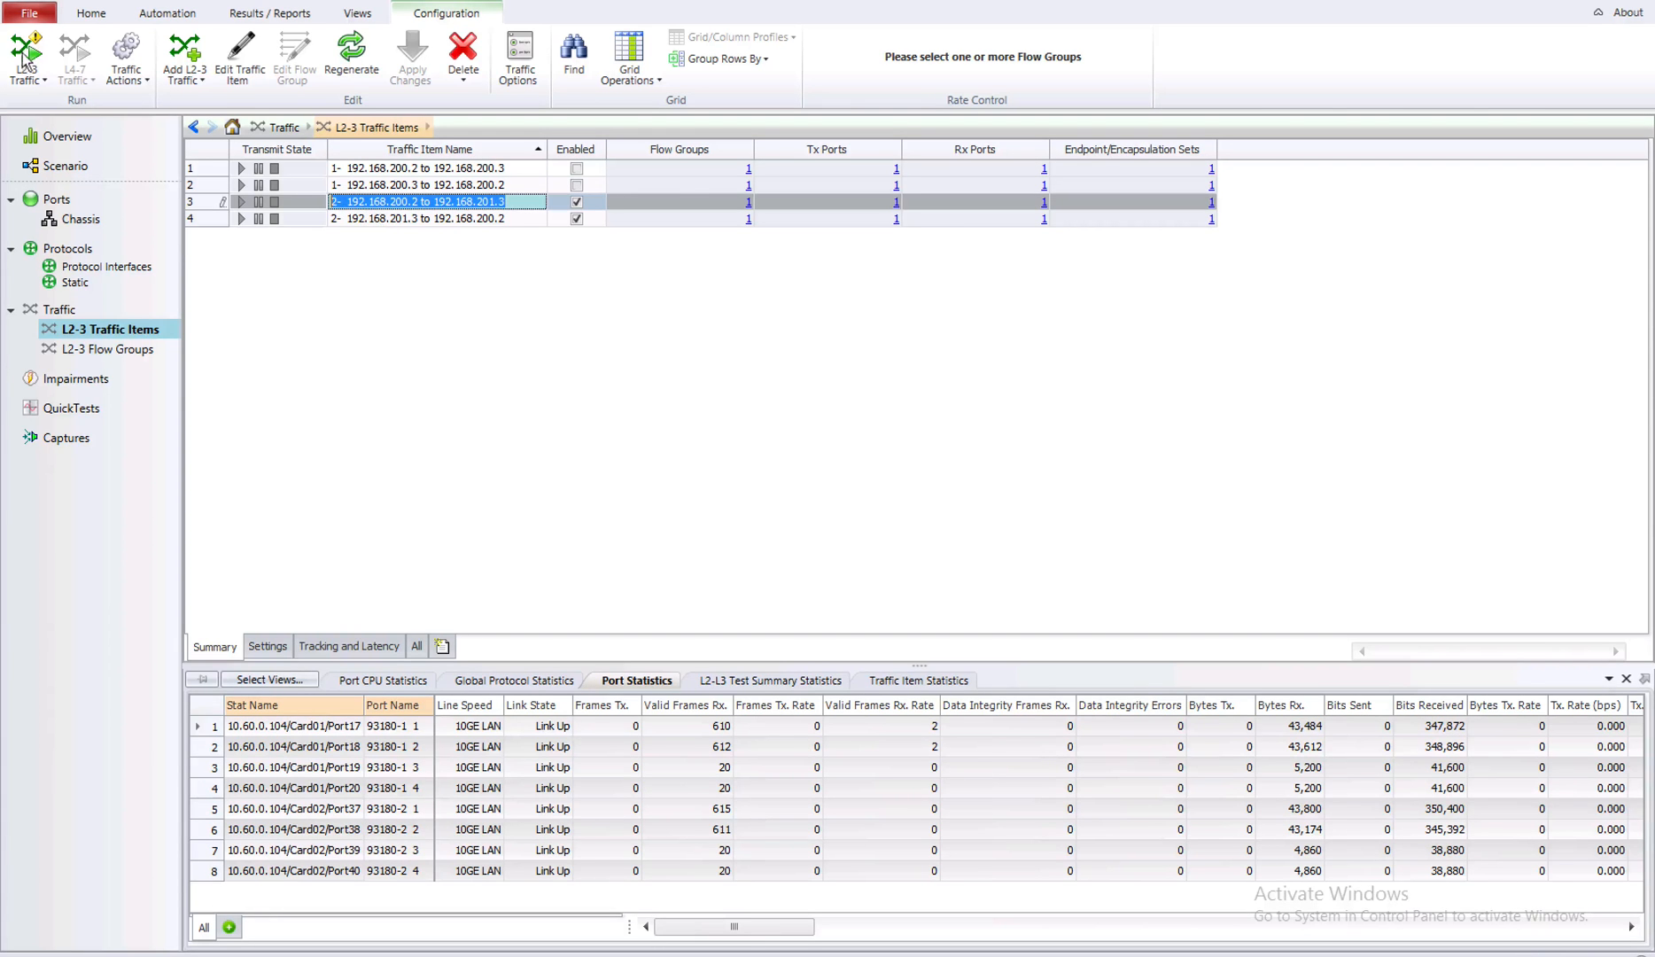
click(409, 56)
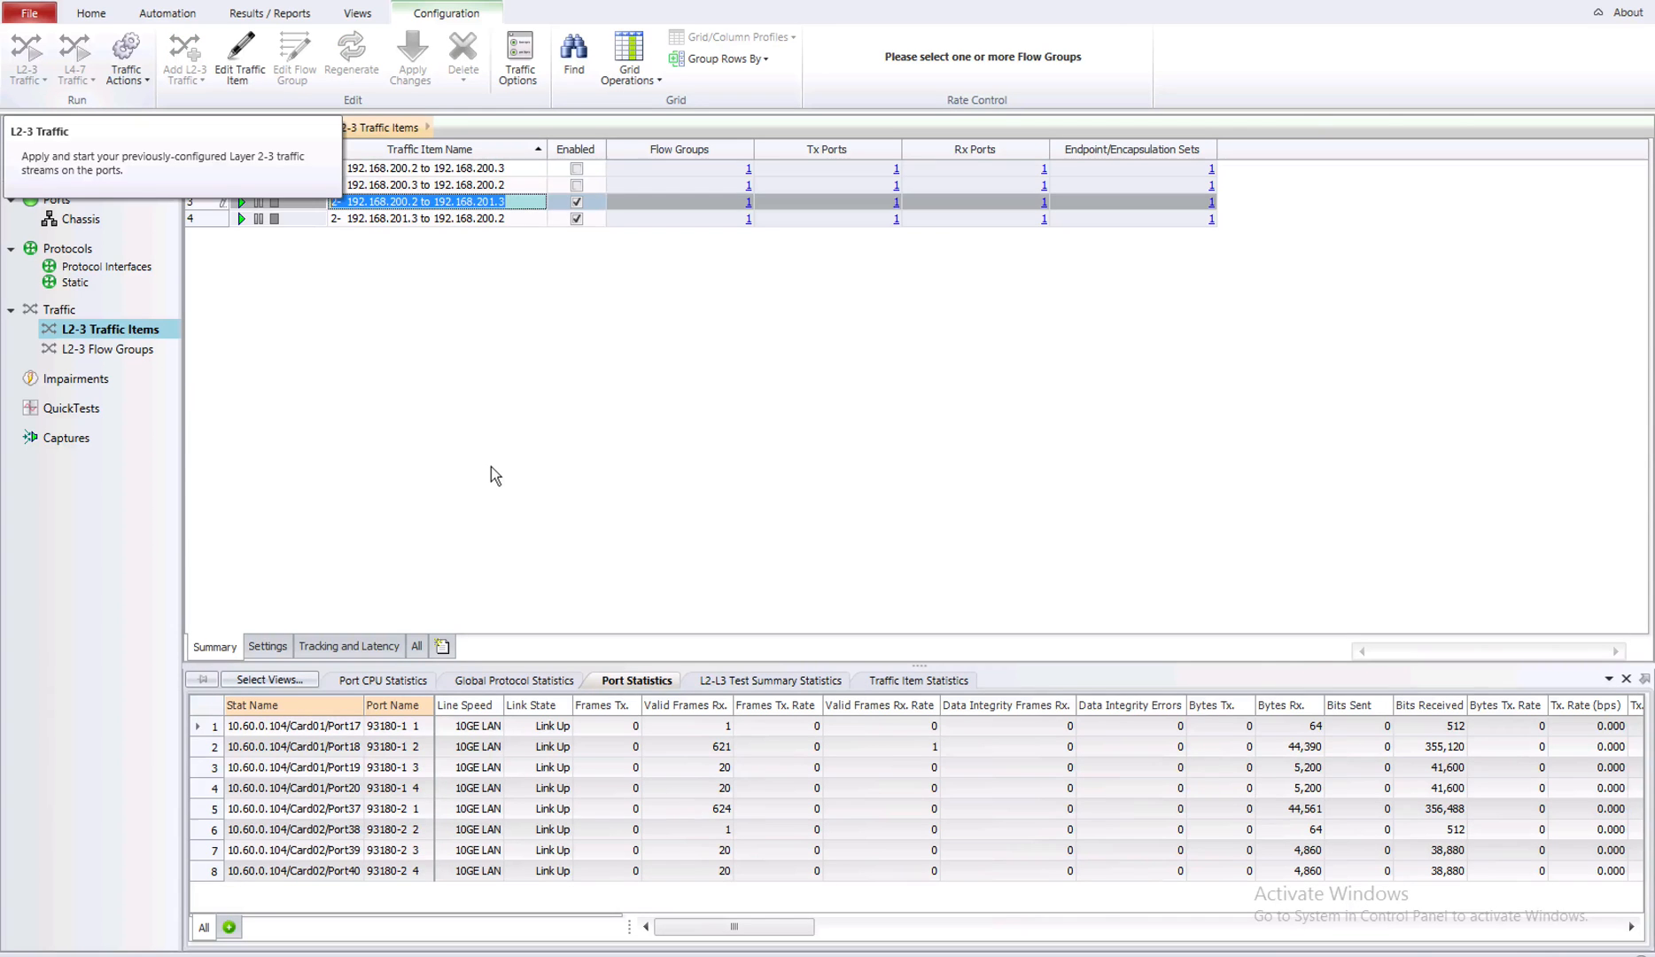
click(27, 55)
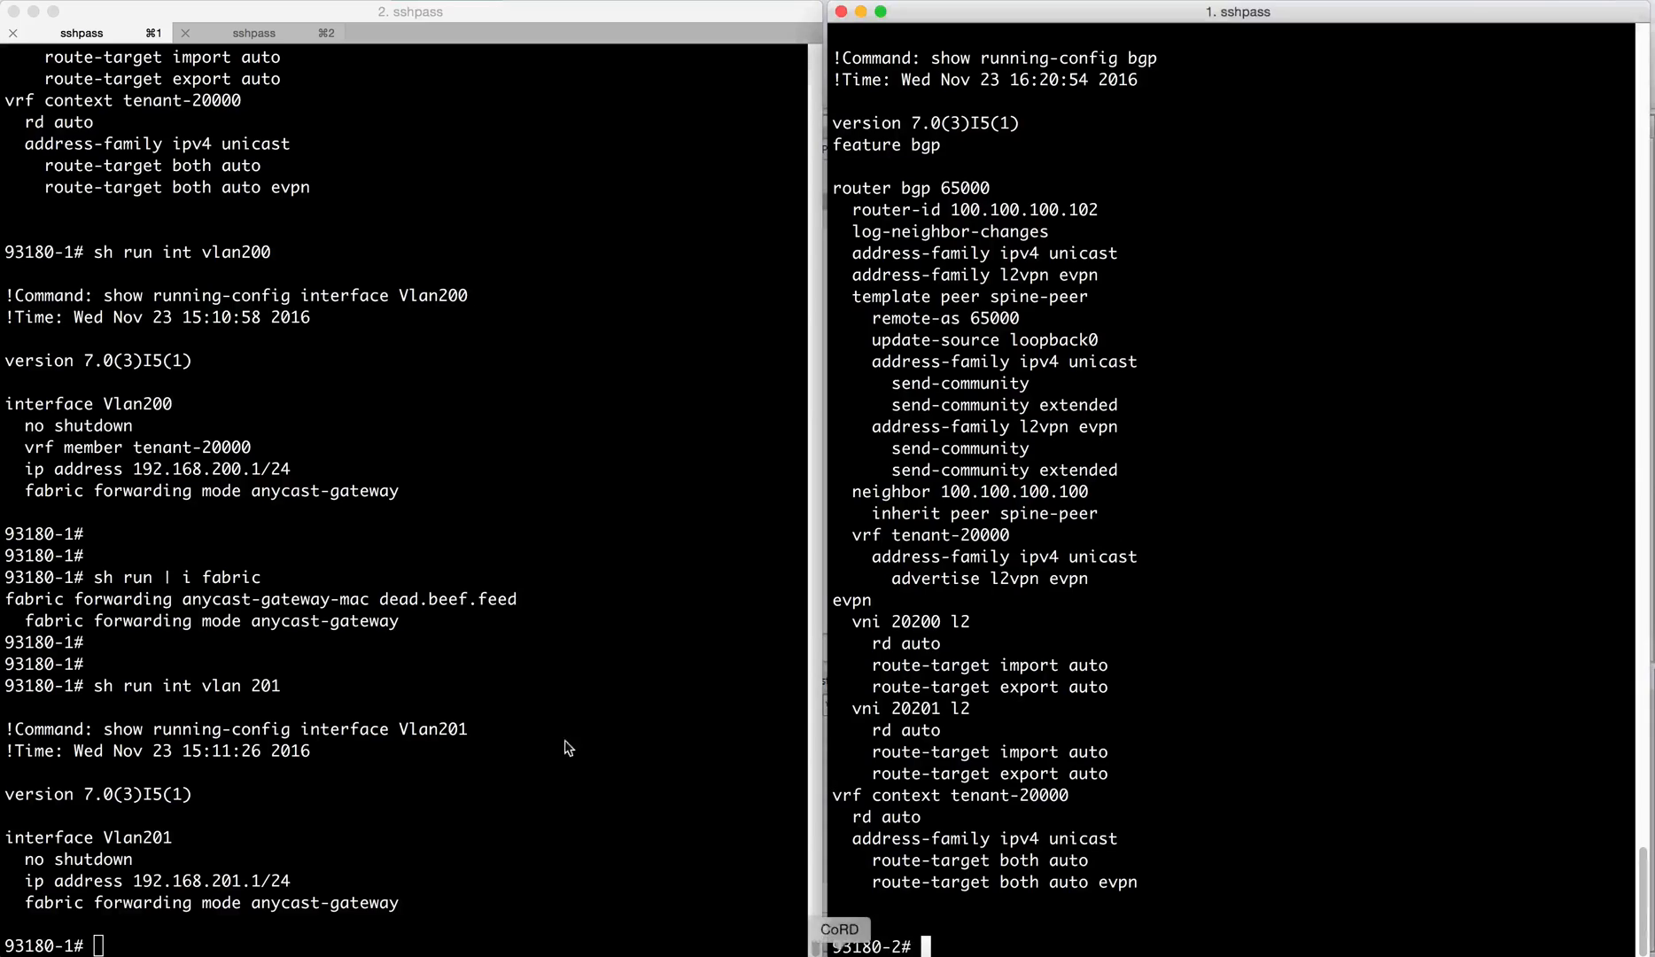
Step: Clear counters on 93180-1 and type 'sh nve vni 20666'
text(clear counters)
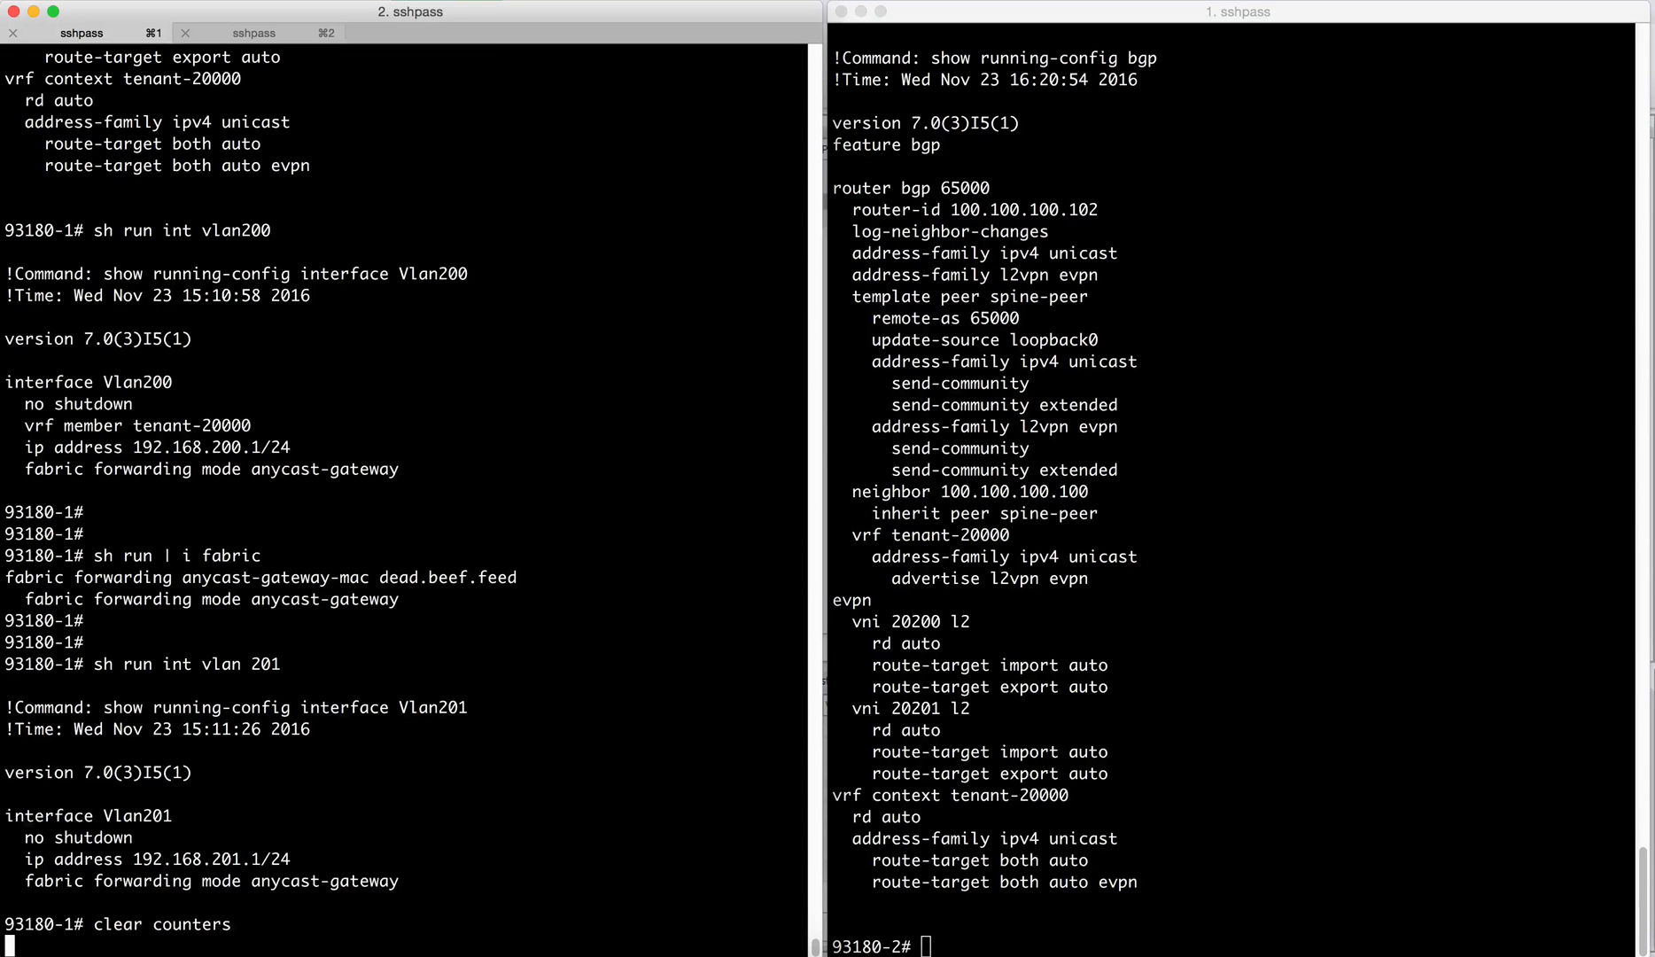
text(sh)
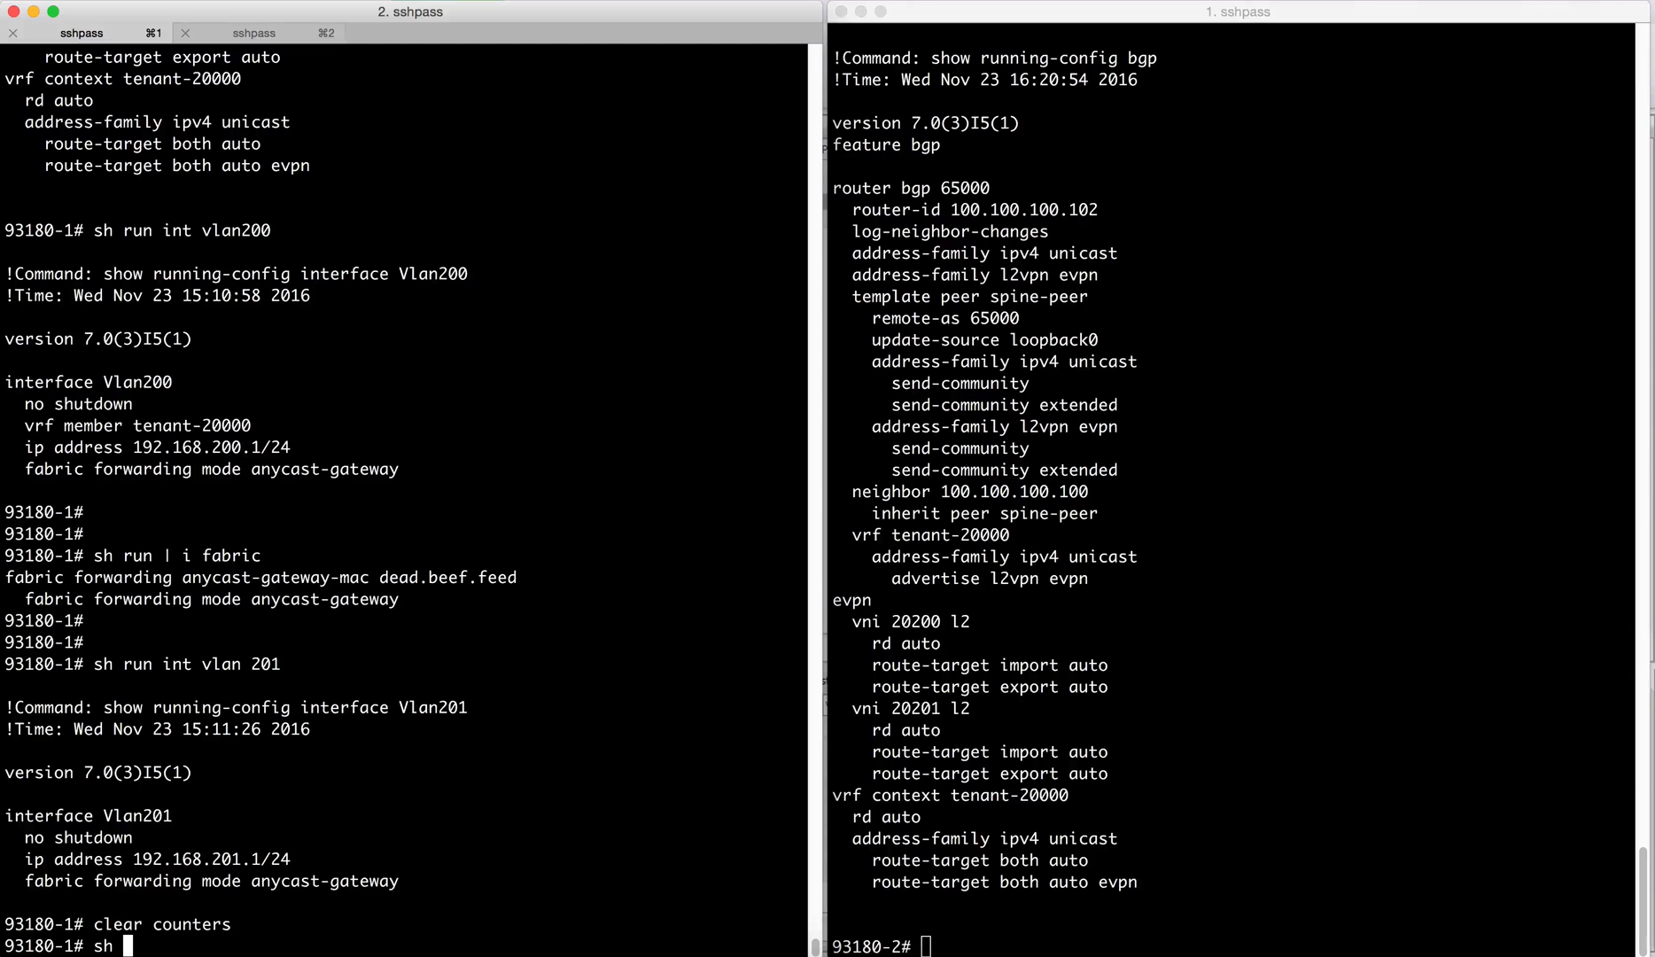
text(nve vni 20)
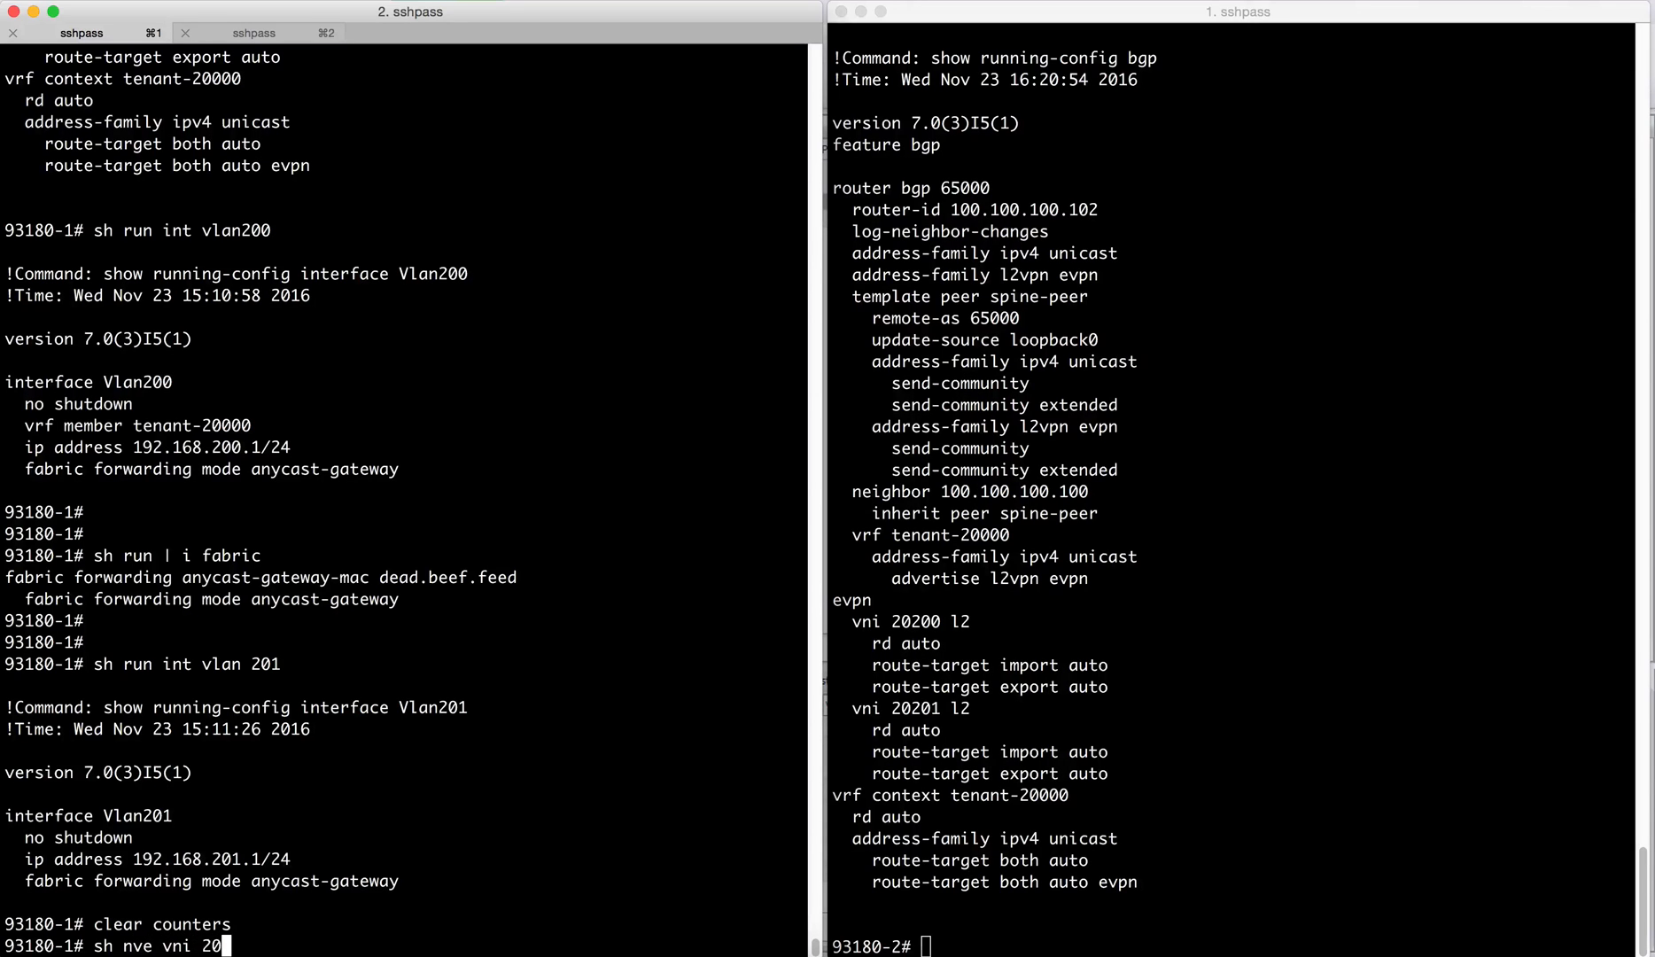
text(666)
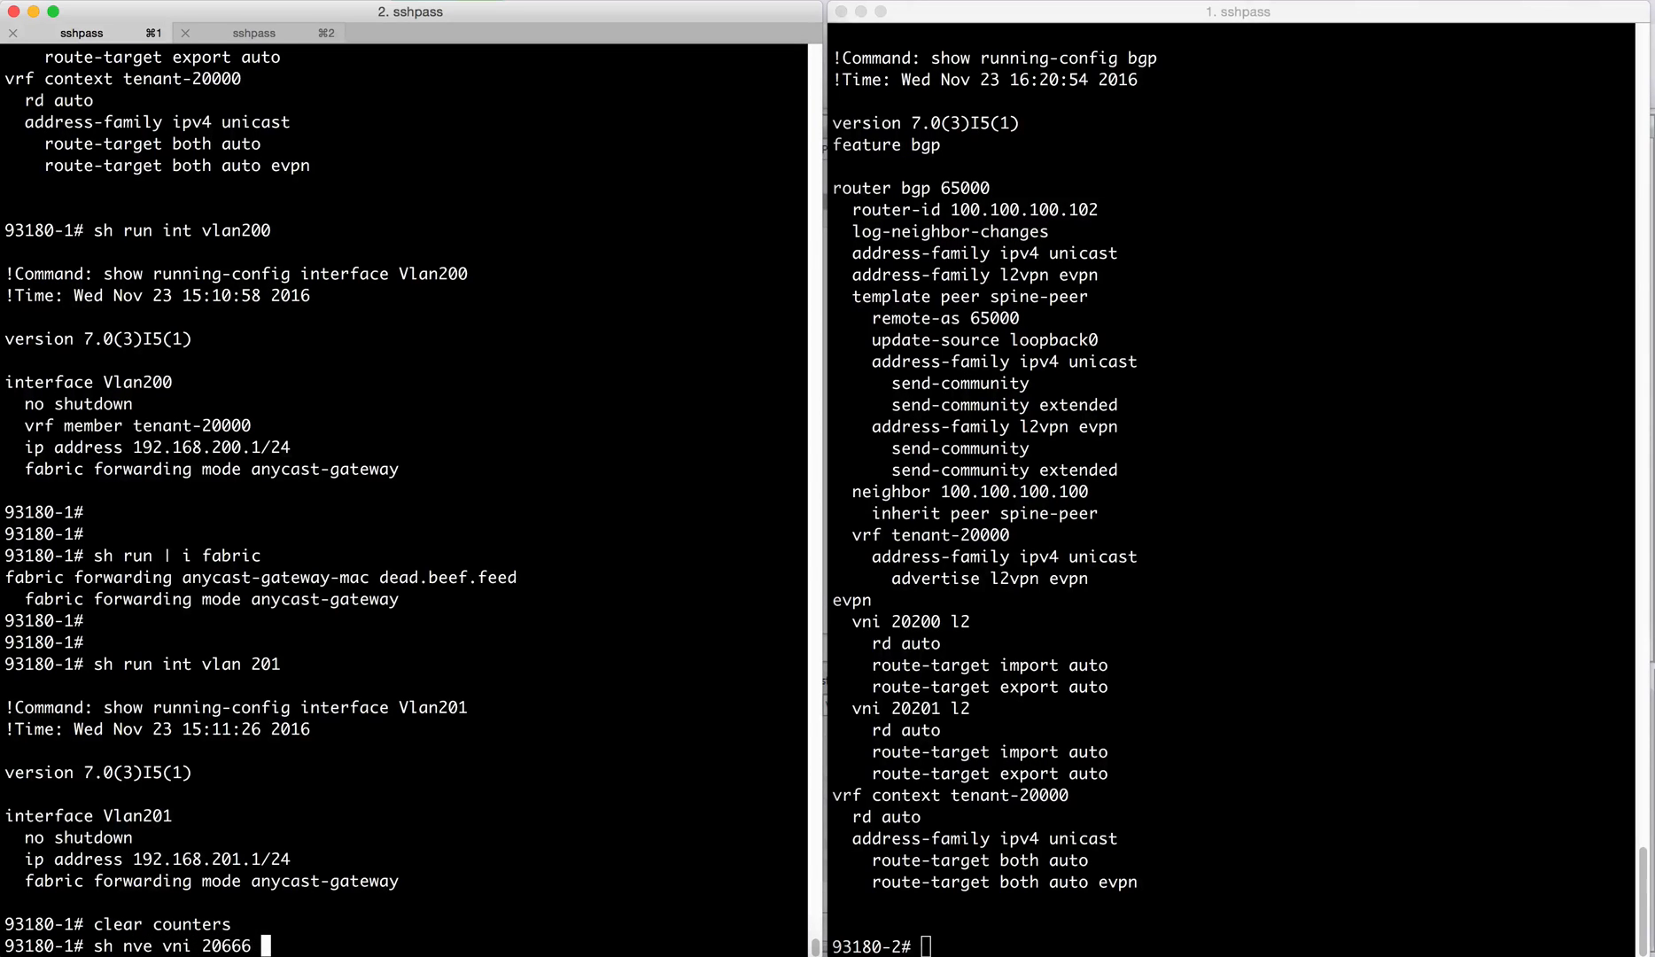